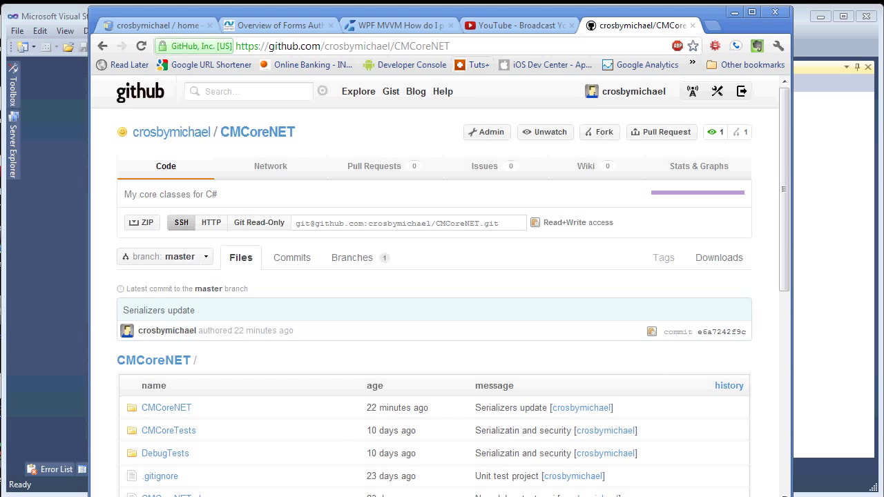
mouse_move(353, 113)
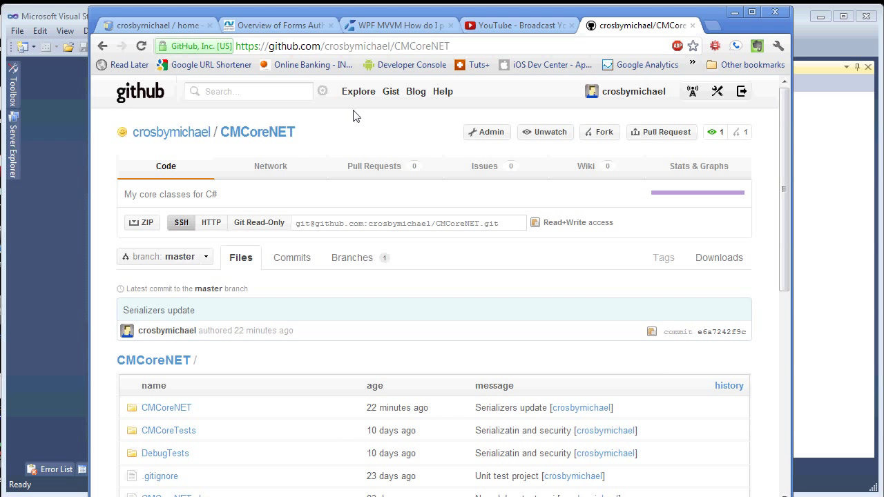
mouse_move(420, 279)
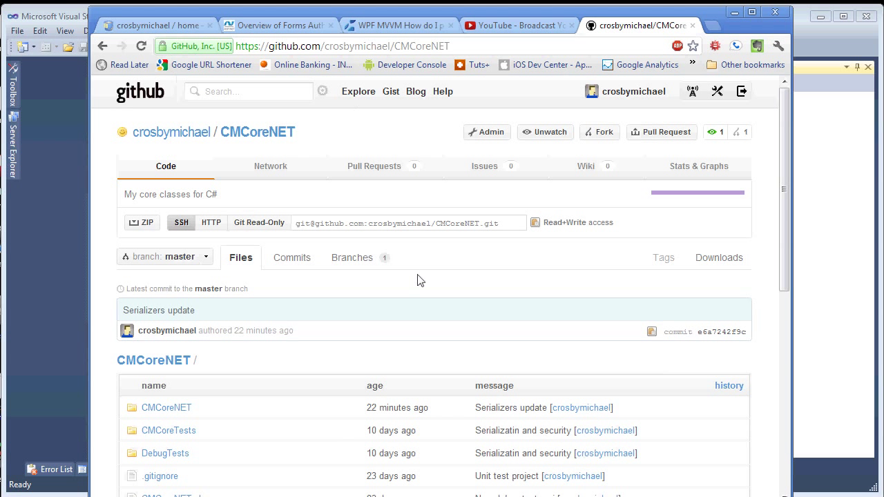
mouse_move(221, 126)
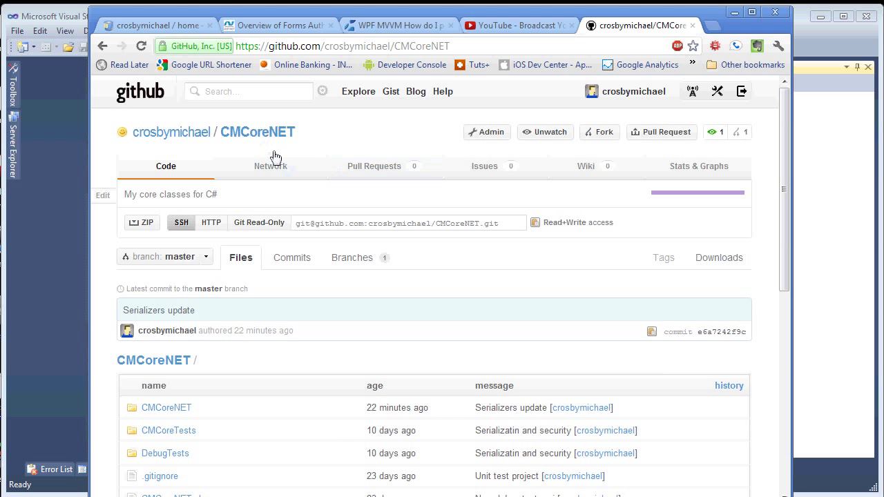
mouse_move(402, 326)
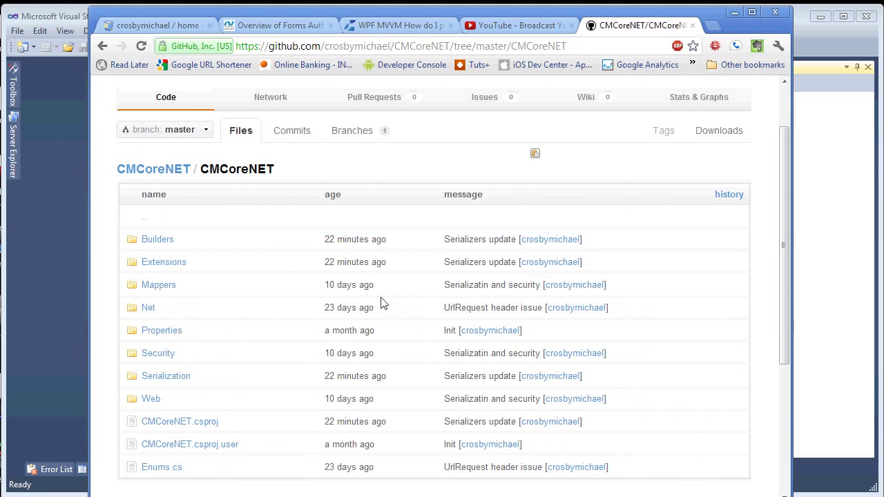
mouse_move(132, 246)
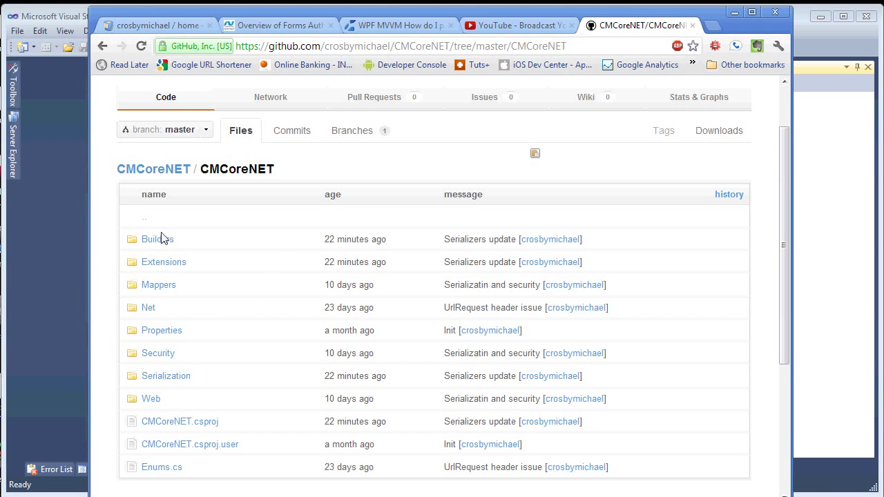
mouse_move(162, 330)
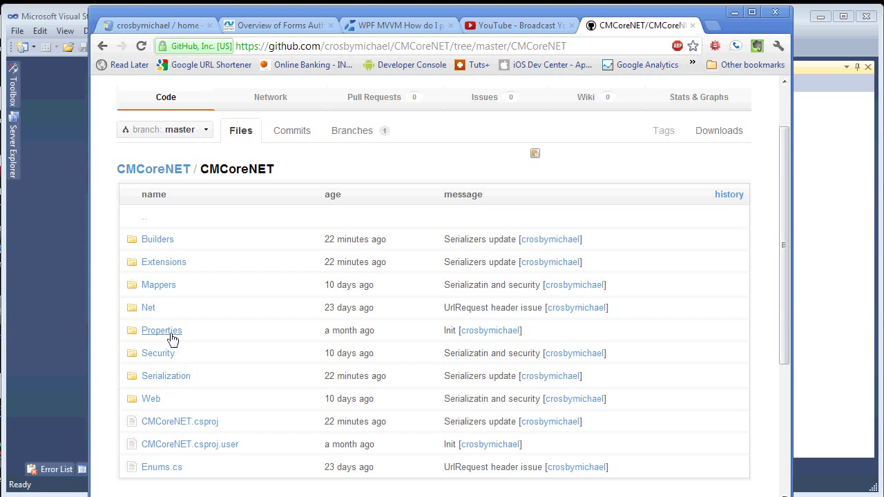
mouse_move(155, 364)
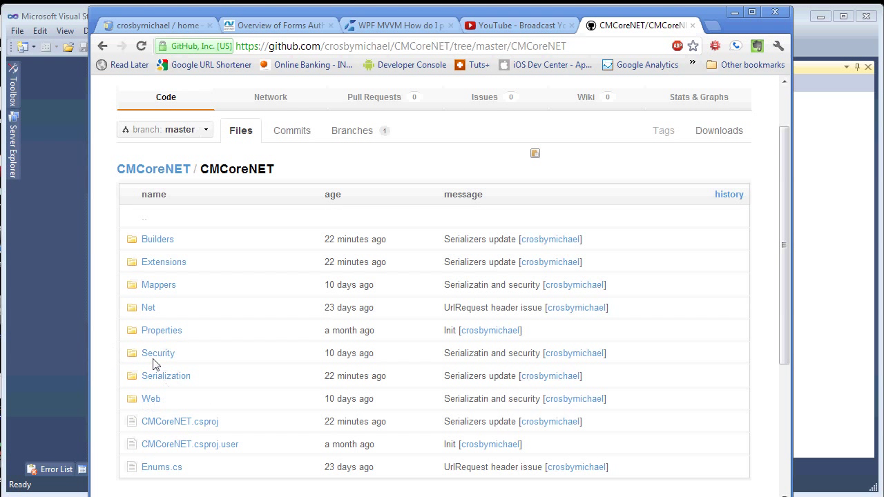
Browse into Security and Encryption, then back out to the Serialization folder listing.
left_click(158, 354)
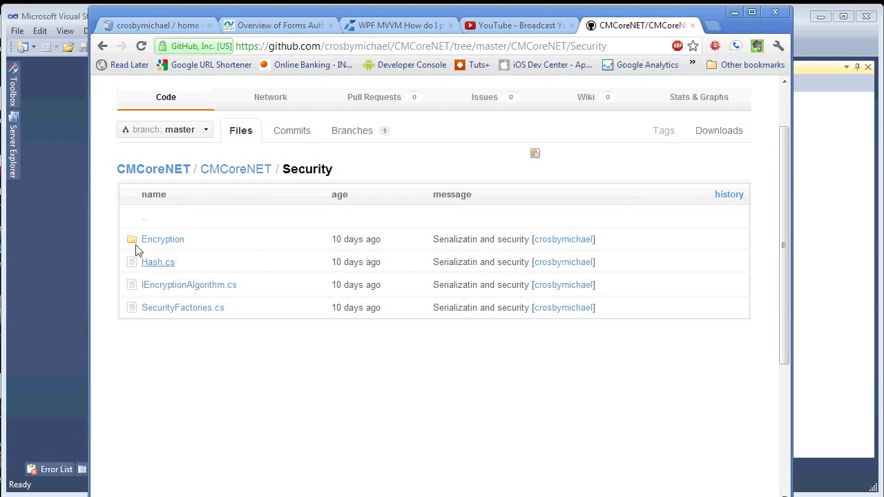
mouse_move(161, 241)
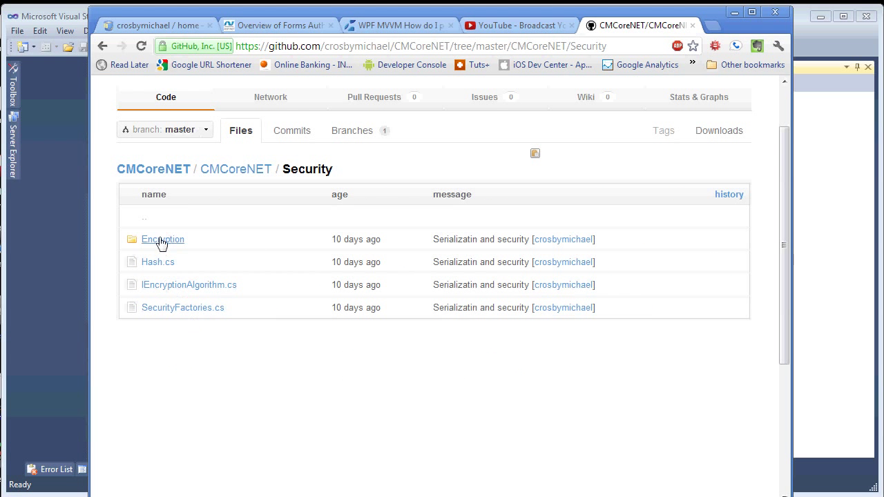
left_click(163, 239)
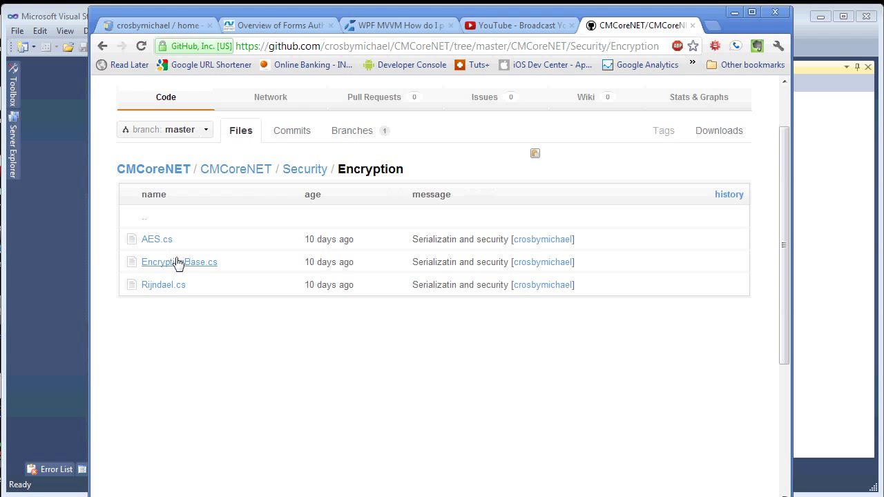
left_click(305, 169)
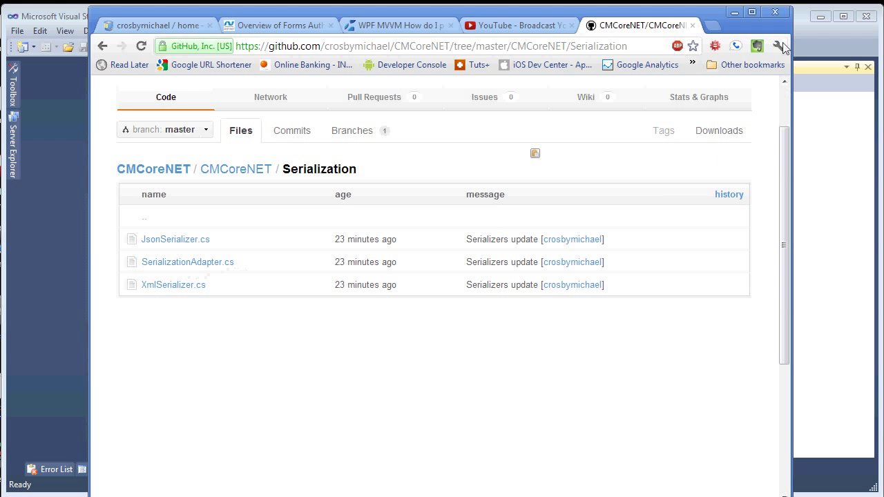
mouse_move(268, 146)
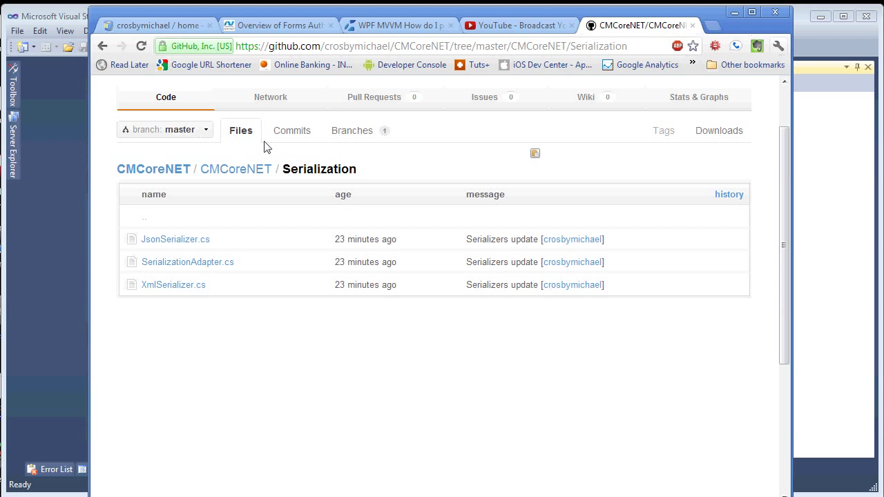
Create an ASP.NET MVC 2 Web Application named TutorialREST with no unit test project.
left_click(16, 31)
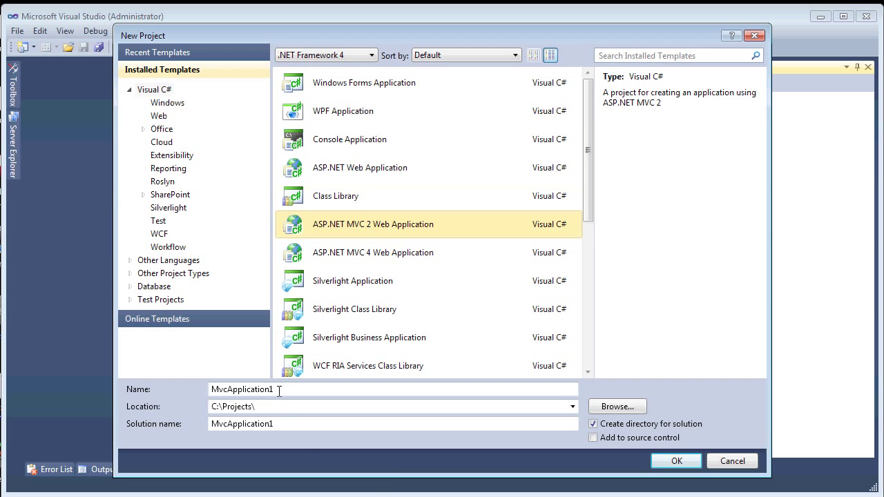
type("TutorialREST")
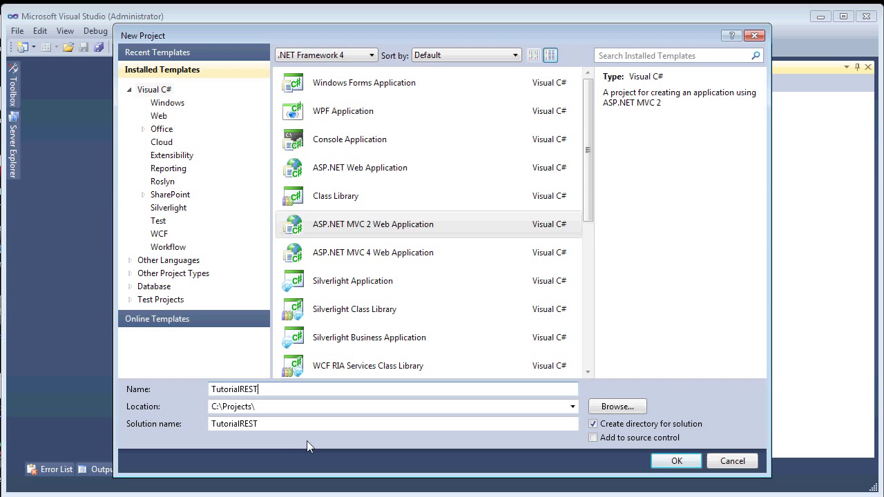
left_click(676, 461)
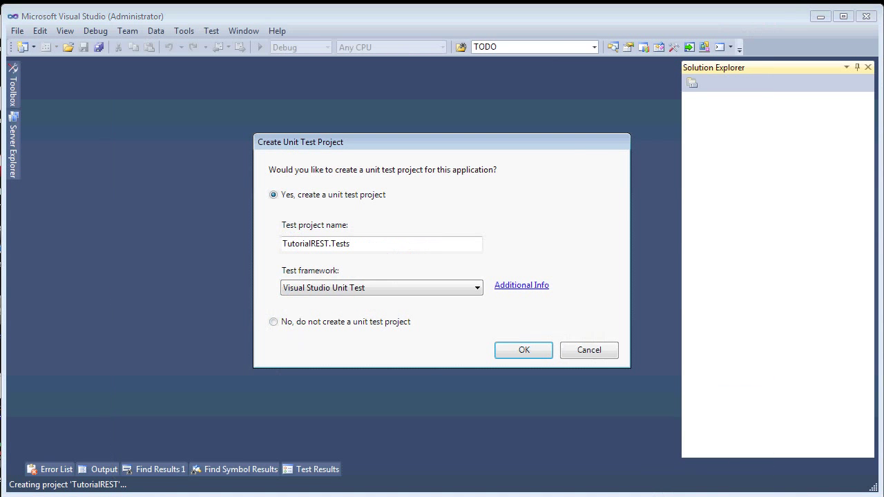
left_click(274, 322)
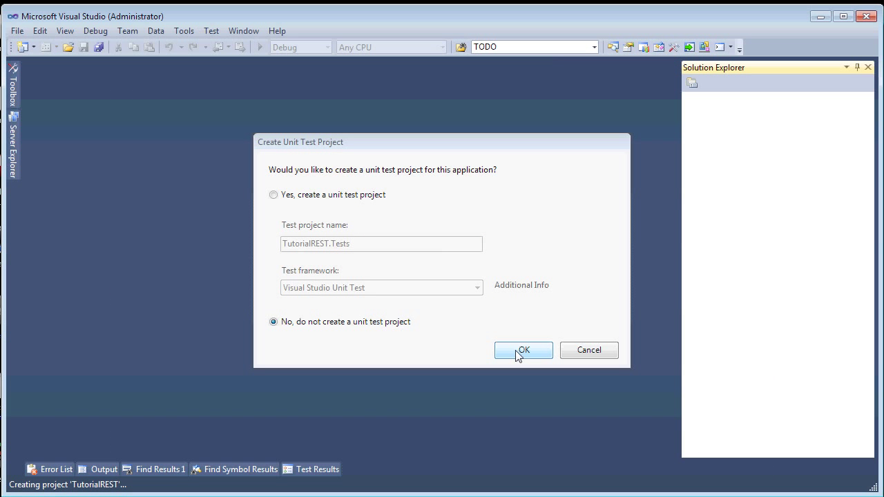
left_click(522, 349)
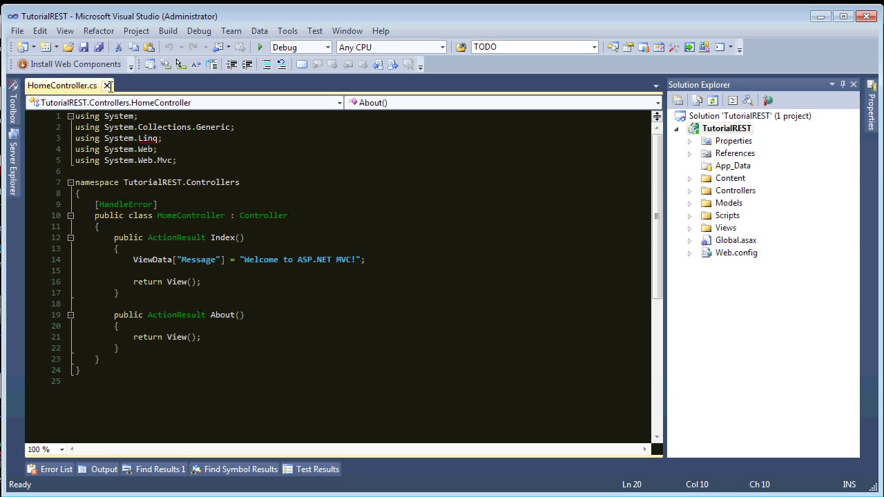
Add a new controller named RESTController under the Controllers folder.
left_click(108, 86)
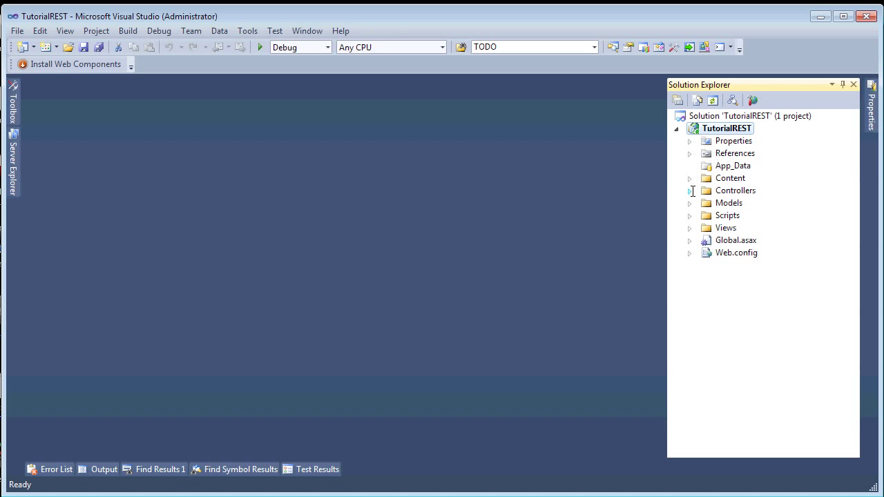
right_click(735, 191)
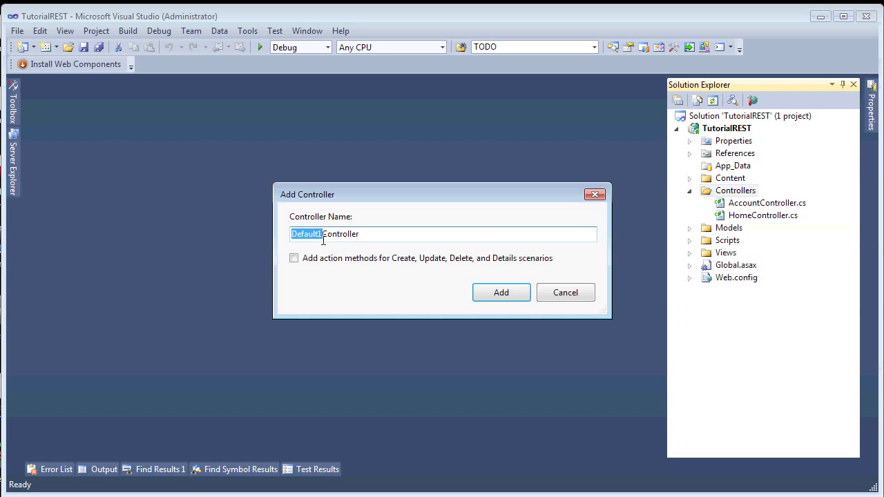
type("REST")
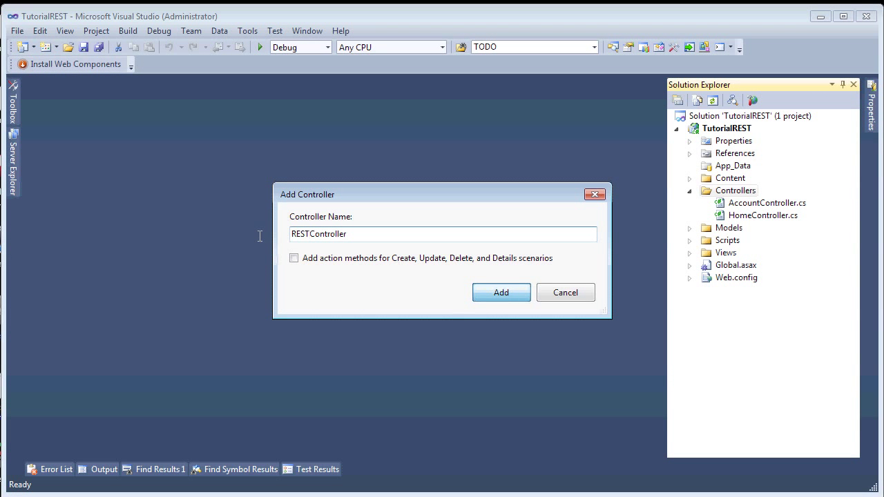
left_click(500, 293)
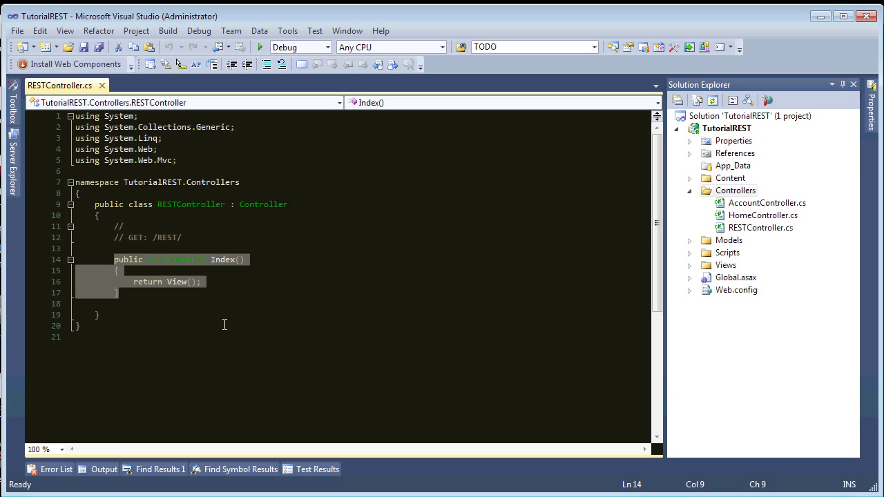
Duplicate the Index action and mark the two copies [HttpGet] and [HttpPost].
left_click(120, 293)
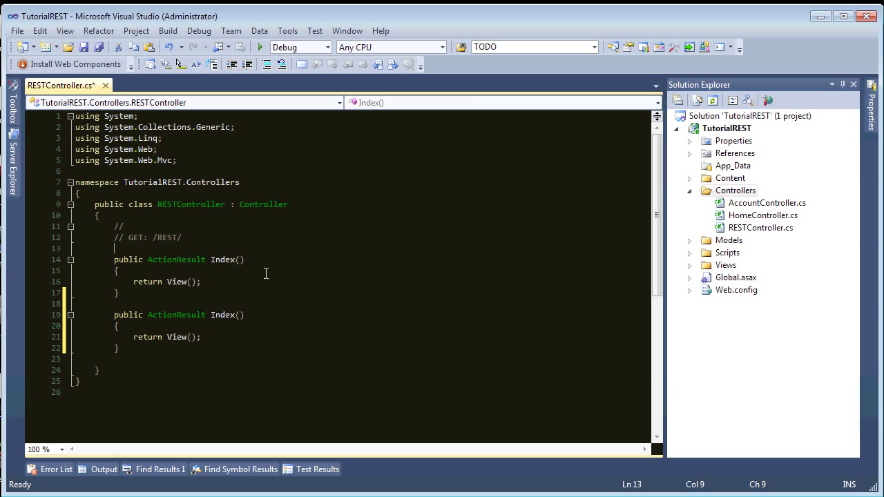
key("ctrl+s")
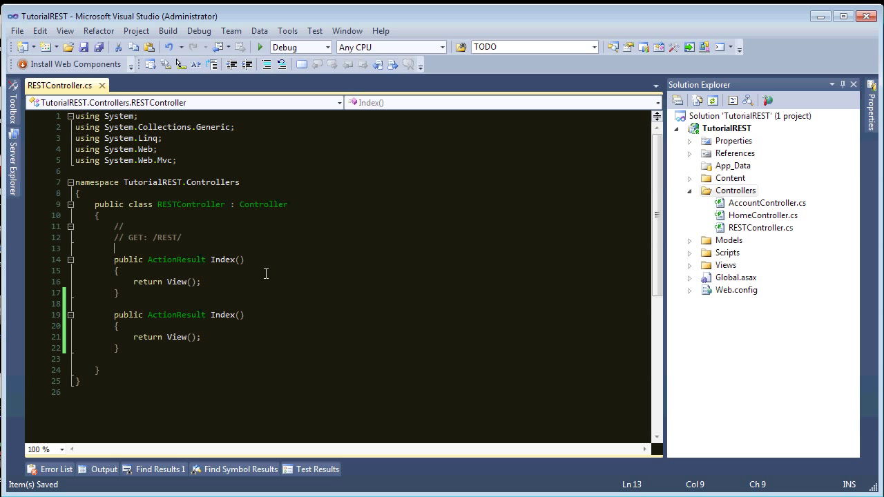
type("[htt")
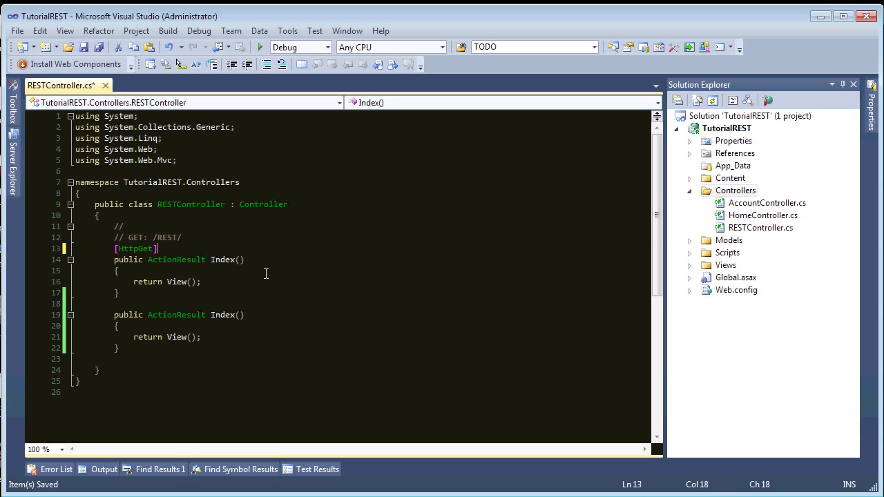
left_click(116, 304)
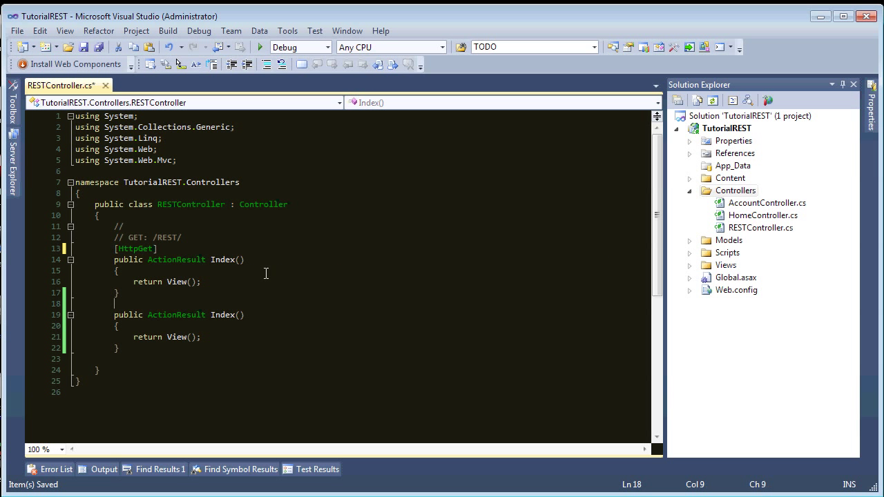
type("[")
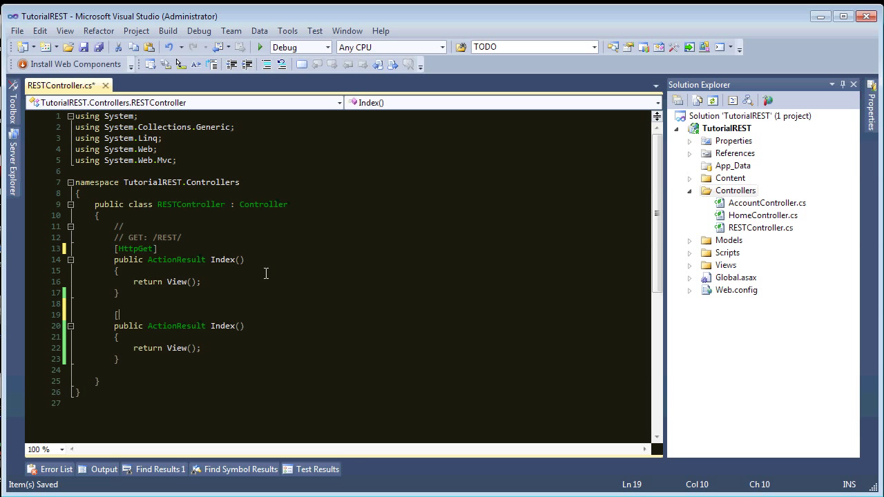
type("htt")
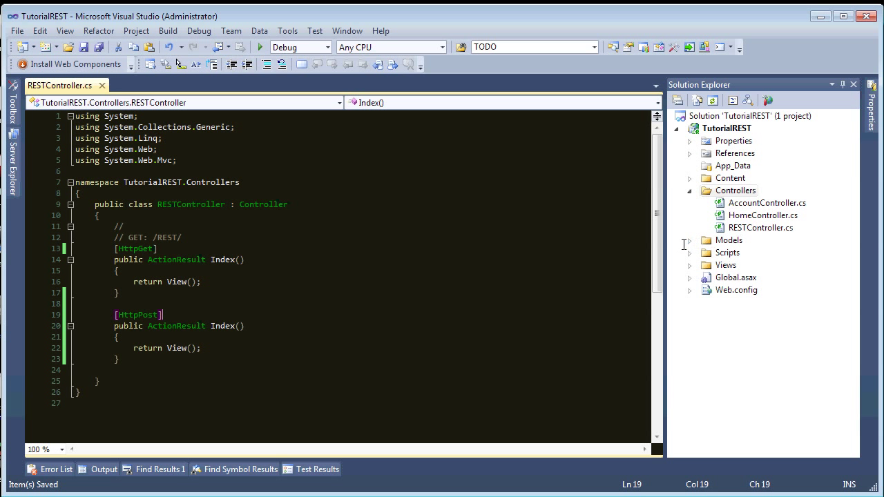
Add a new class file Developer.cs to the Models folder.
right_click(729, 241)
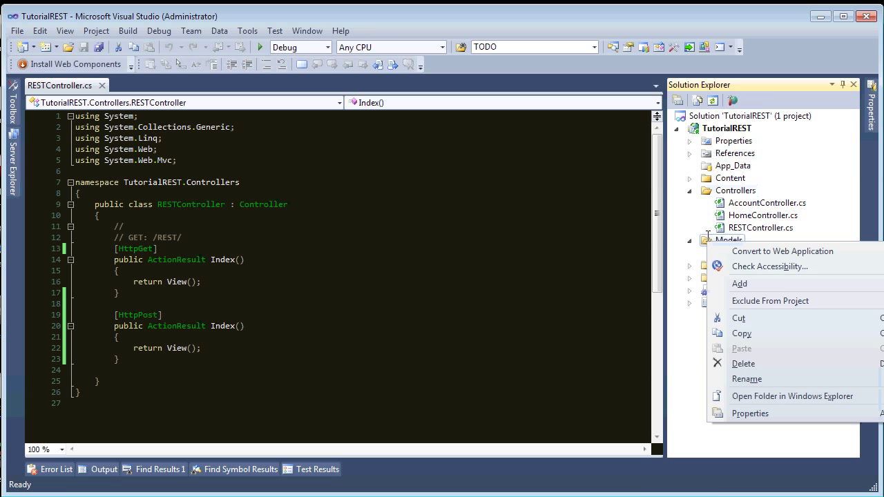
mouse_move(740, 284)
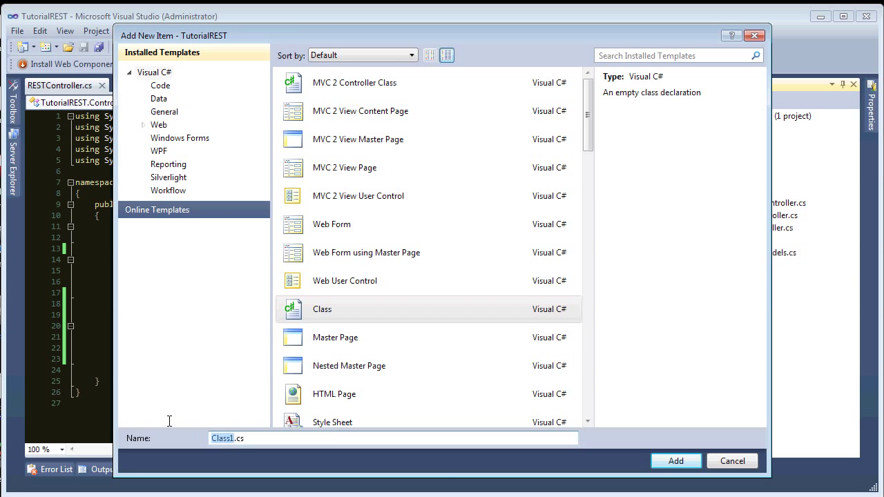
mouse_move(179, 423)
type("Deve")
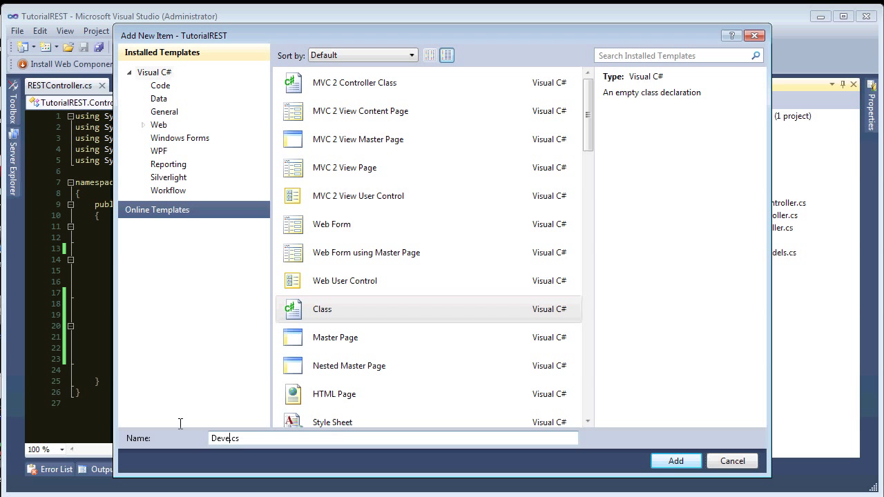
left_click(674, 462)
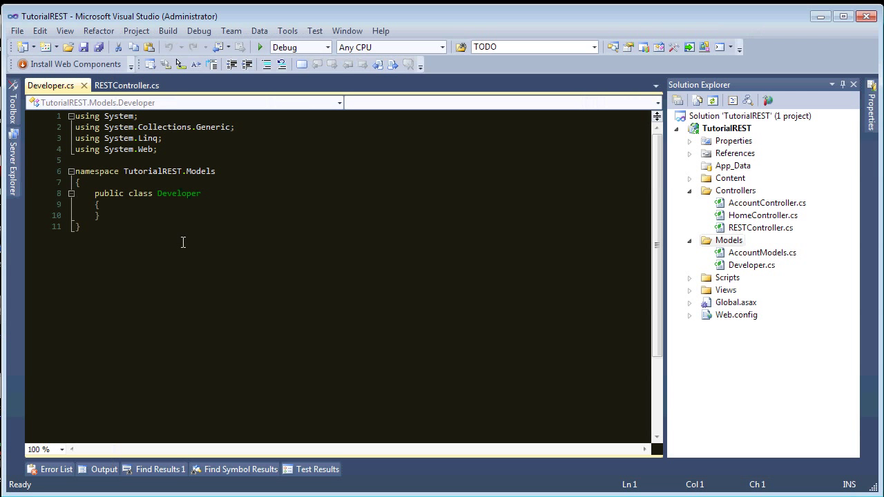
double_click(180, 194)
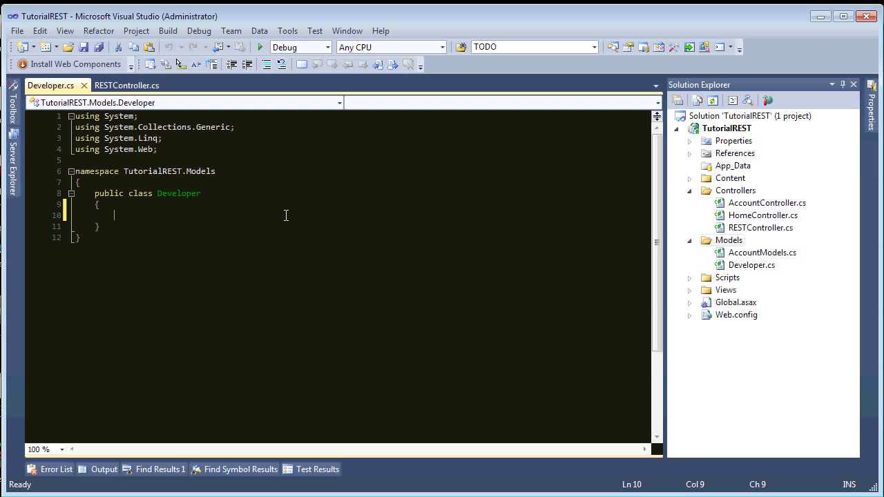
Give Developer a public string Name { get; set; } auto-property and save.
type("public")
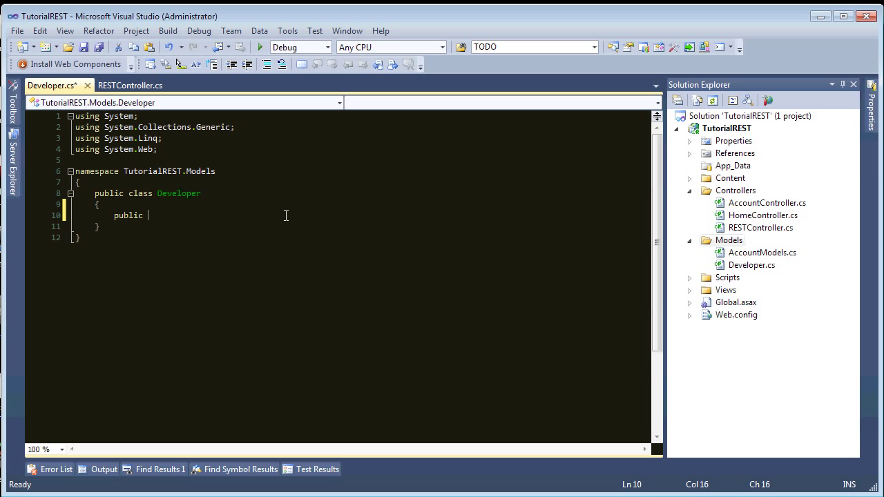
type("string Name")
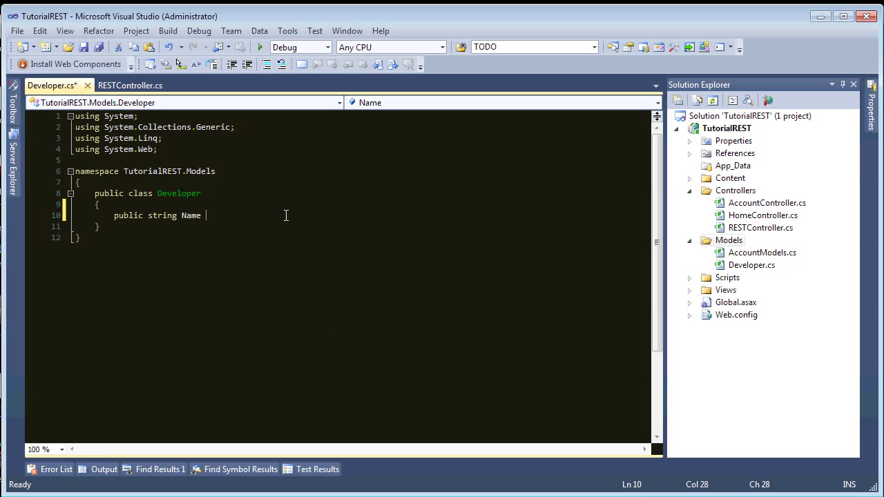
type("{ get; struct; }")
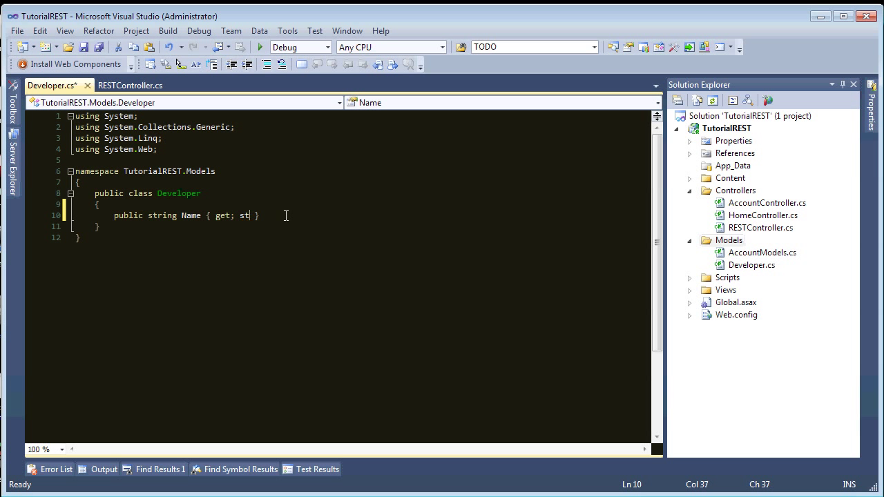
type("et;")
type("st")
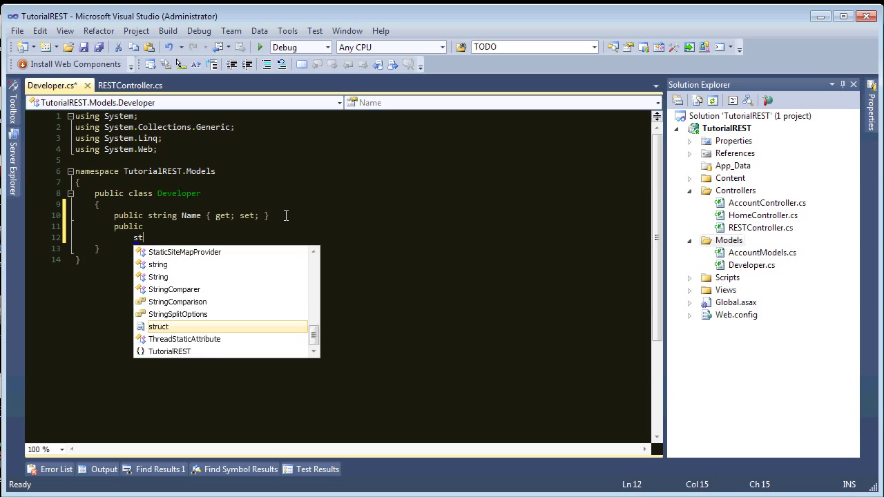
type("ring Computer {")
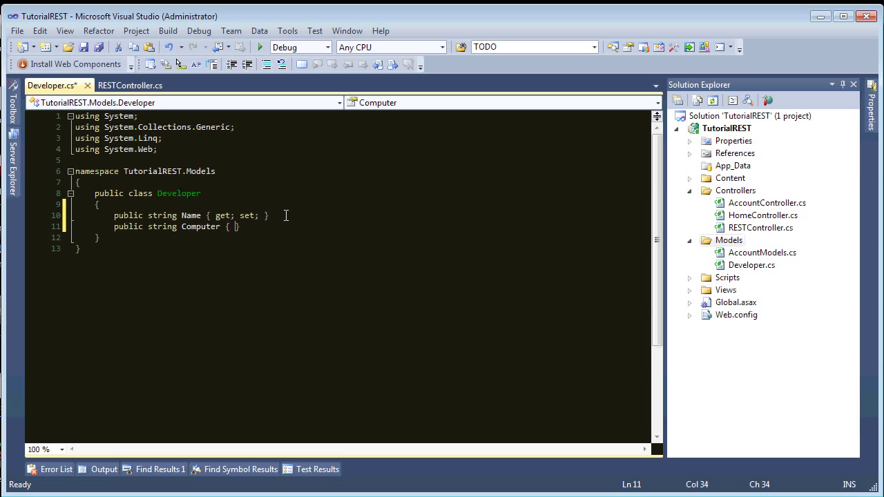
type("get; set;")
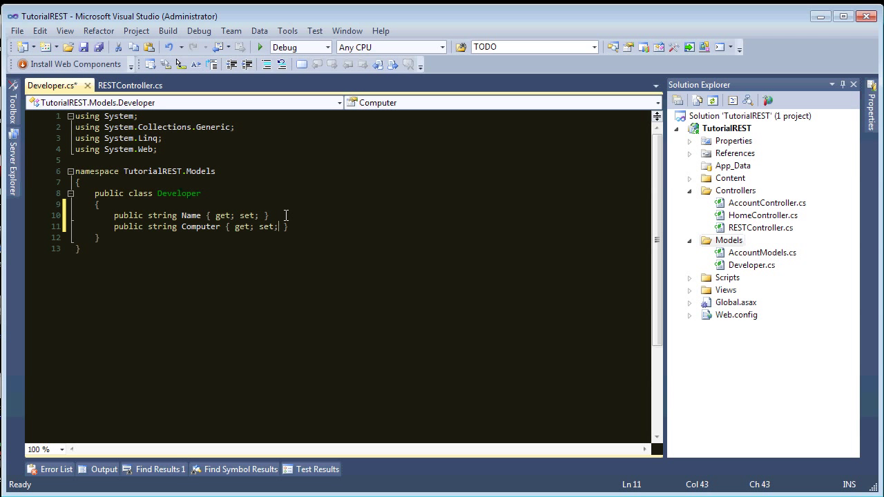
key("ctrl+s")
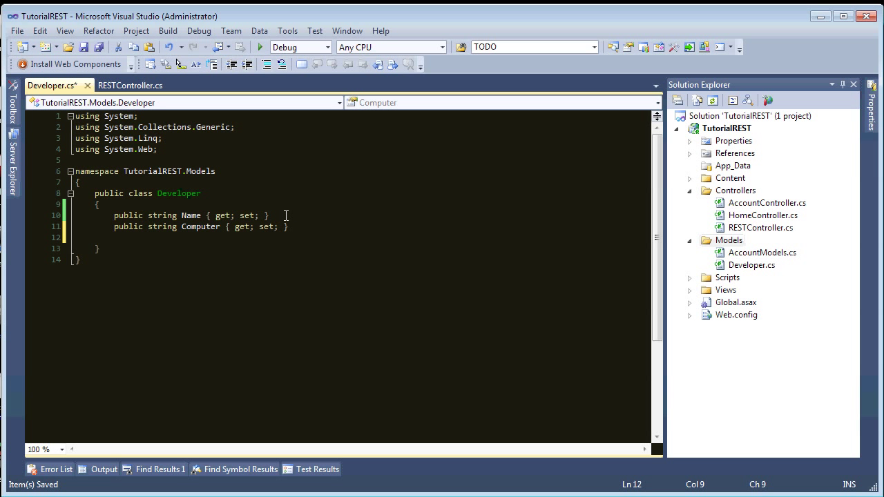
Add string Computer and Phone properties and a [Serializable] attribute on the class.
type("public")
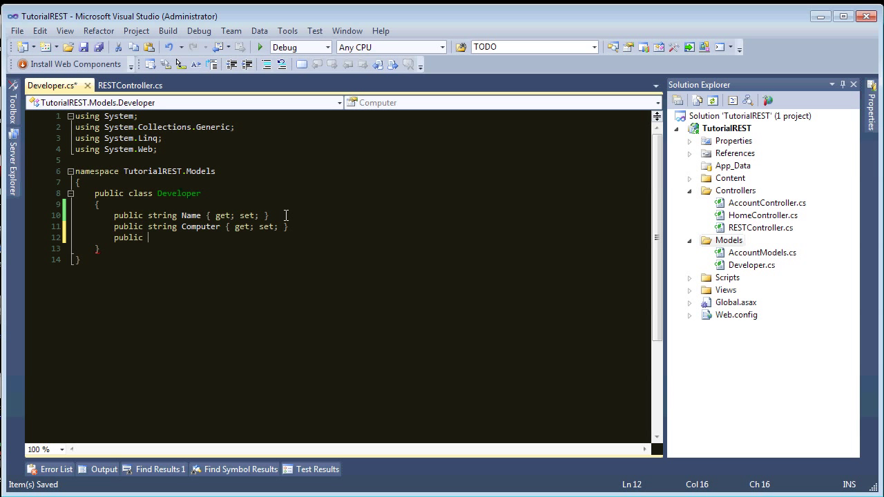
type("List")
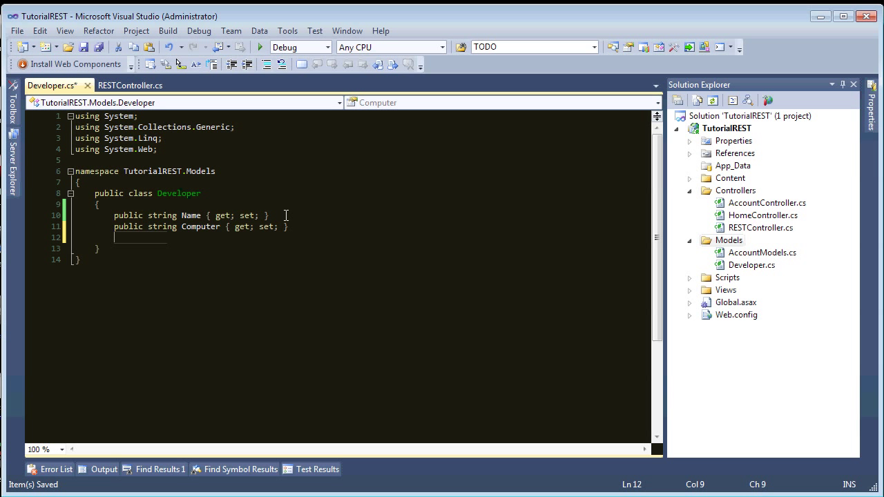
type("public")
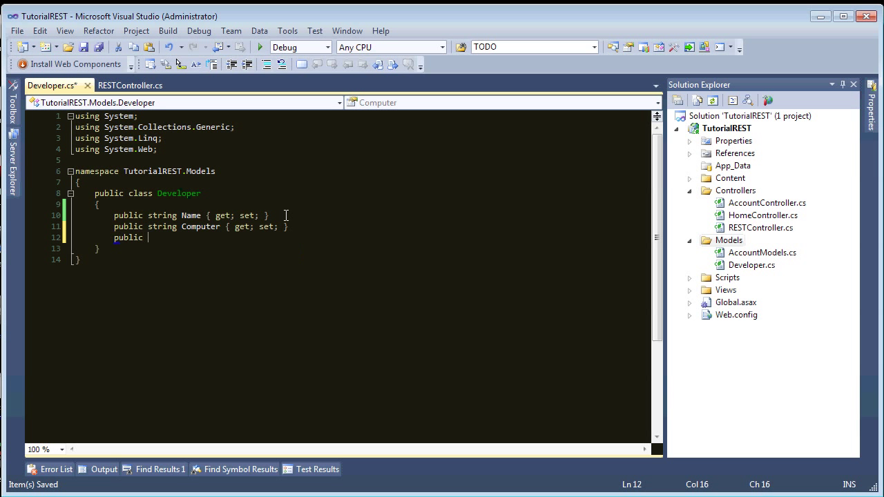
type("string")
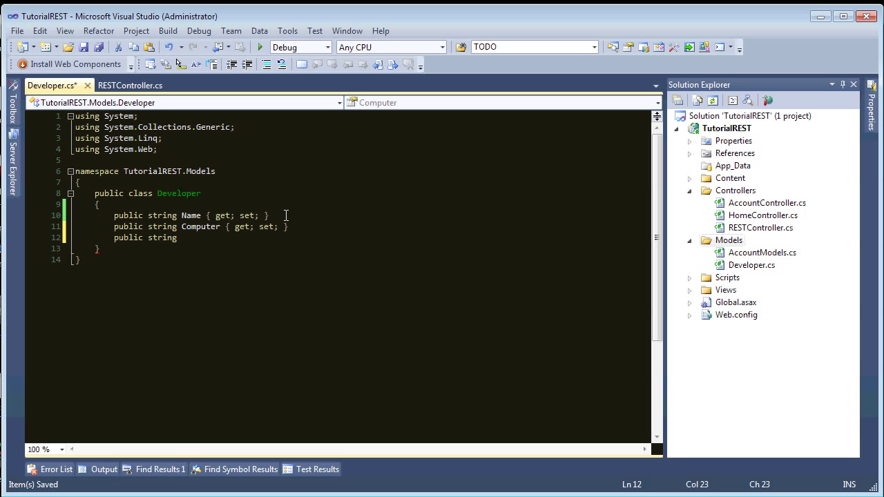
type("Phone { get; set;")
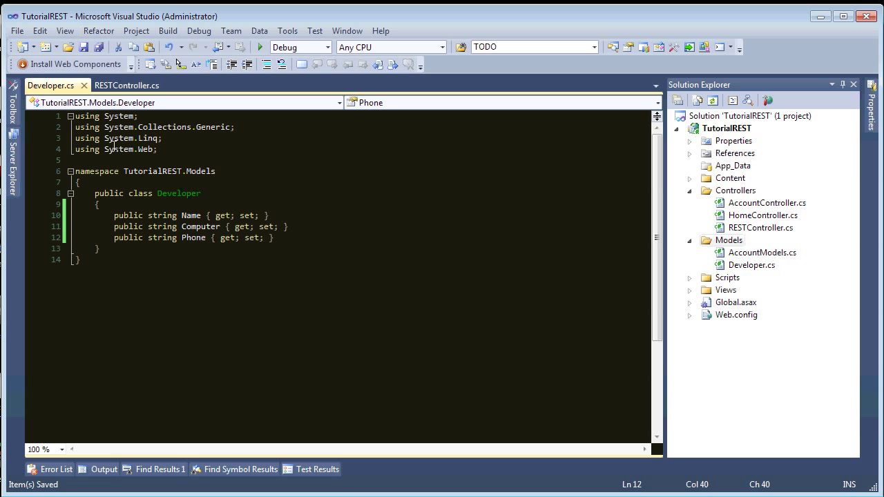
type("[ser")
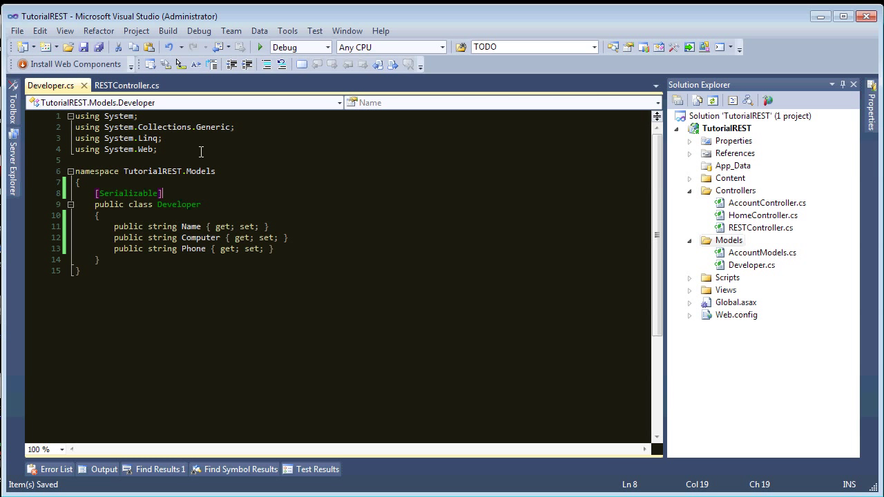
mouse_move(815, 192)
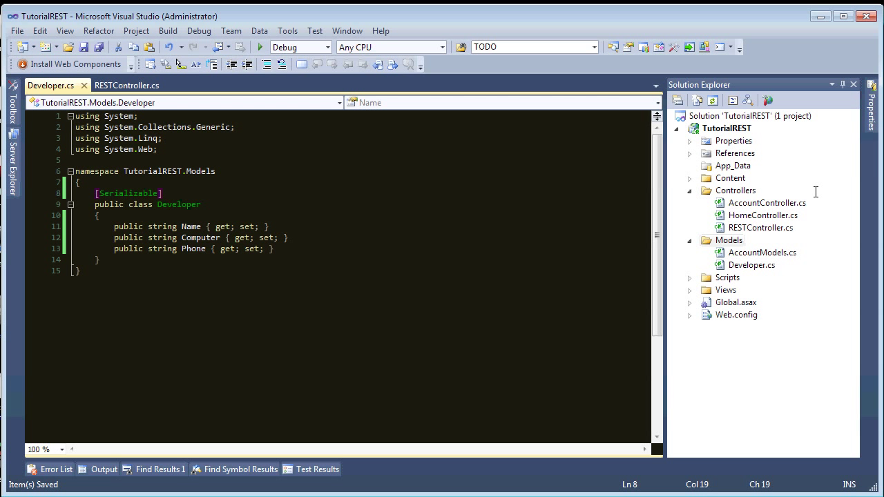
Reference and import System.Runtime.Serialization in the Developer class.
right_click(735, 152)
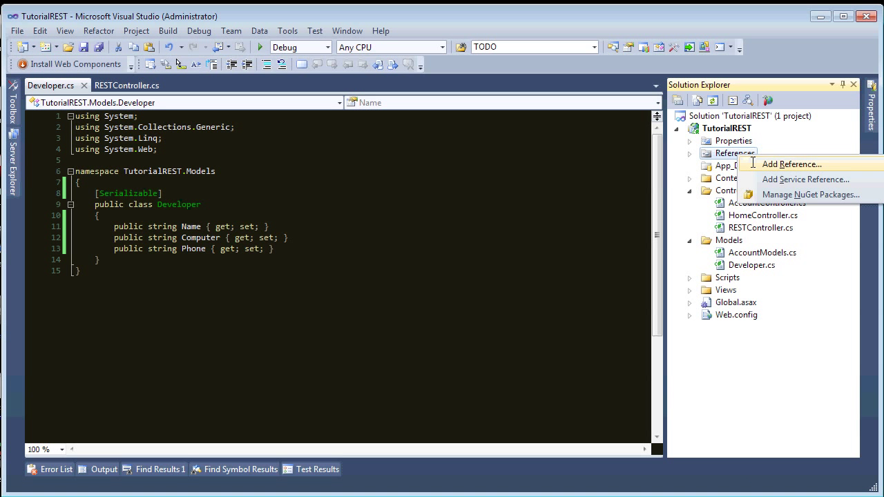
left_click(791, 163)
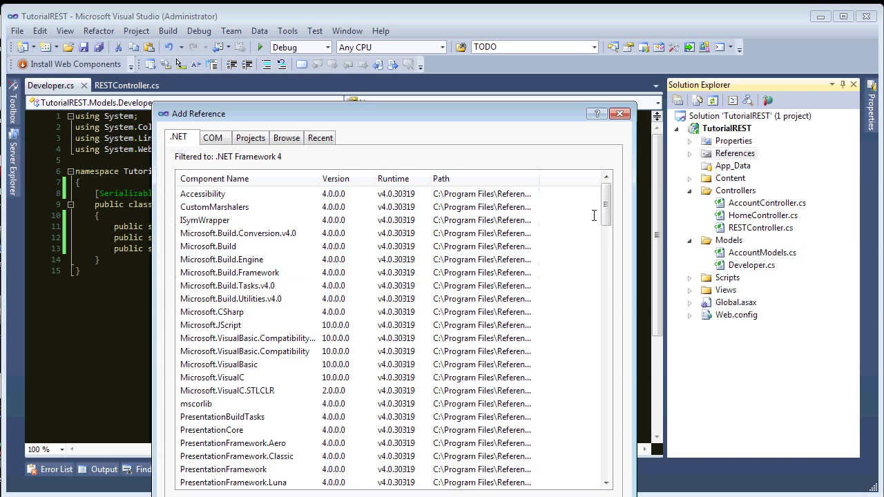
scroll("down", 3)
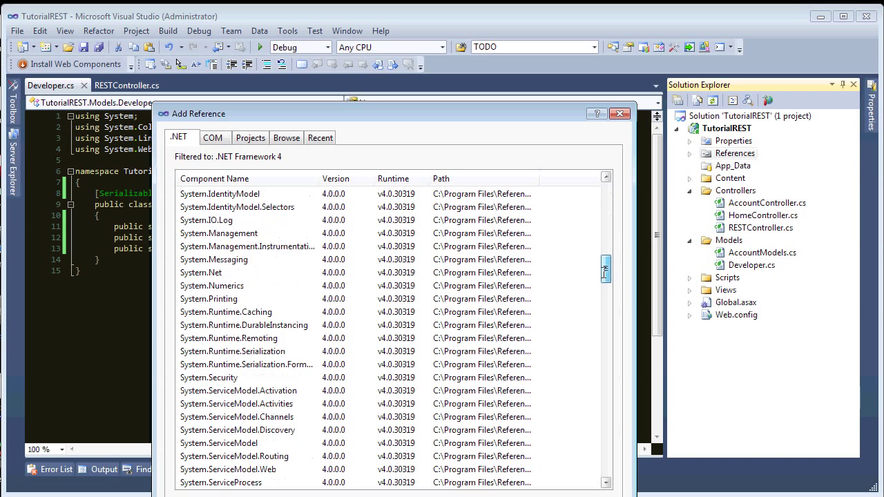
scroll("down", 3)
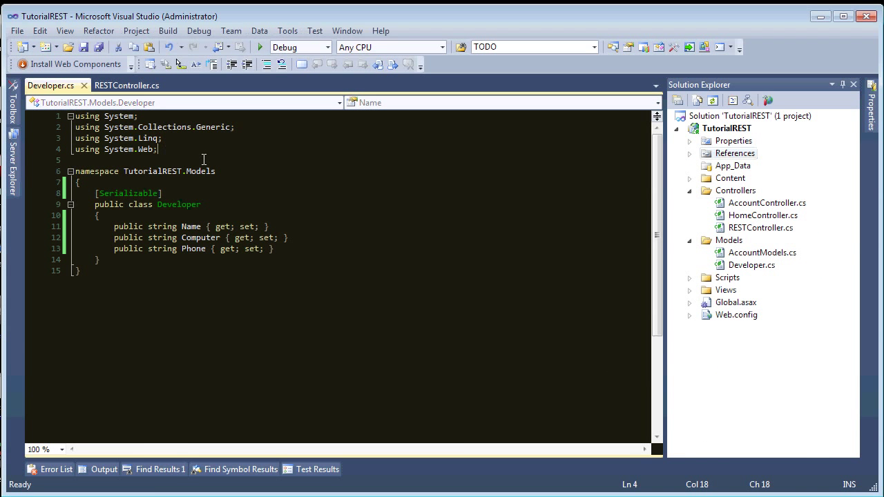
type("using system.Runtime.Serialization;")
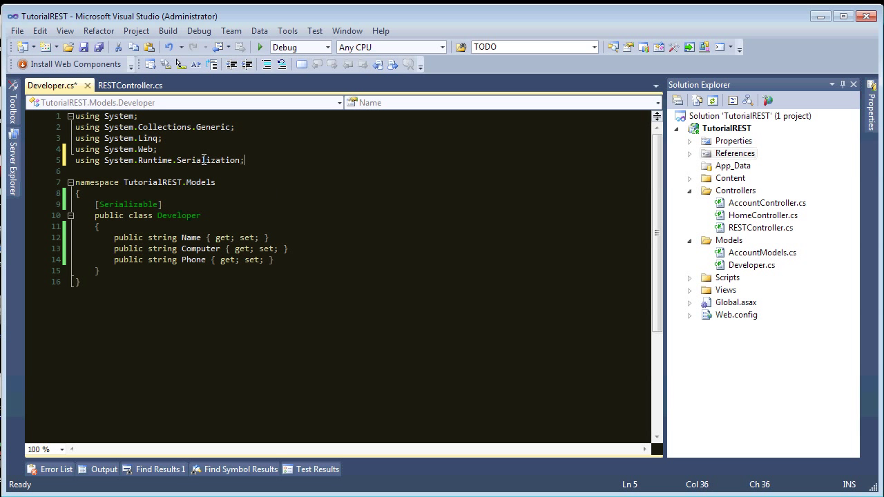
Mark Developer with [DataContract] and its properties with [DataMember], then save.
left_click(182, 205)
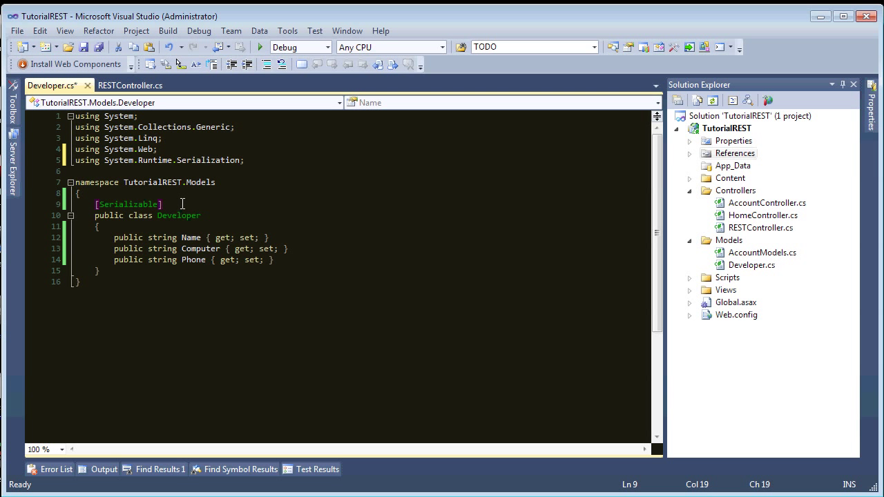
type("[dat")
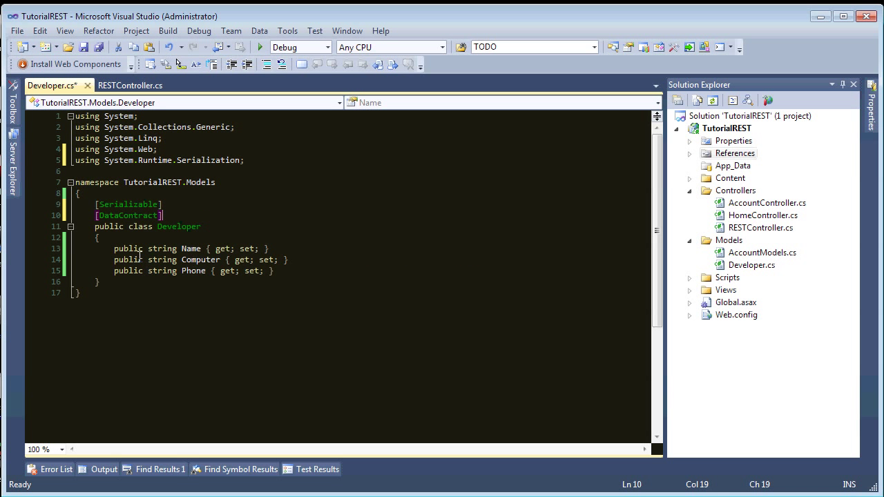
type("[da")
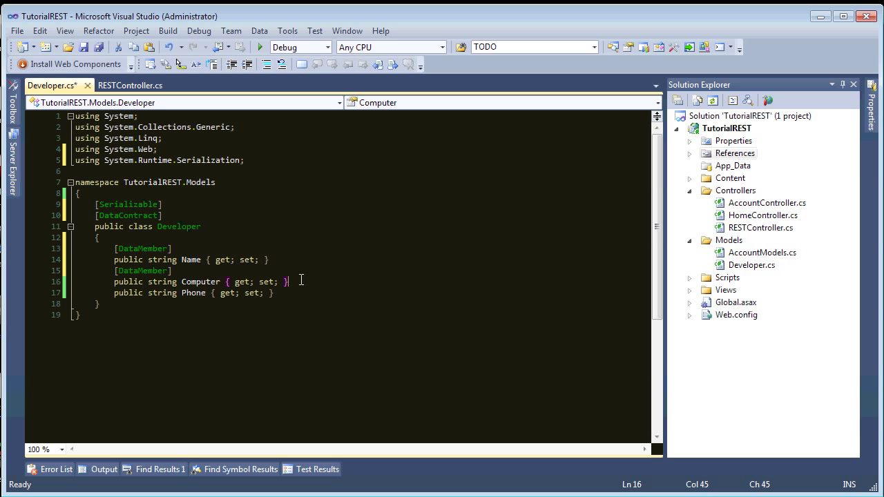
type("[DataMember]")
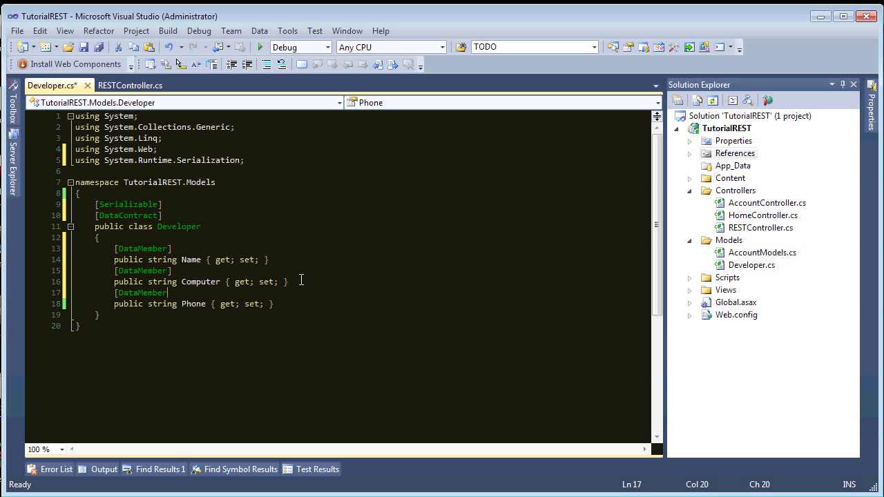
key("ctrl+s")
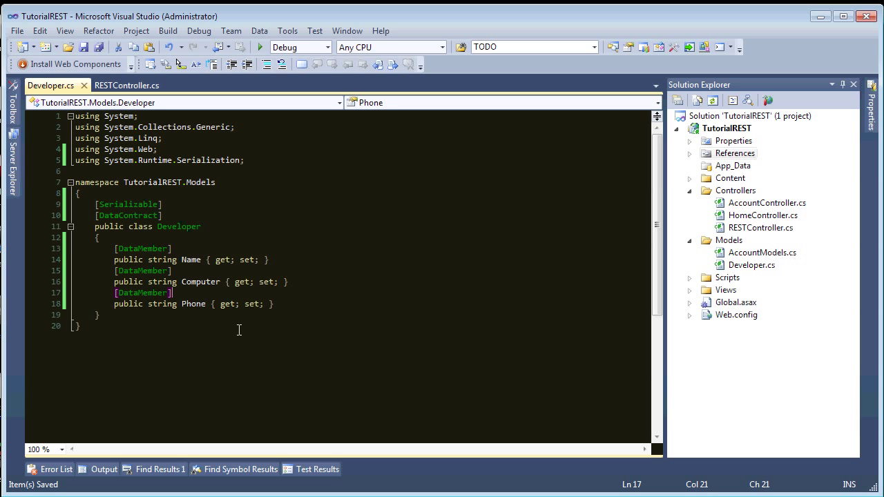
mouse_move(305, 339)
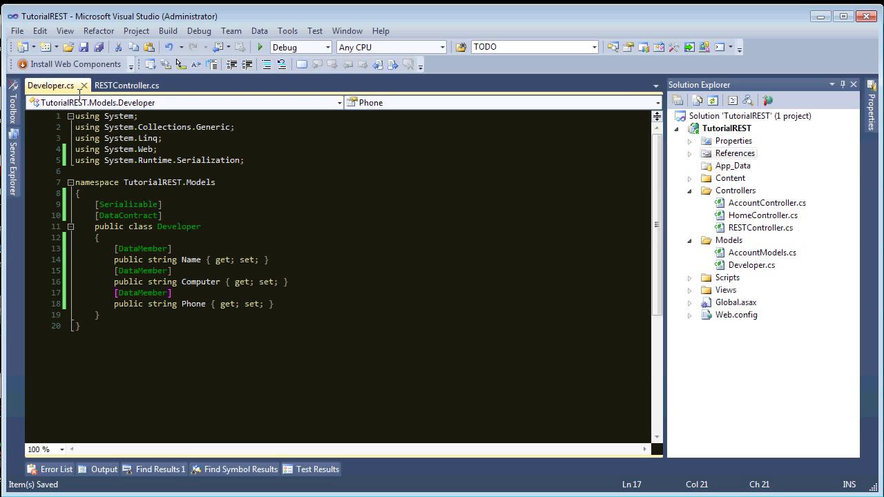
Import TutorialREST.Models into the RESTController.
left_click(127, 86)
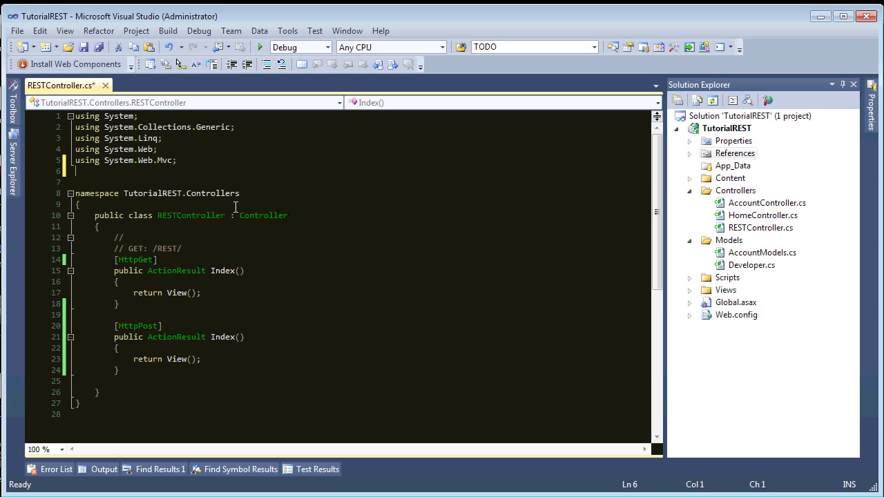
type("using")
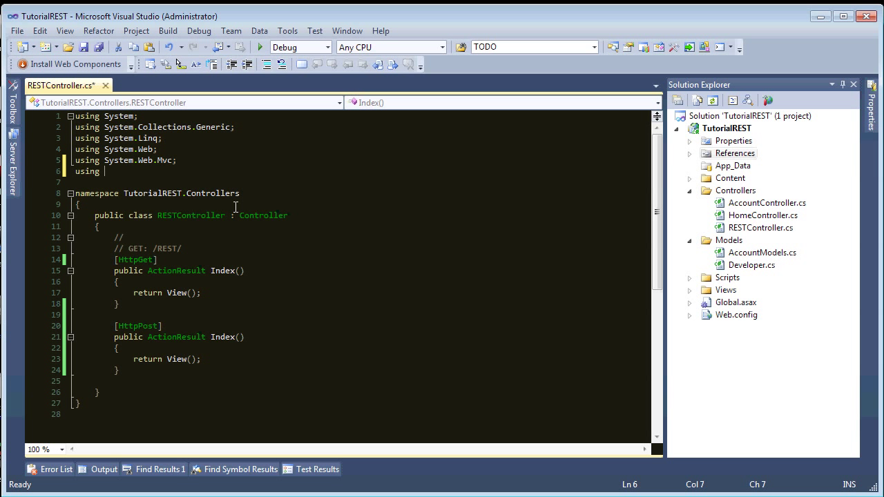
type("TutorialREST.Models;")
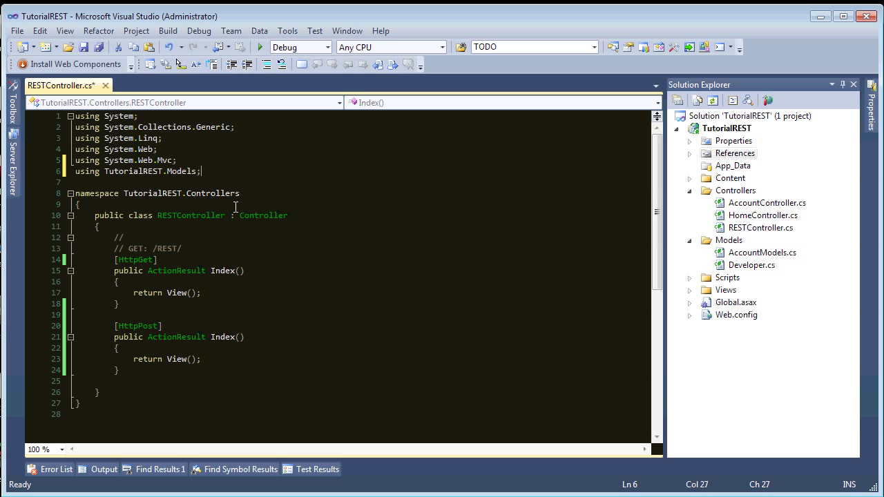
type("d")
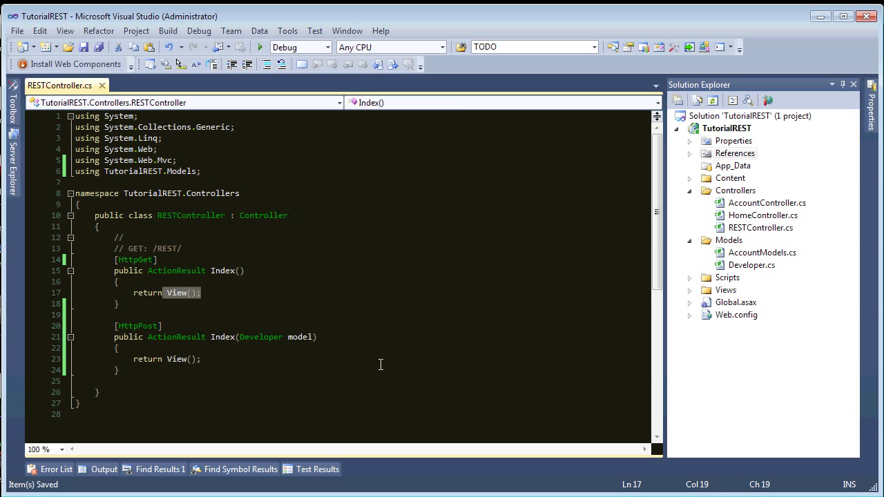
Make GET Index return Json(new { Request = "GET" }, JsonRequestBehavior.AllowGet).
type("Json(")
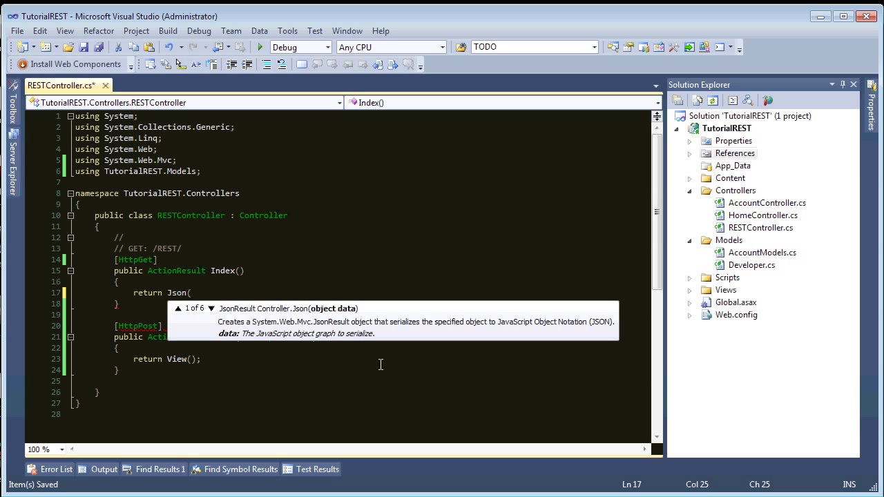
type("new")
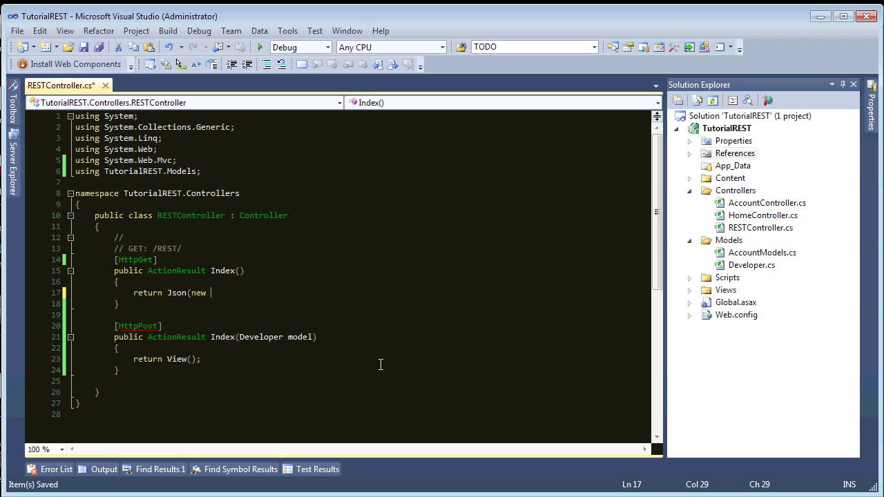
type("{ });")
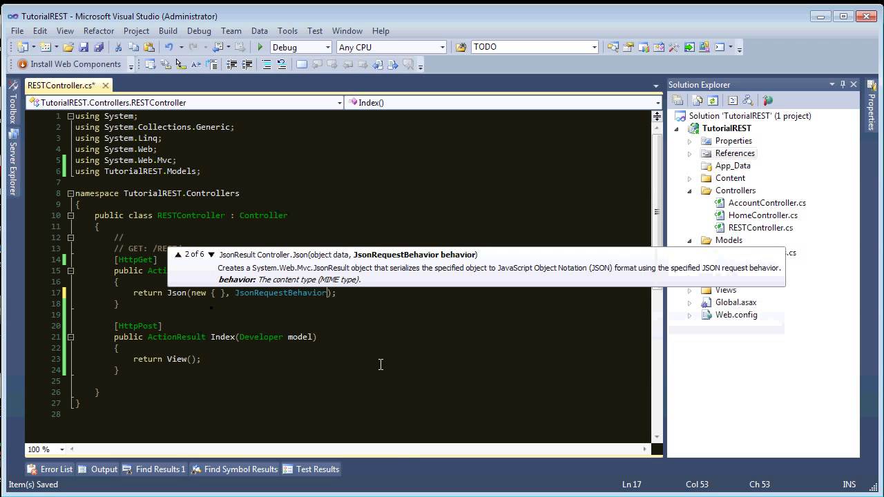
type(".AllowGet")
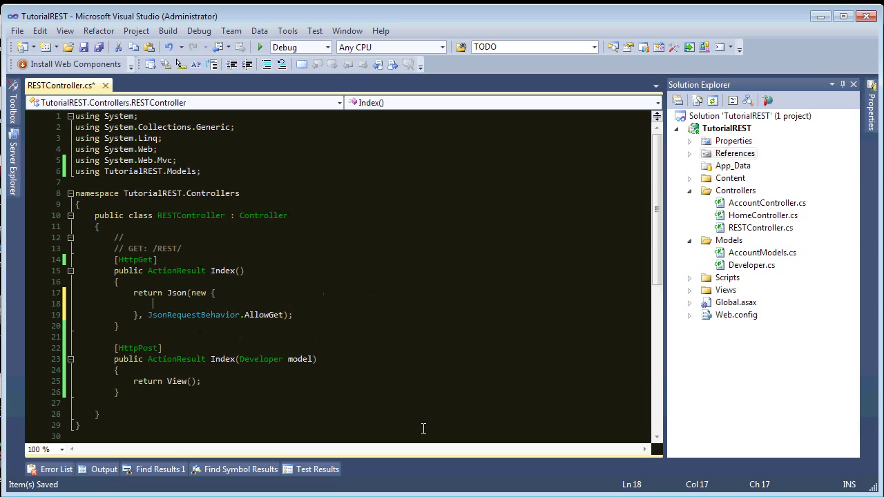
type("Request")
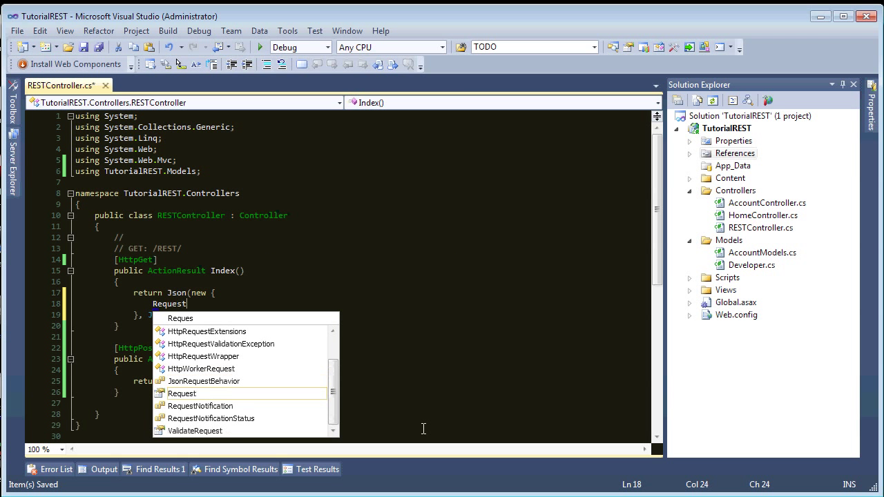
type("= \"")
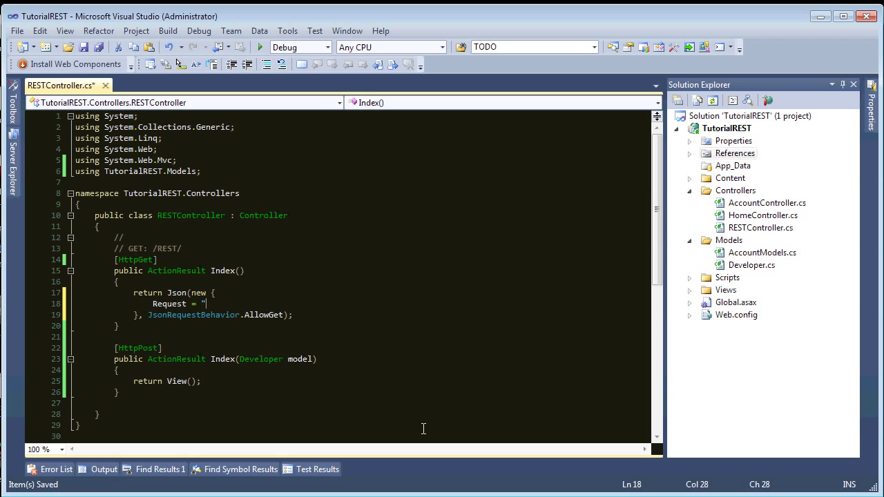
type("GET")
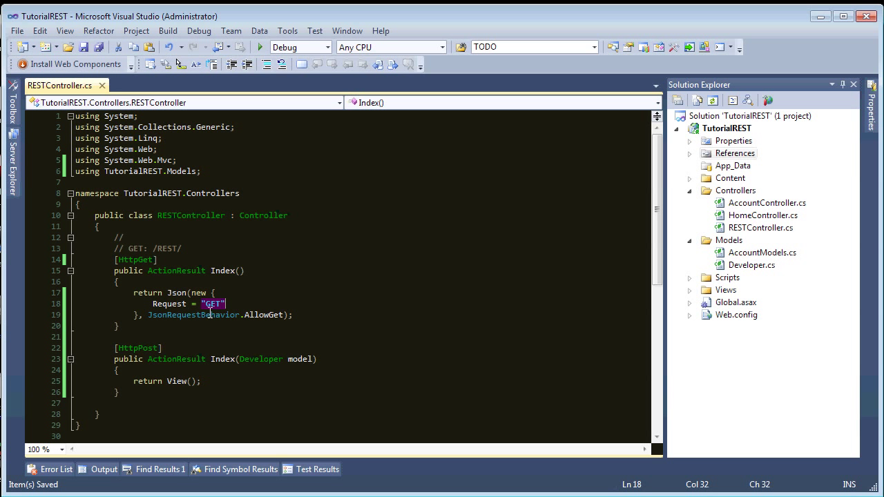
Make POST Index(Developer model) return Json(model).
left_click(177, 382)
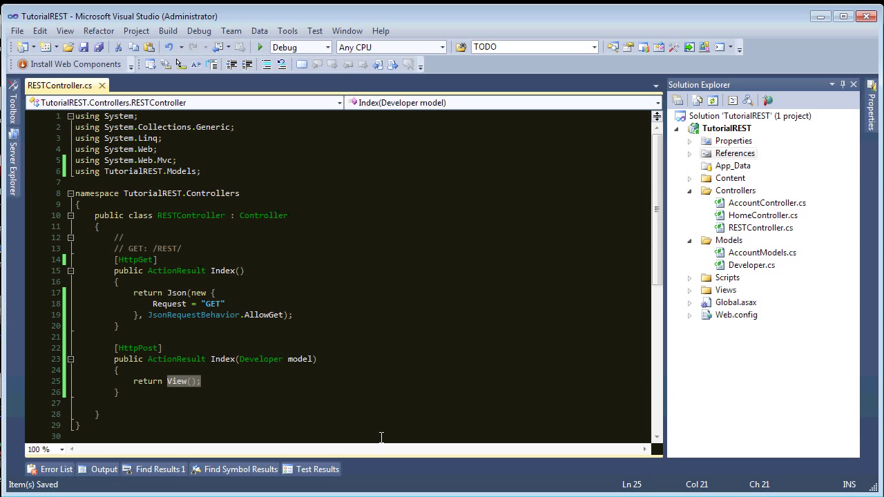
type("Json(")
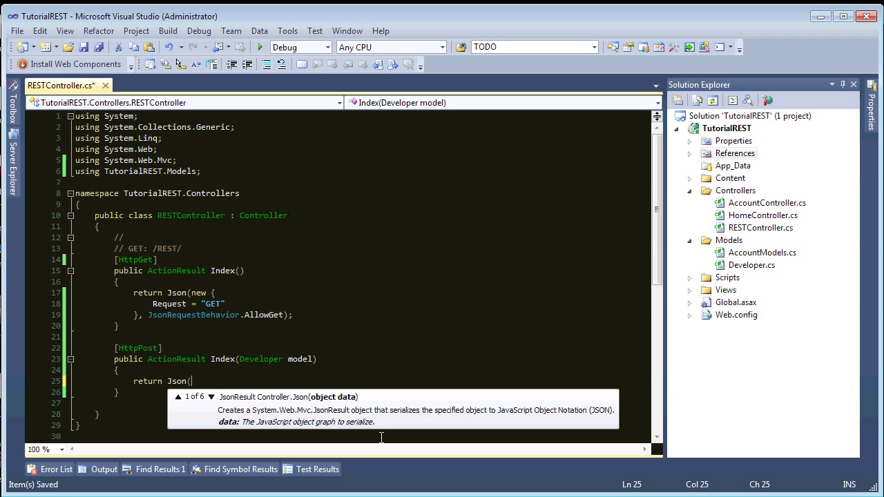
type("model);")
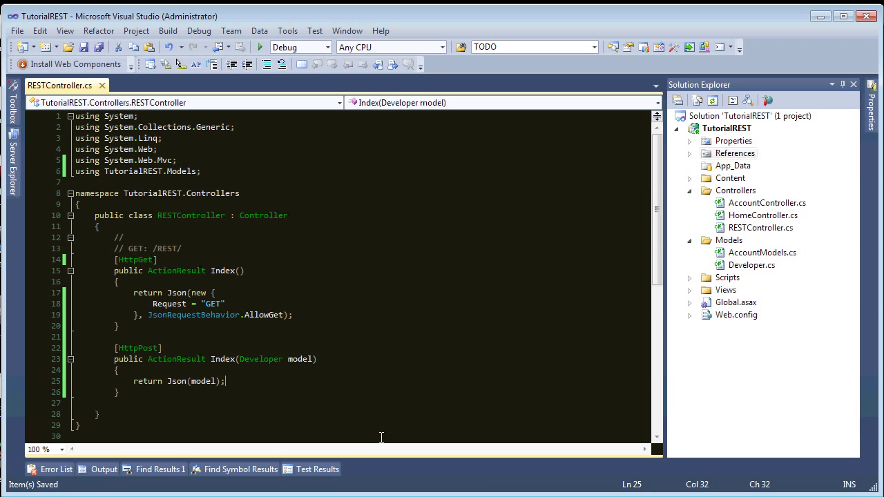
mouse_move(309, 365)
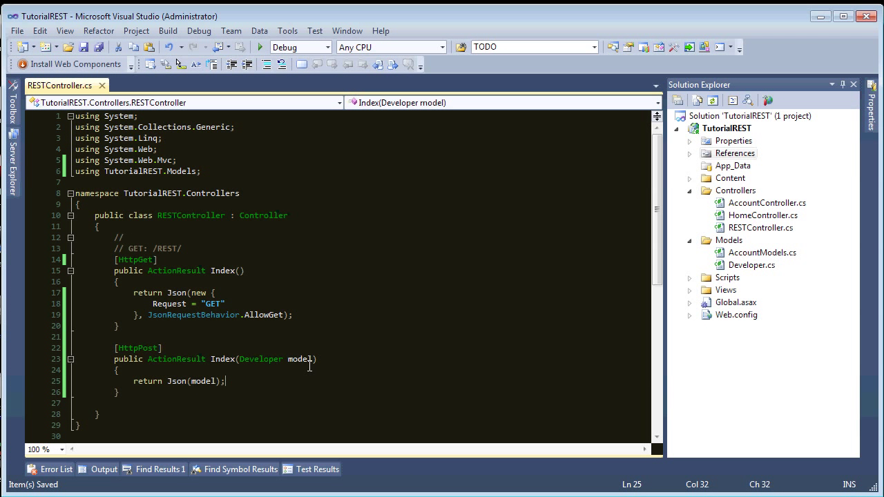
mouse_move(223, 365)
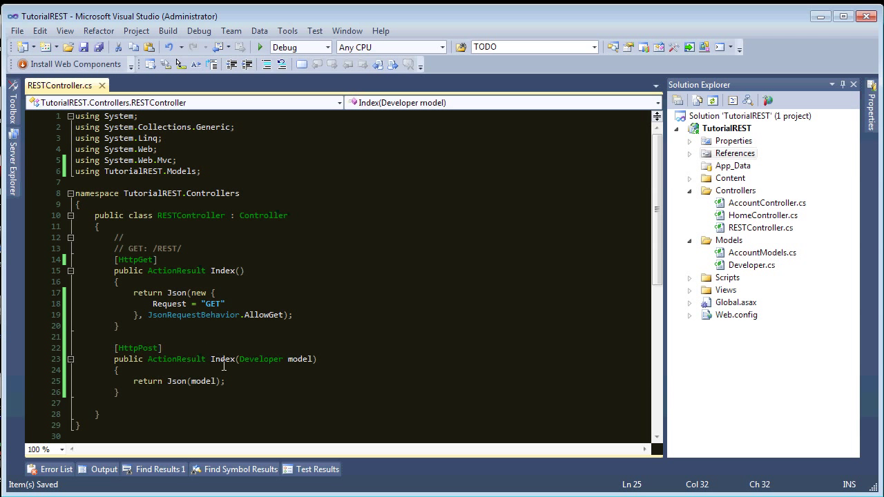
double_click(138, 348)
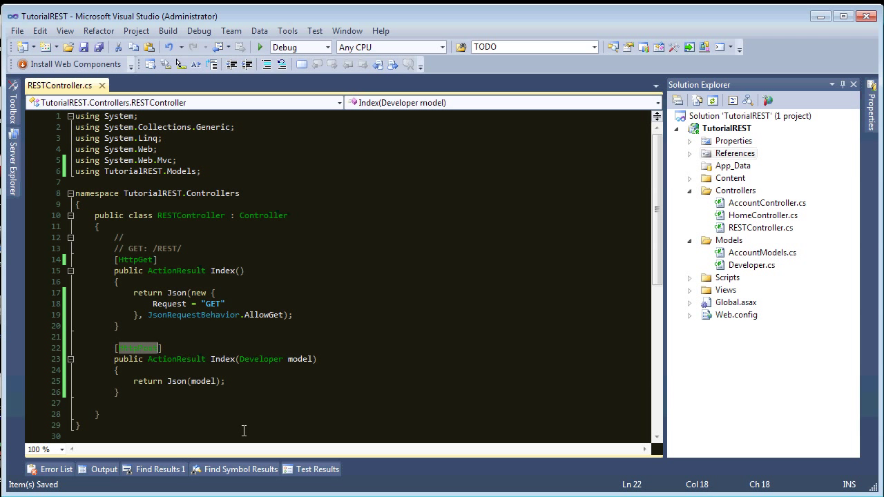
mouse_move(226, 406)
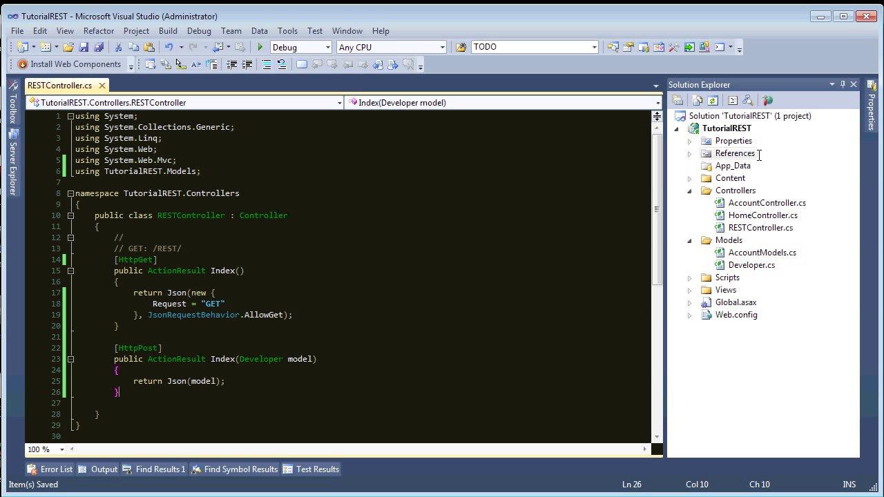
mouse_move(688, 192)
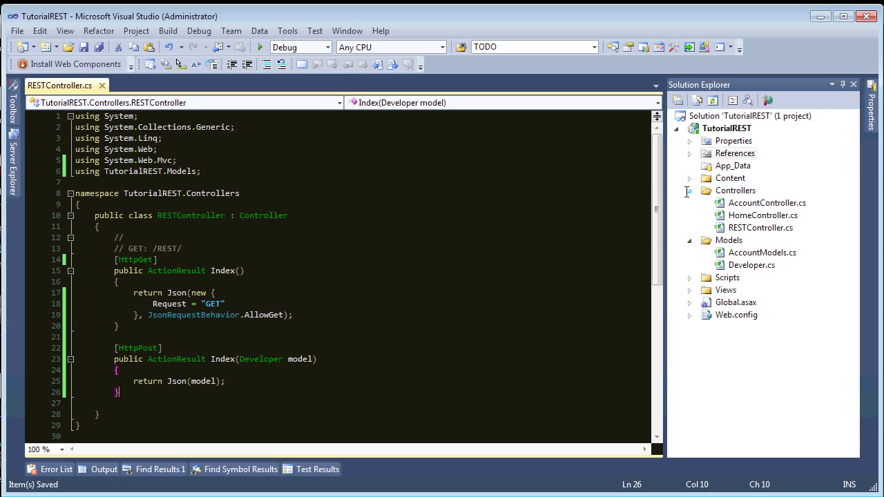
Change the Default route in Global.asax.cs to controller = "REST".
double_click(735, 302)
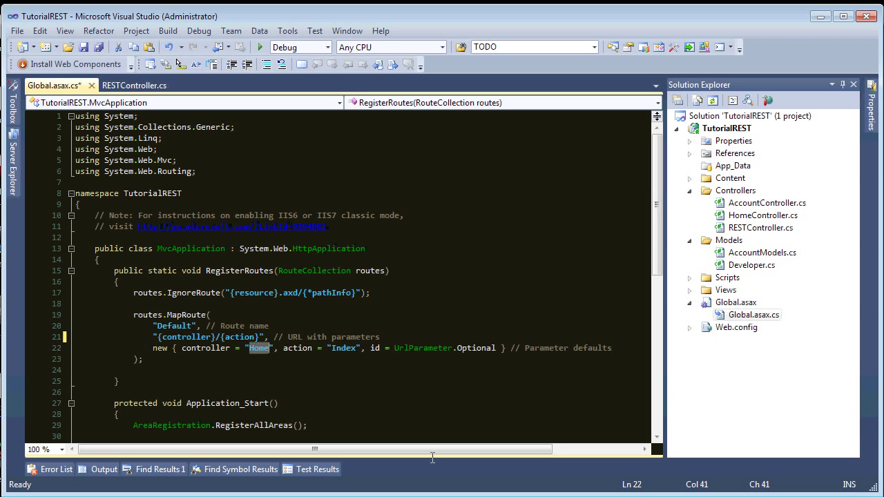
type("REST")
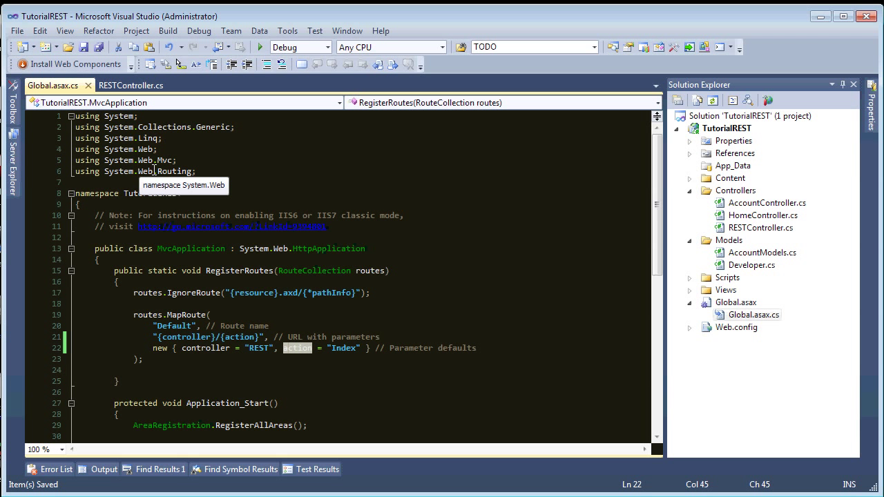
mouse_move(824, 147)
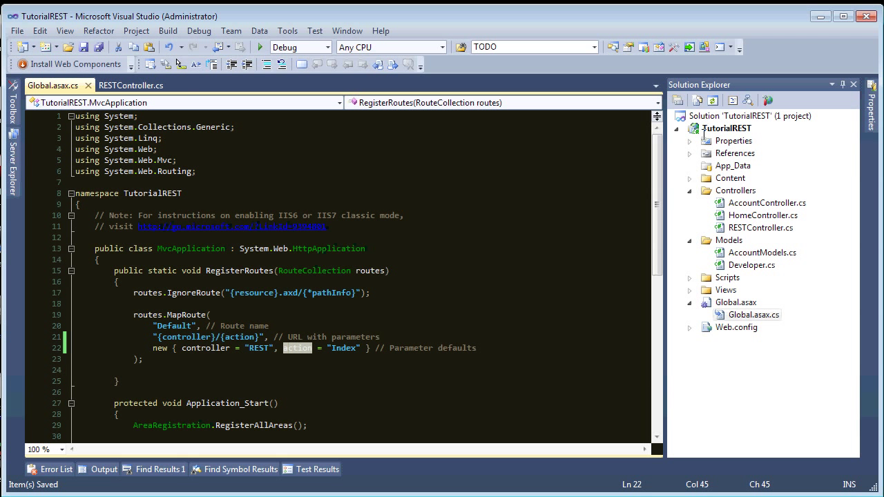
Add the existing CMCoreNET project to the solution.
right_click(727, 116)
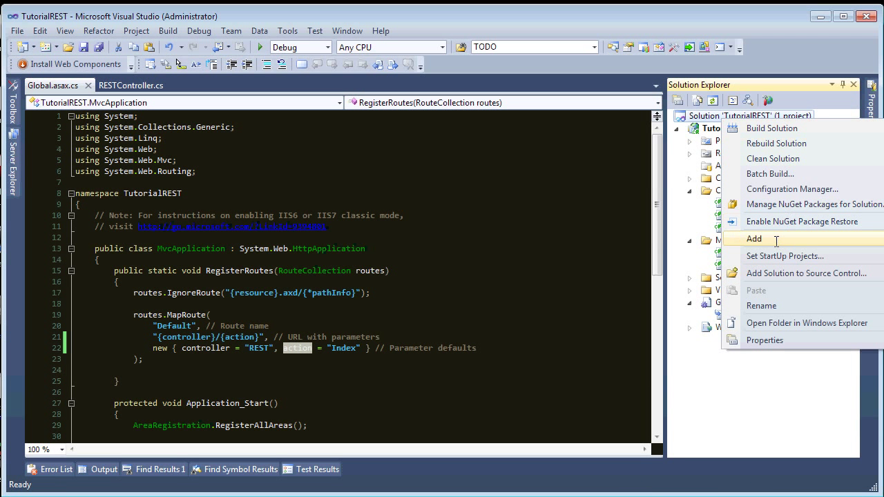
left_click(754, 237)
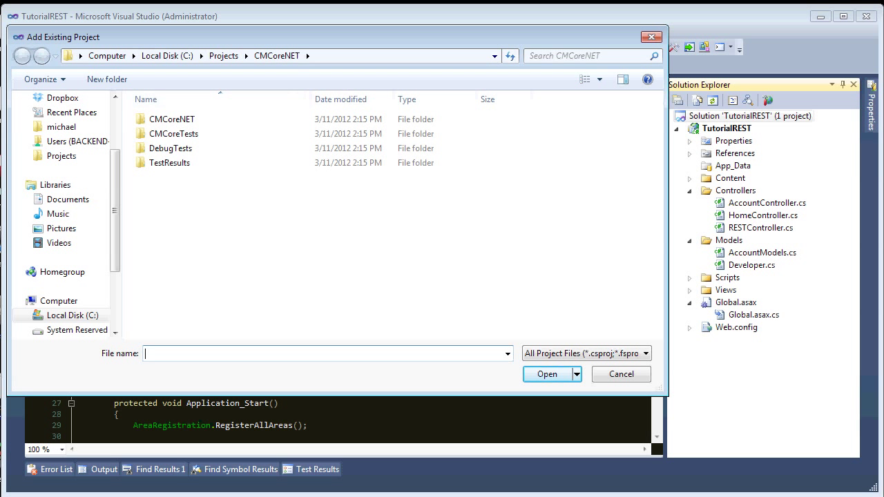
double_click(172, 119)
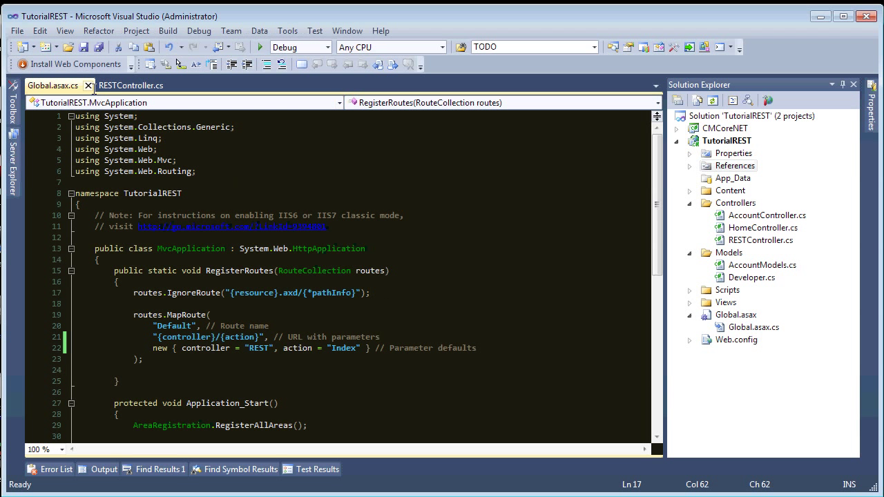
Create a ModelBinders folder under the TutorialREST project.
left_click(130, 85)
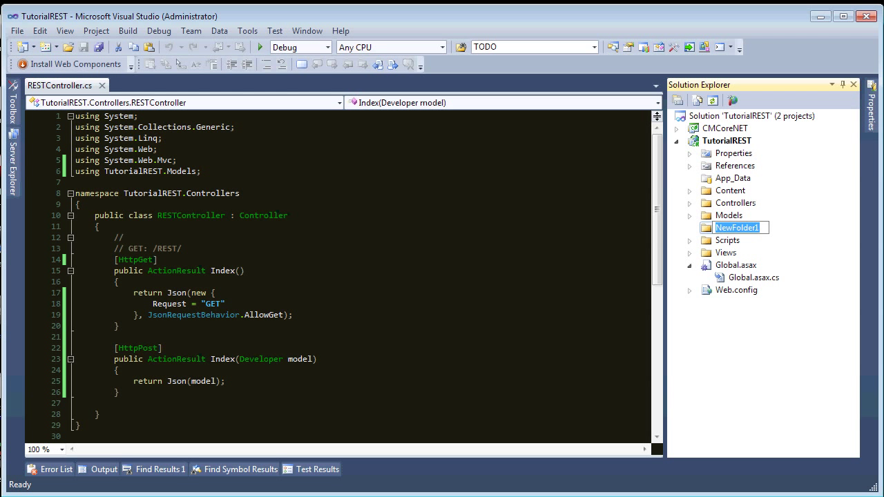
type("ModelBinders")
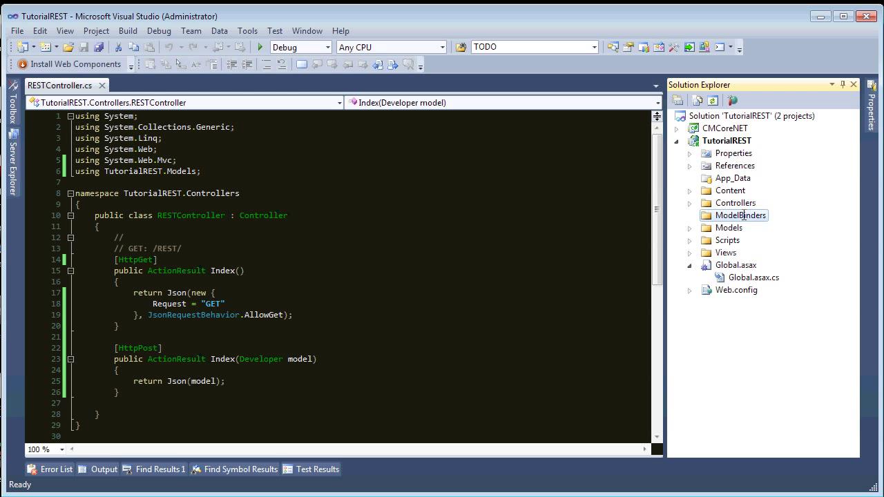
Add a class file ApiDefaultModelBinder.cs to the ModelBinders folder.
right_click(740, 216)
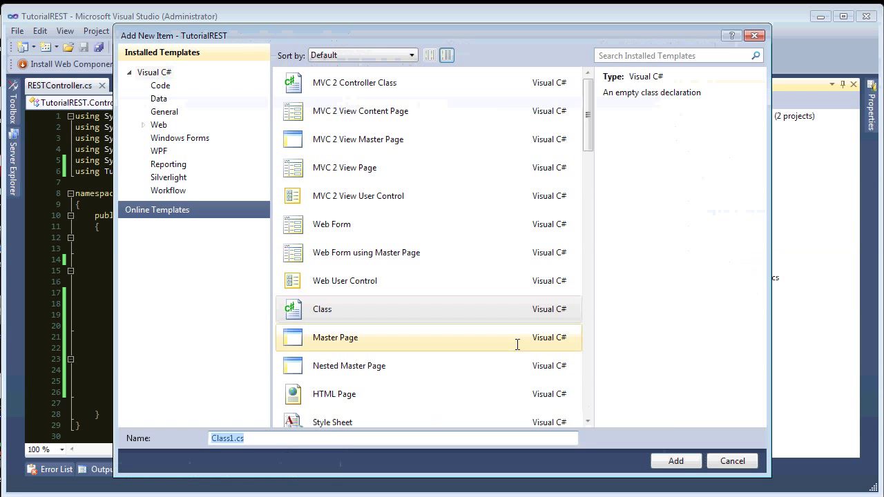
left_click(322, 310)
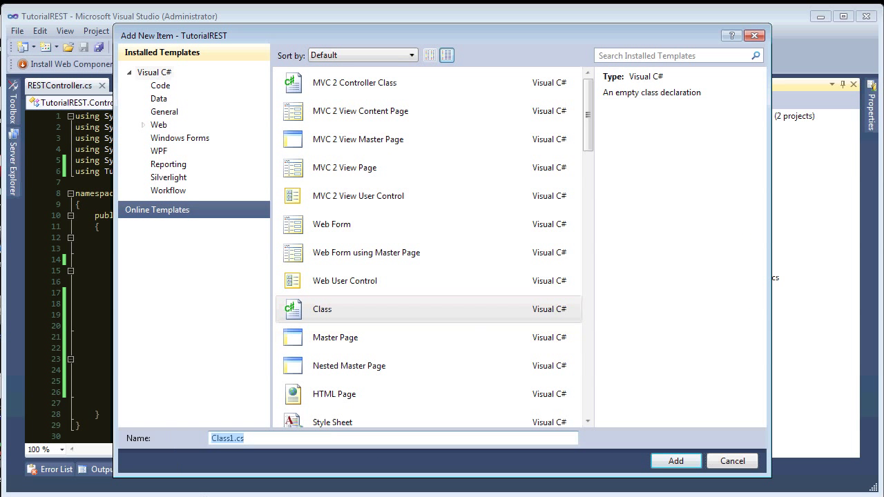
left_click(246, 451)
type("Api")
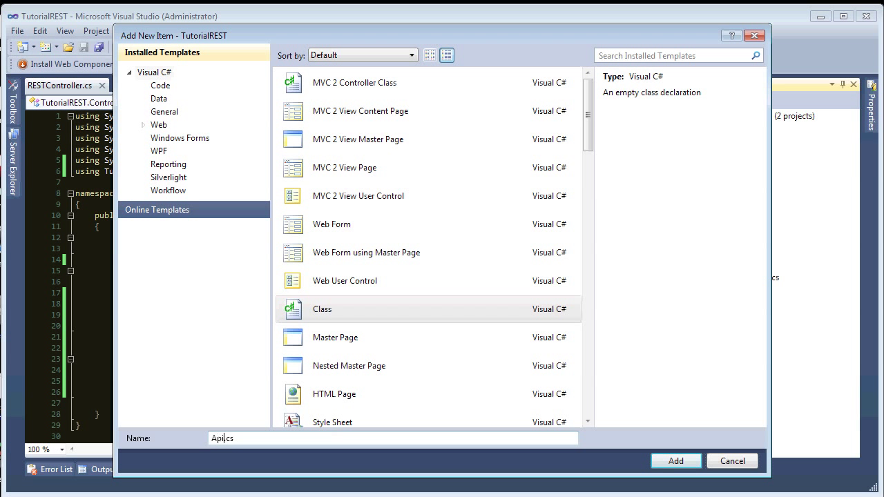
type("Defult")
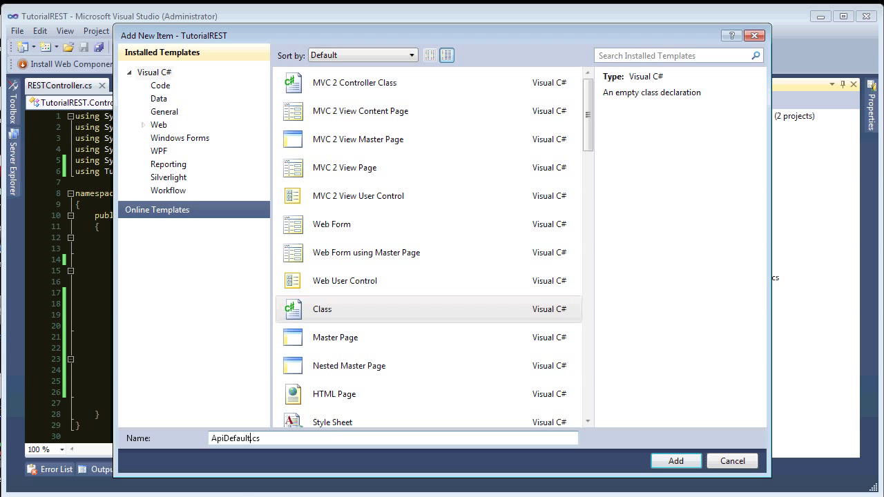
type("ModelBinder")
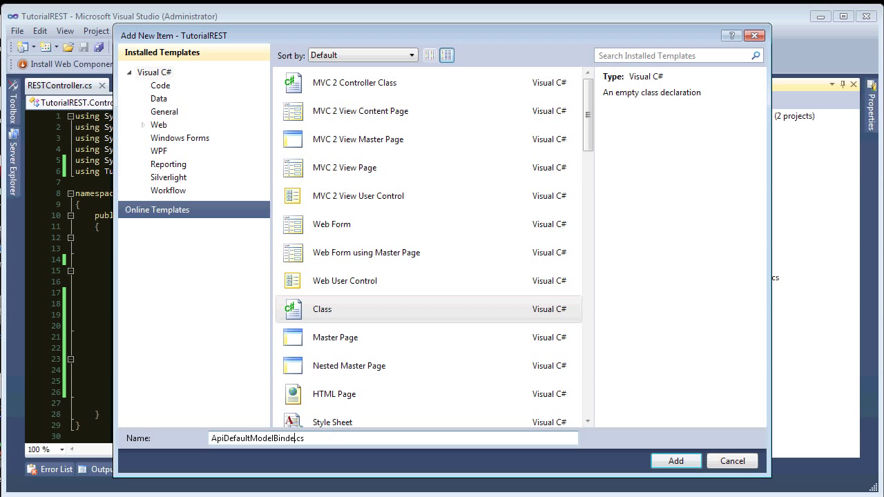
left_click(675, 462)
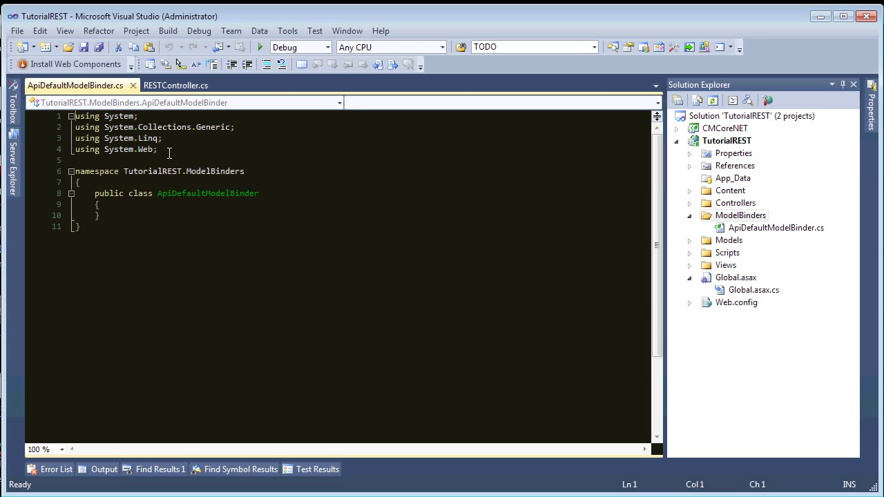
Import CMCoreNET.Serialization, derive from DefaultModelBinder and override BindModel.
triple_click(114, 149)
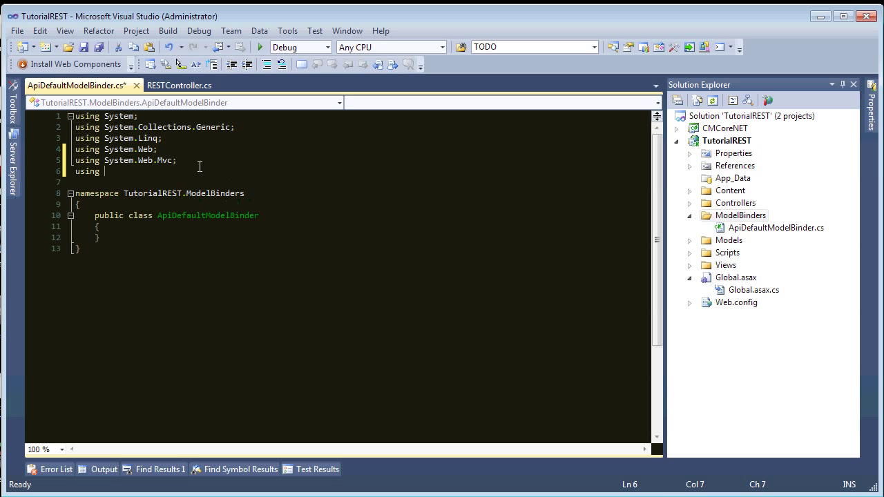
type("CMCoreNET.Serialization;")
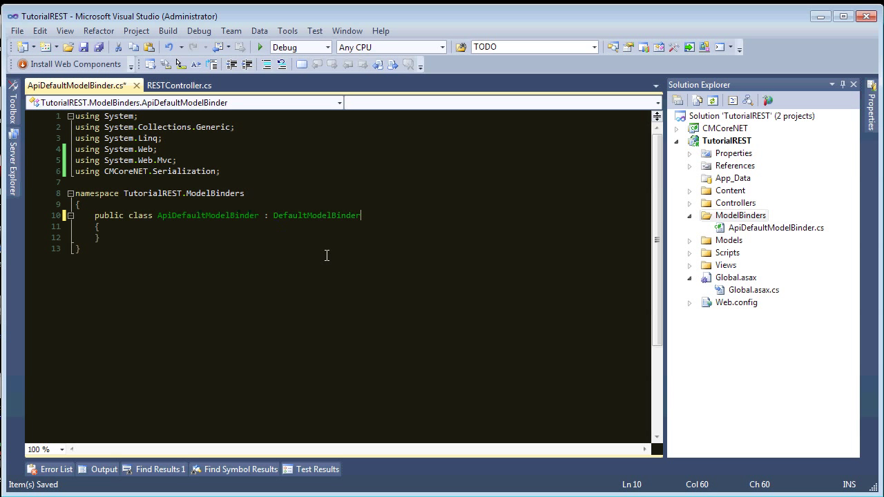
key("enter")
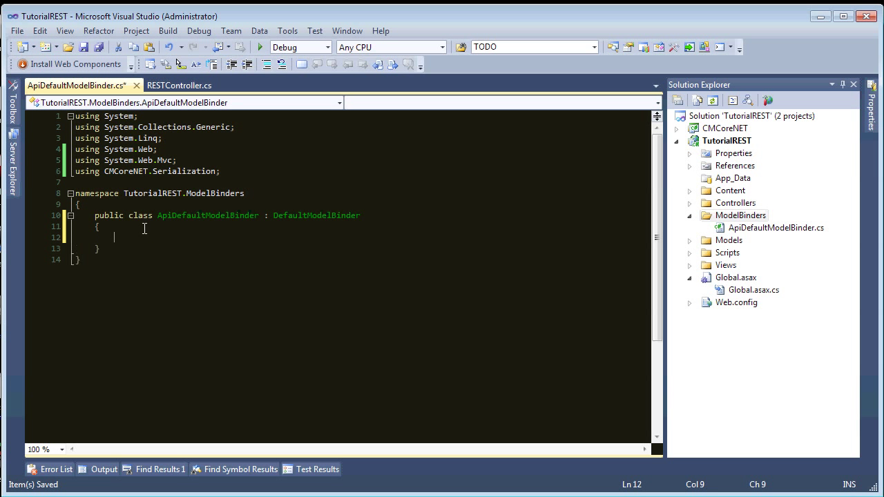
type("public ov")
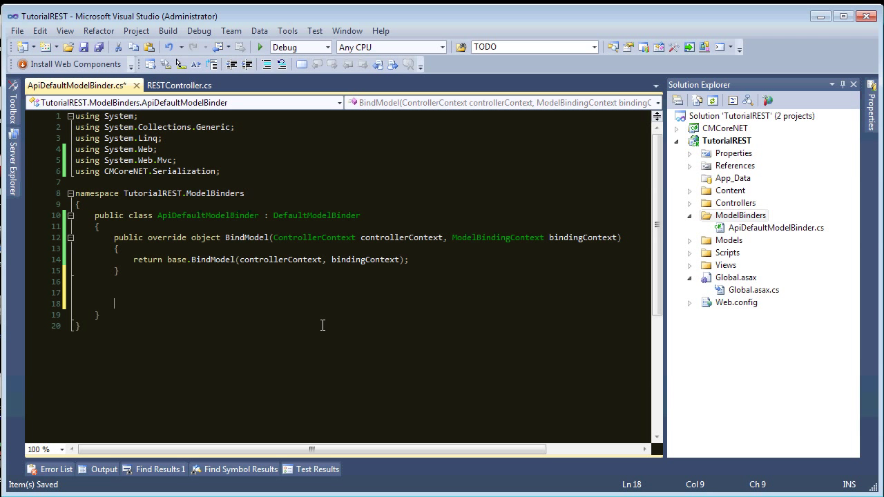
Stub a private SerializationAdapter GetAdaper(string contentType) helper.
type("private")
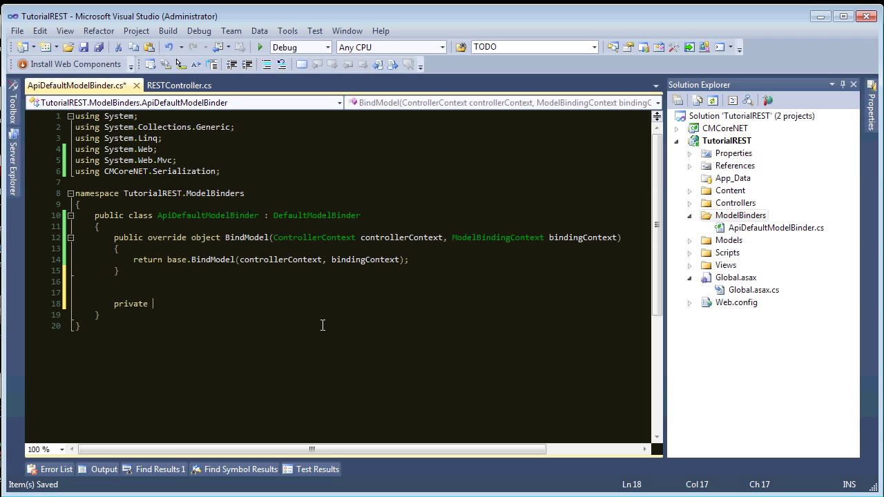
type("SerializableAttribute")
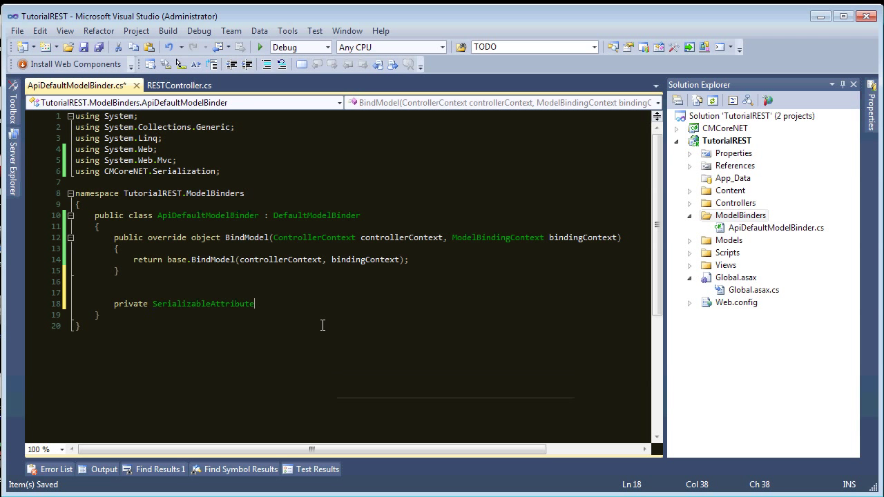
double_click(202, 304)
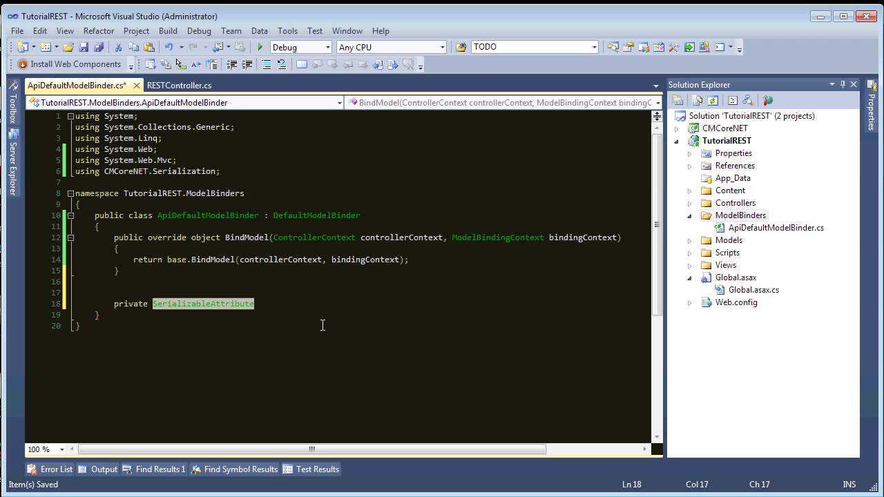
type("ser")
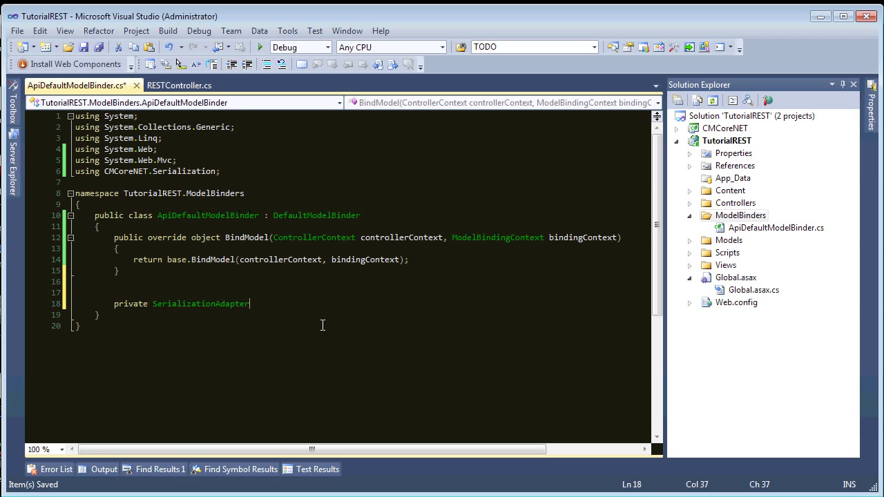
type("GetA")
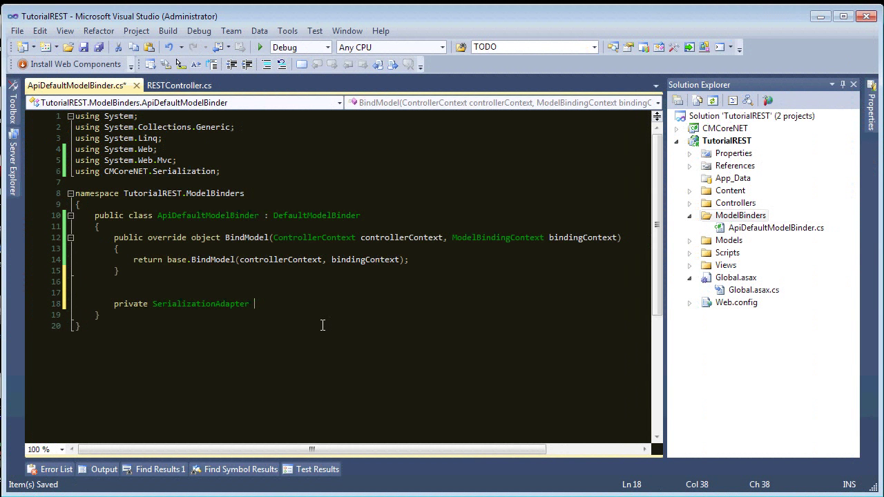
type("Ge")
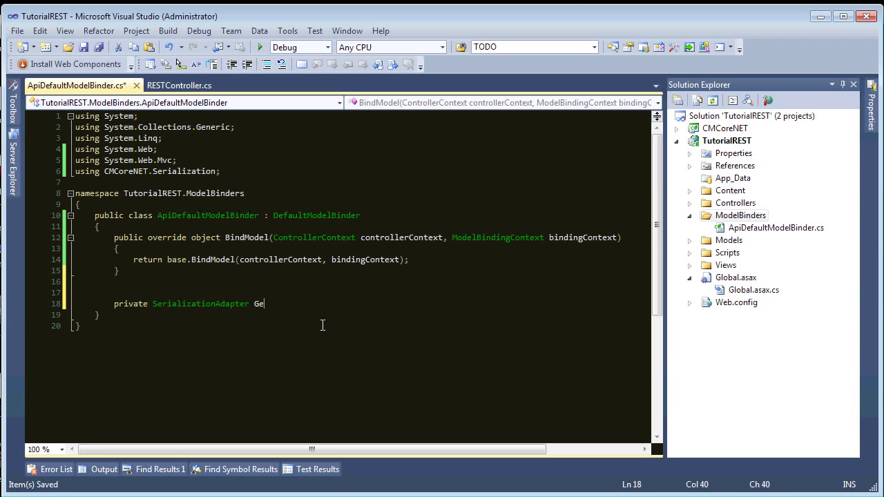
type("tAdaper(")
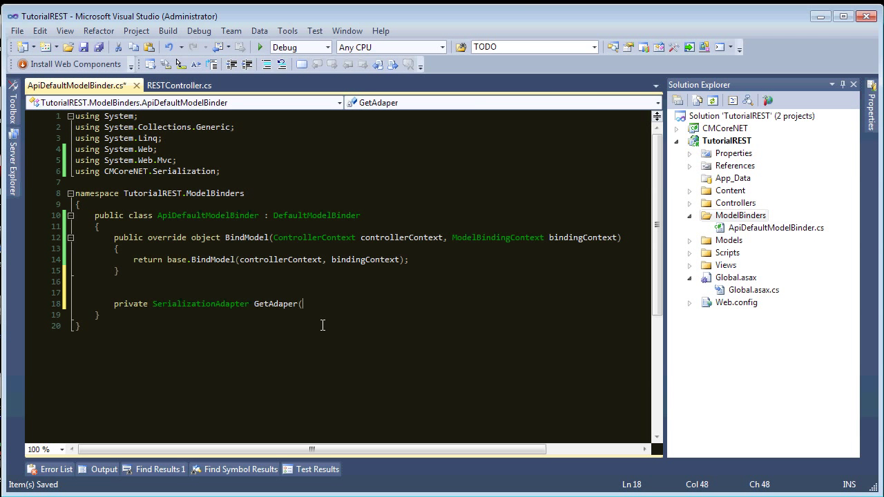
type("string")
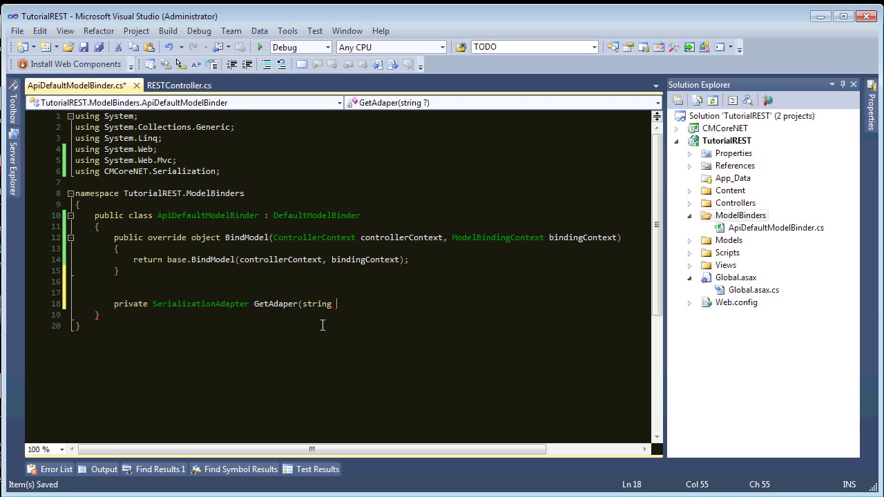
type("contentType")
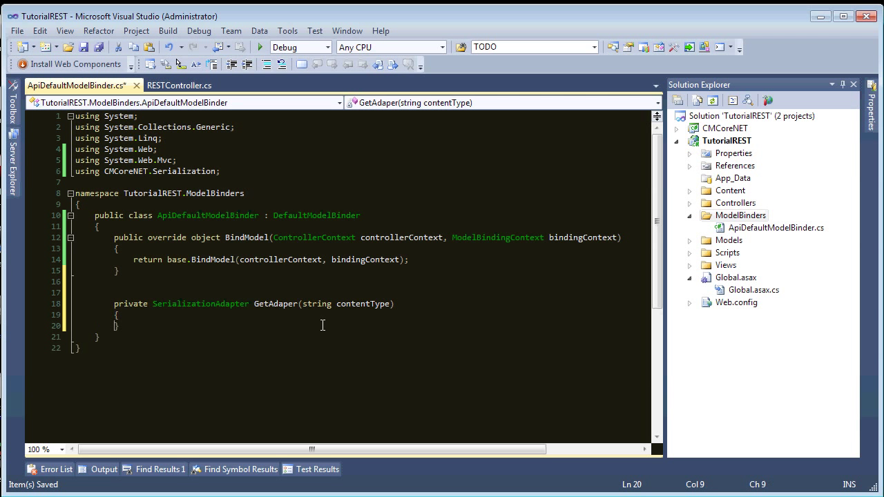
Declare SerializationAdapter adapter = null at the start of GetAdaper.
key("enter")
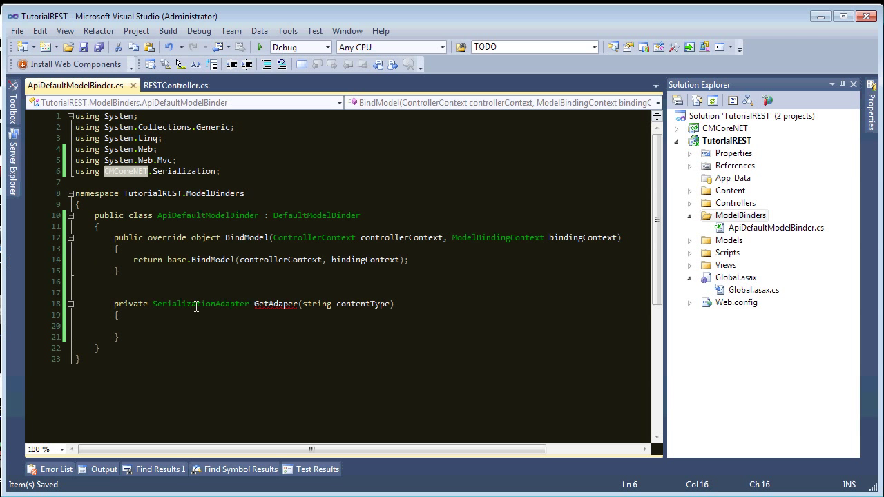
left_click(179, 328)
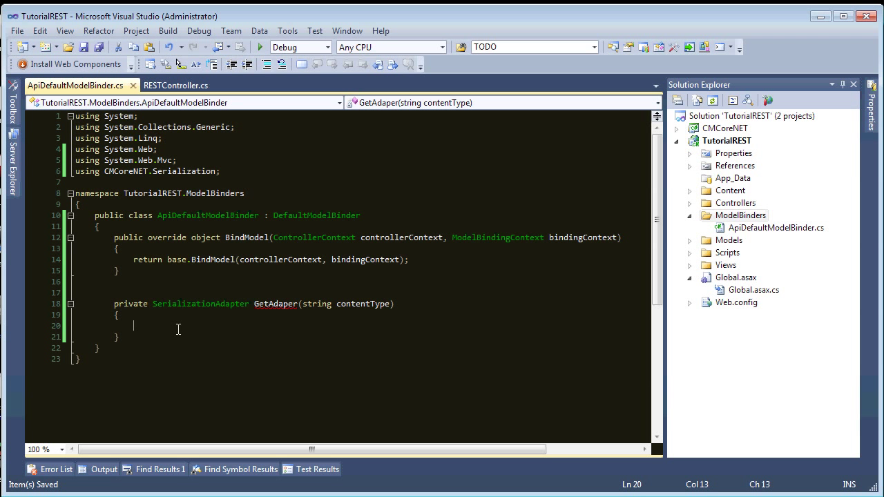
mouse_move(181, 272)
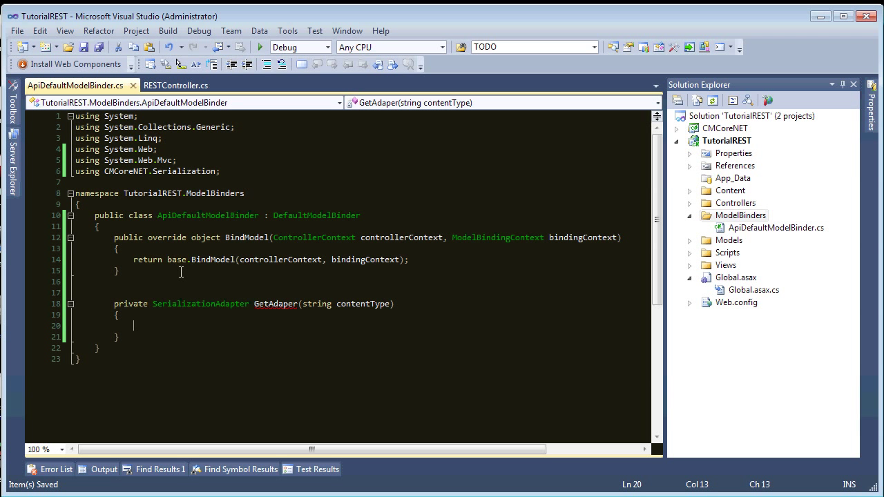
double_click(201, 303)
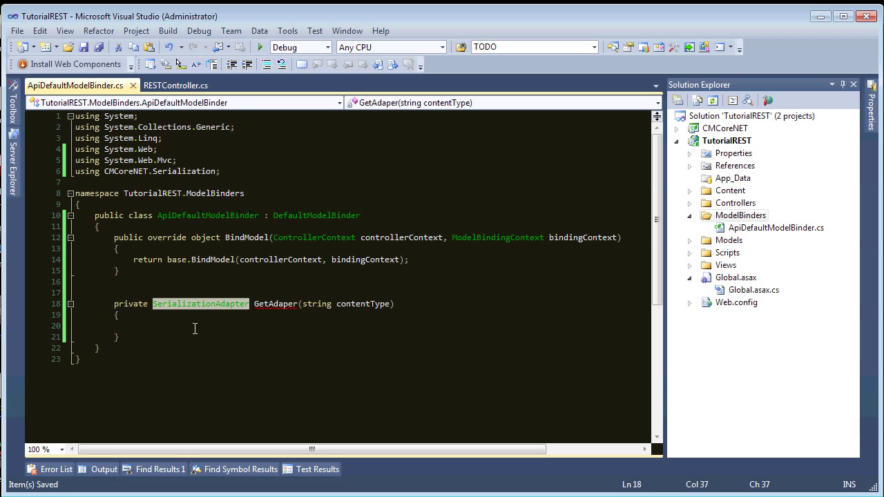
type("ser")
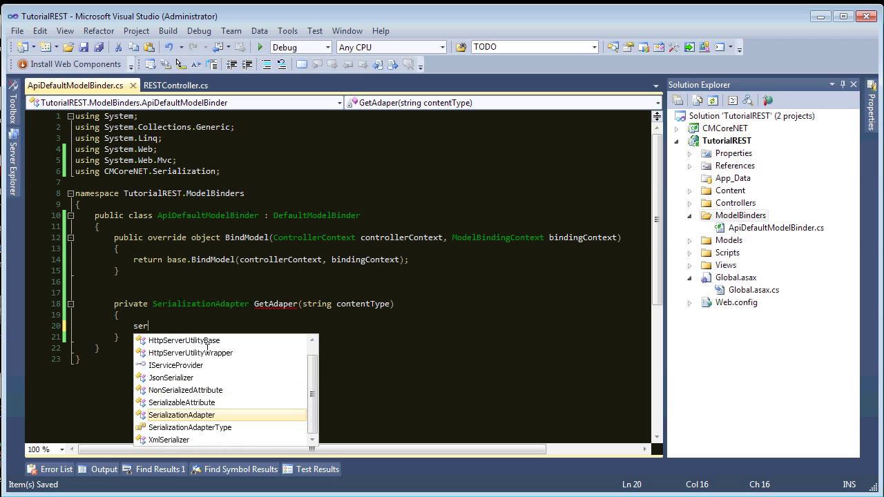
type("SerializationAdapter ada")
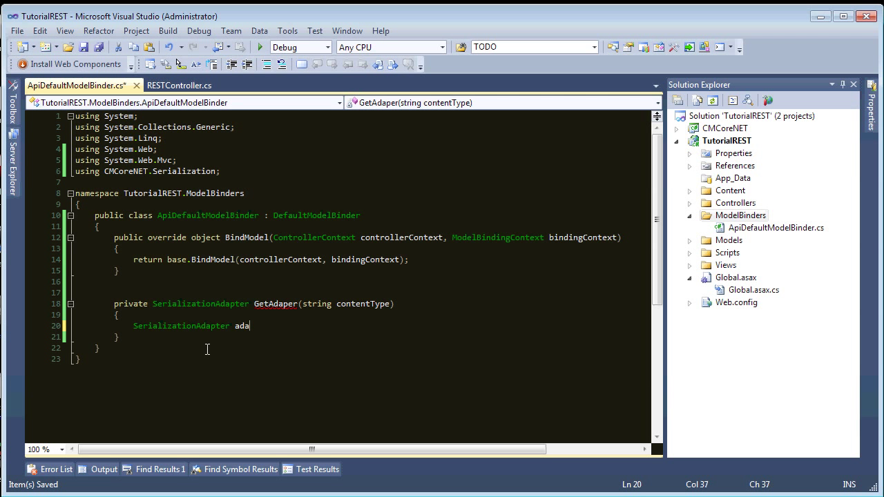
type("pter = null;")
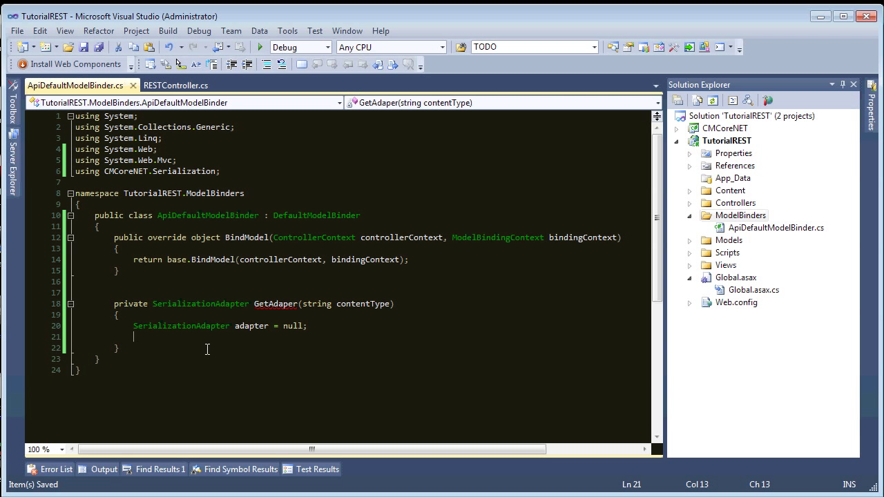
Add an if (contentType.Contains("json")) branch.
type("if (")
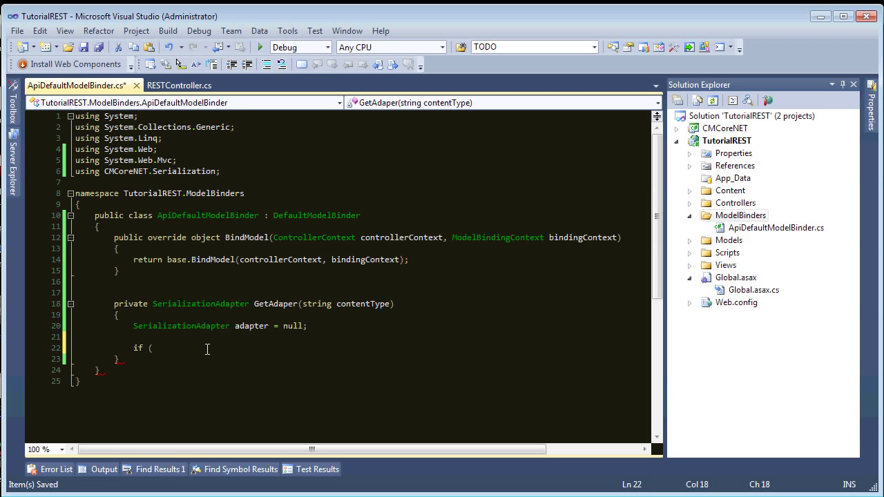
type("(")
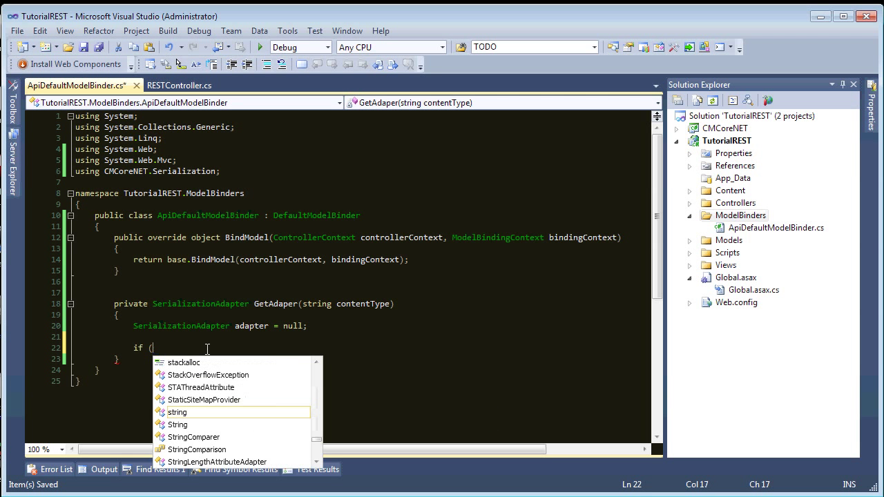
type("contentType.cont")
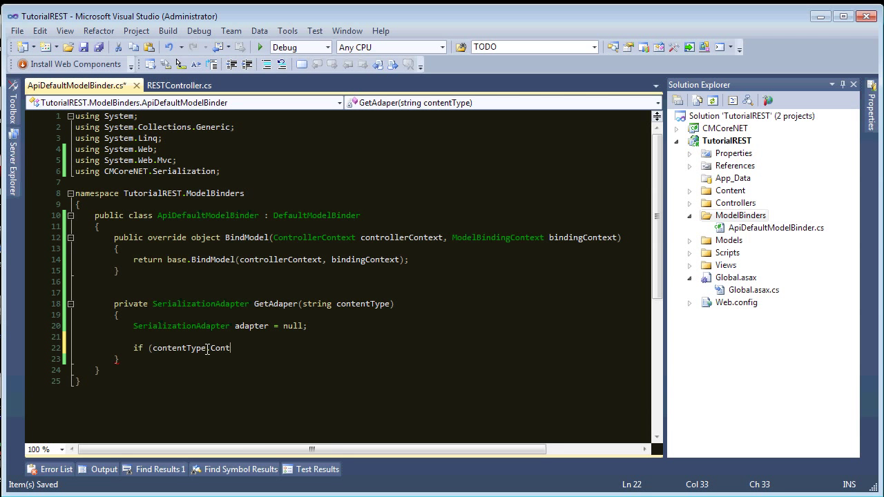
type(".Contains(\"")
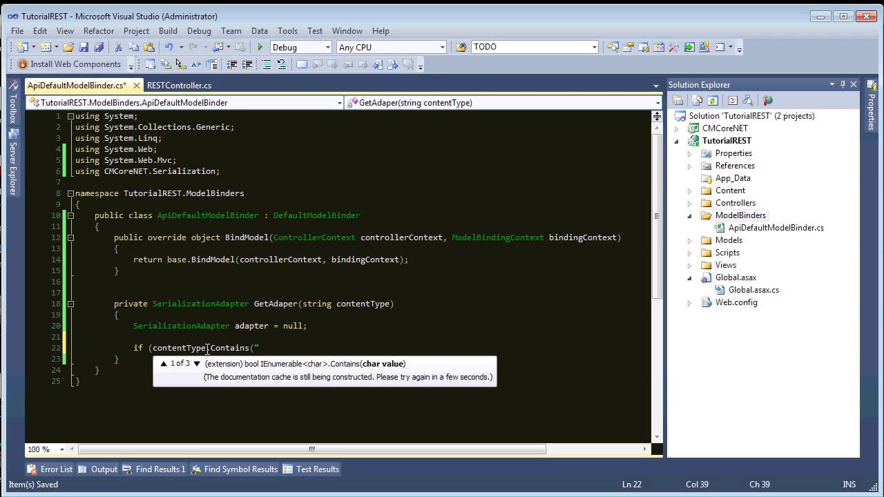
type("json\")")
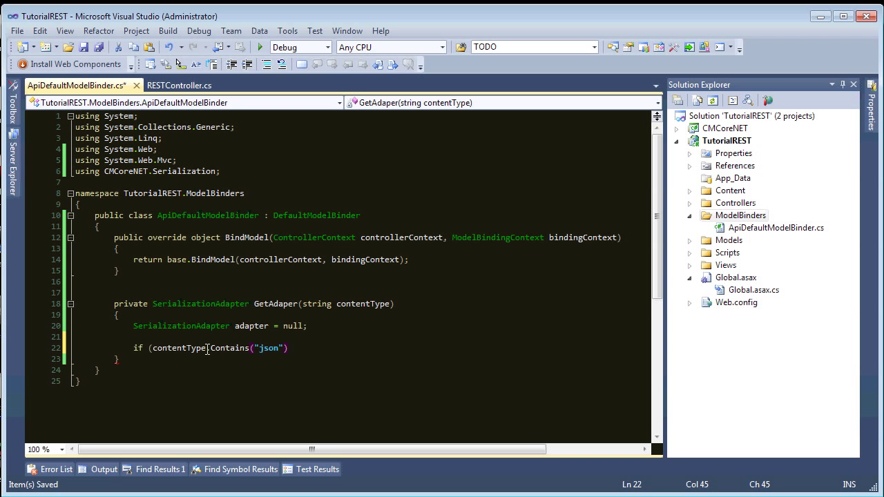
type(")")
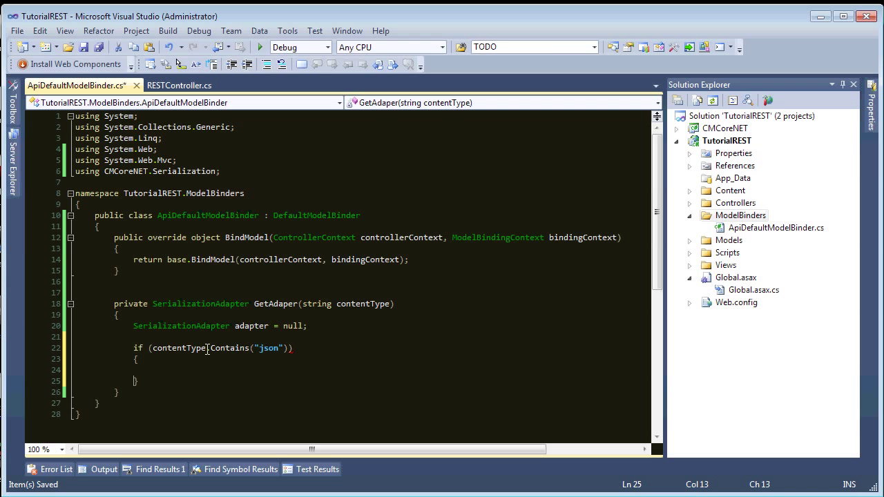
Add an else if (contentType.Contains("xml")) branch assigning the adapter.
type("else if (")
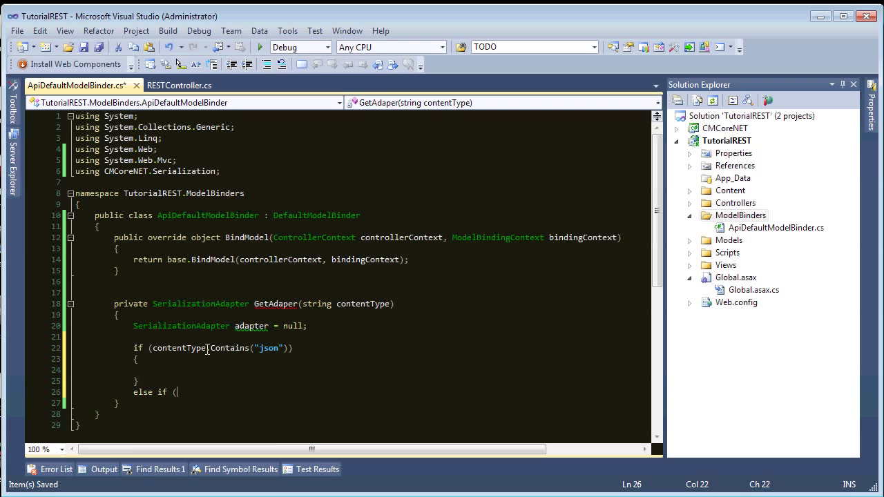
type("contentType.")
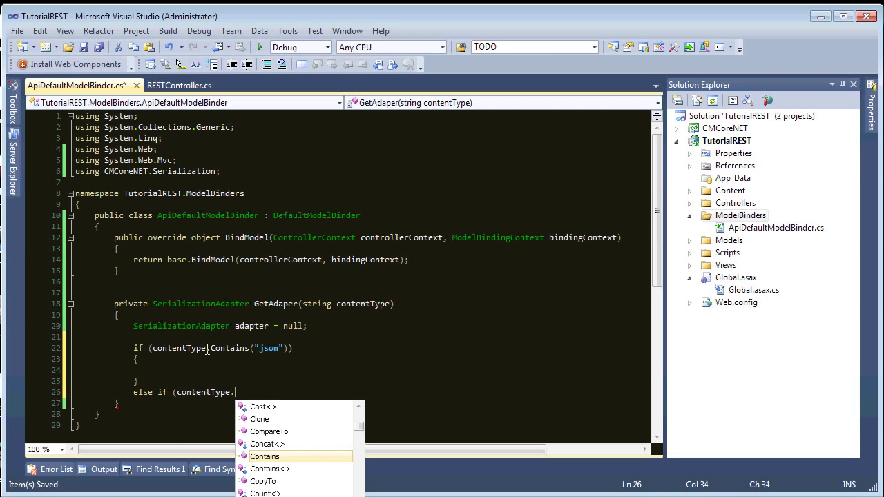
type("Contains(\"xml\"")
type("}")
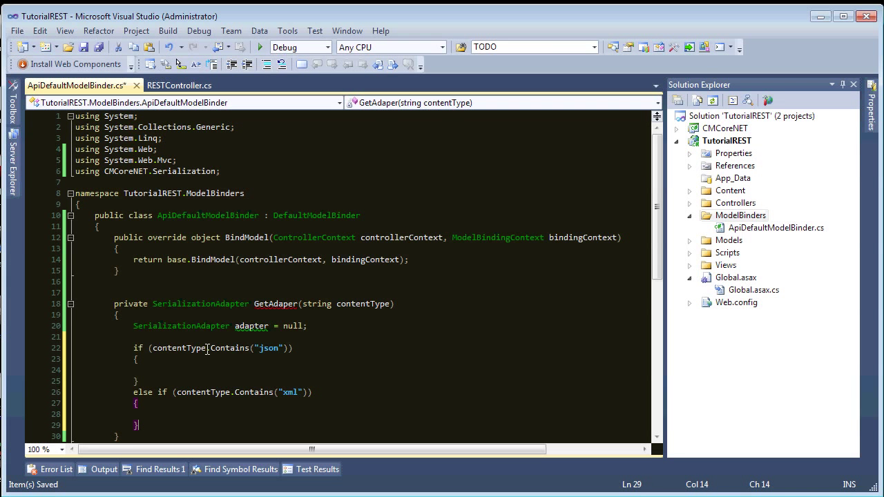
type("else")
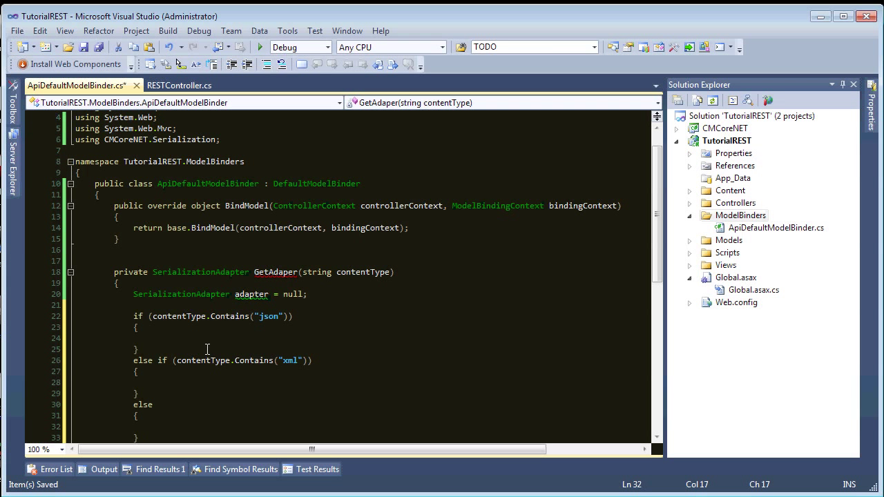
type("ad")
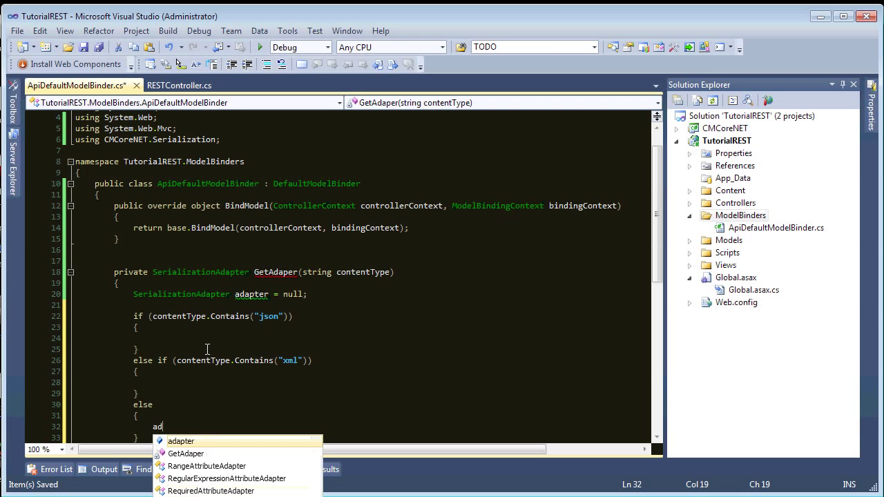
type("apter = nu")
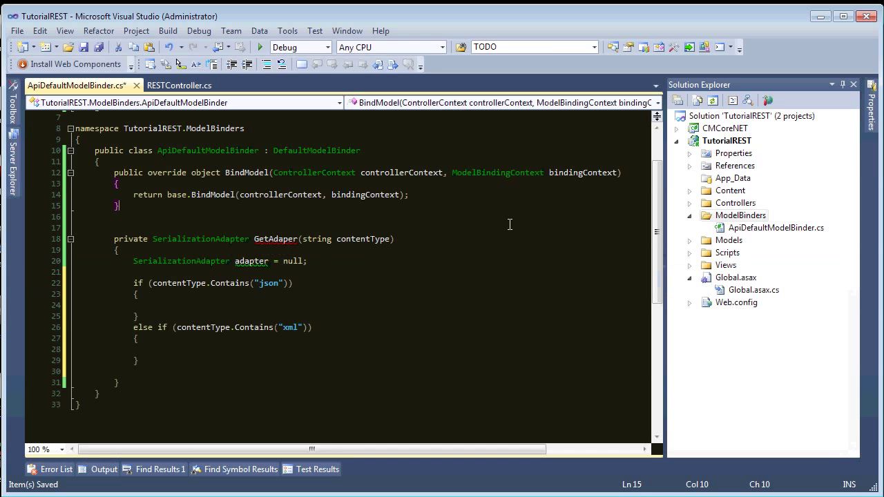
Assign SerializationAdapter.GetAdapter with JSON and XML adapter types per branch and return the adapter.
left_click(425, 397)
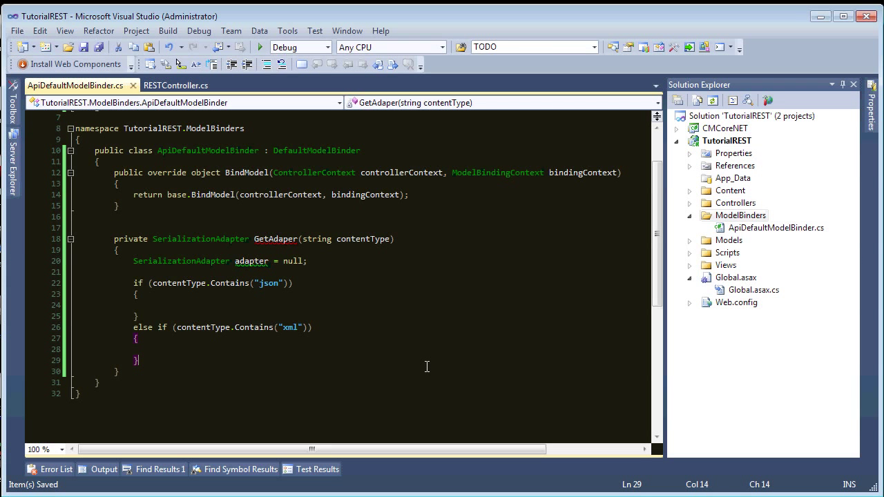
mouse_move(196, 307)
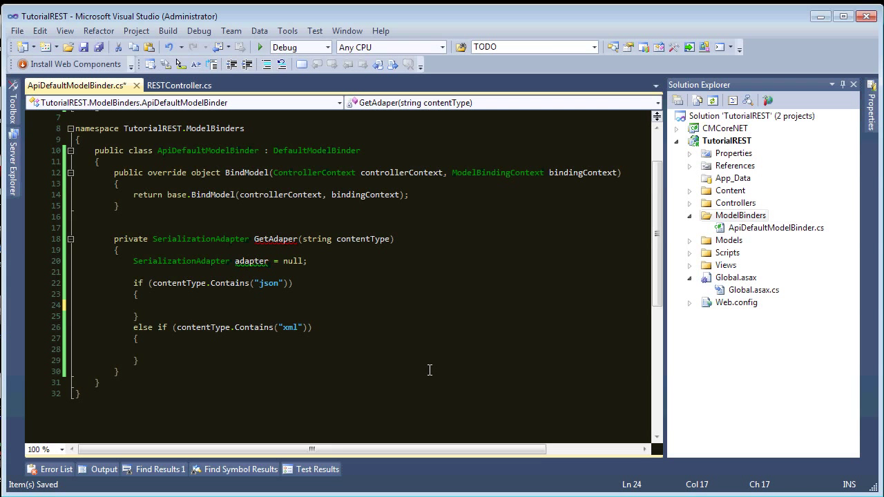
type("adapter \\")
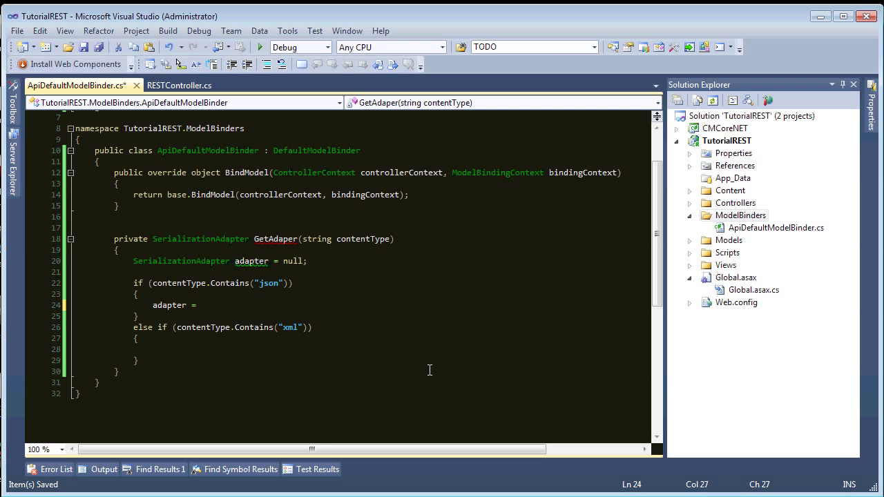
type("SerializationAdapter.GetAdapter")
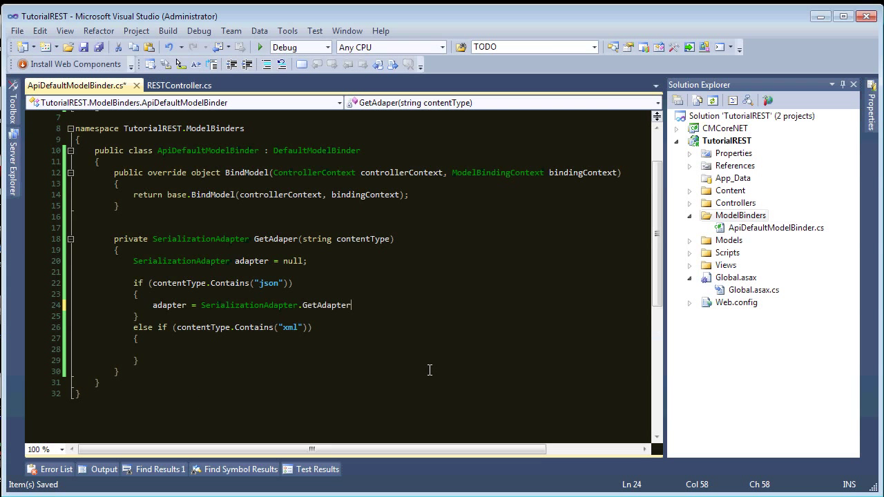
type("(SerializationAdapterType")
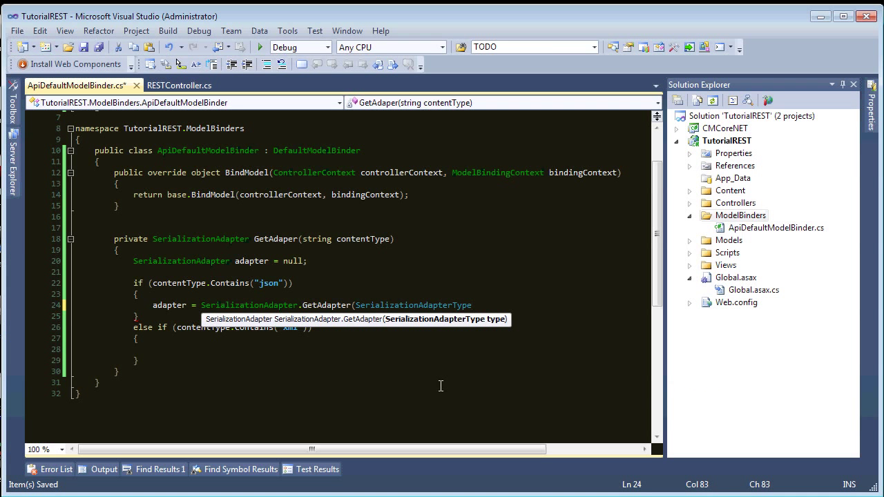
type(".JSON);")
left_click(360, 350)
type("adapter = SerializationAdapter.GetAdapter(SerializationAdapterType.x);")
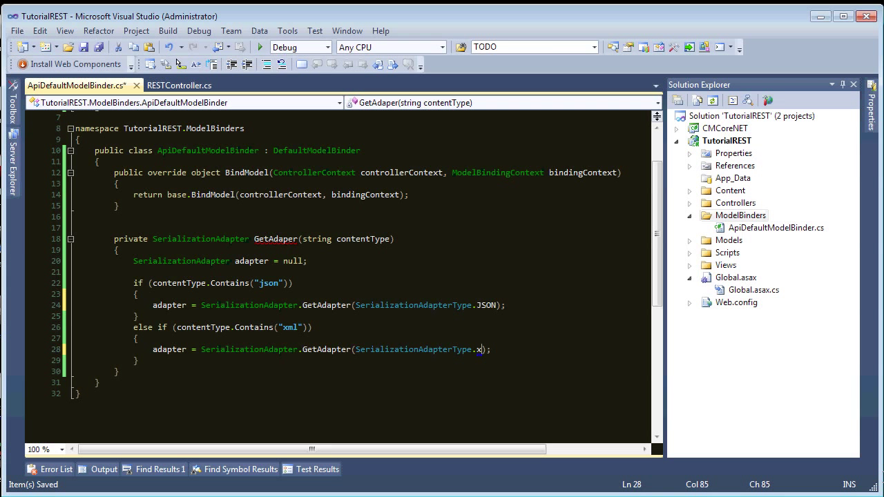
type("ML")
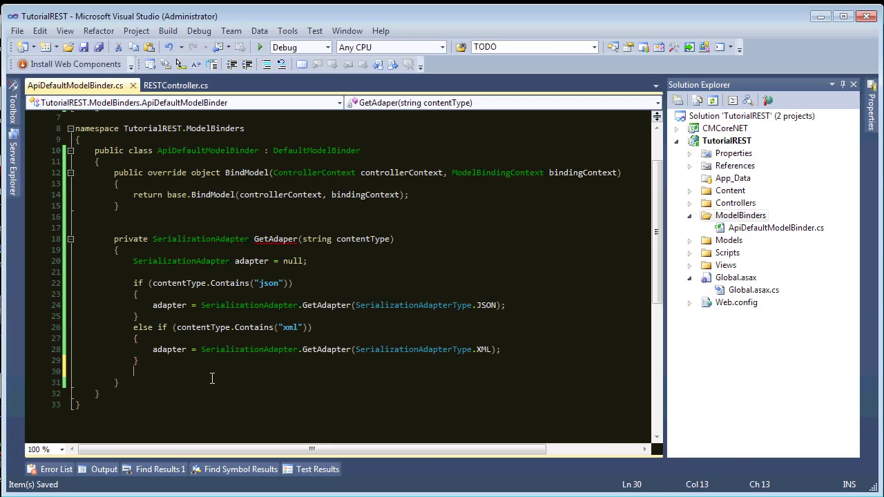
type("return adapter;")
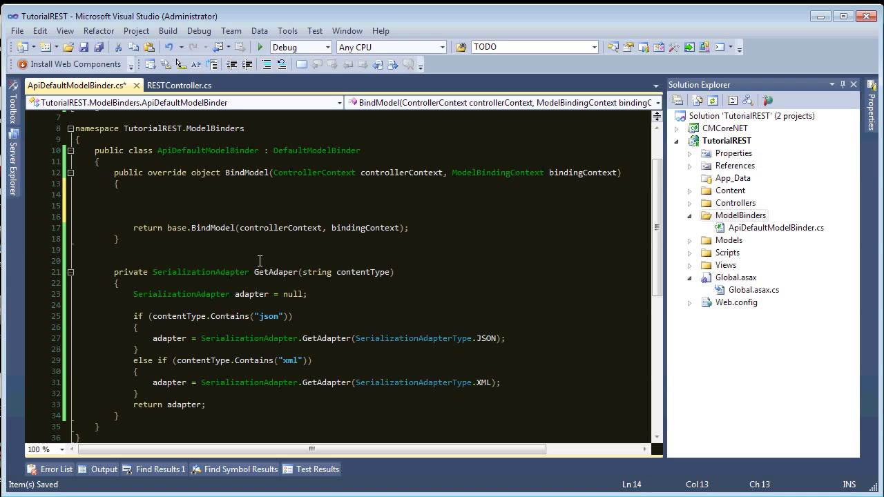
Capture the controller's Request and get the adapter for its ContentType into local variables.
type("var requ")
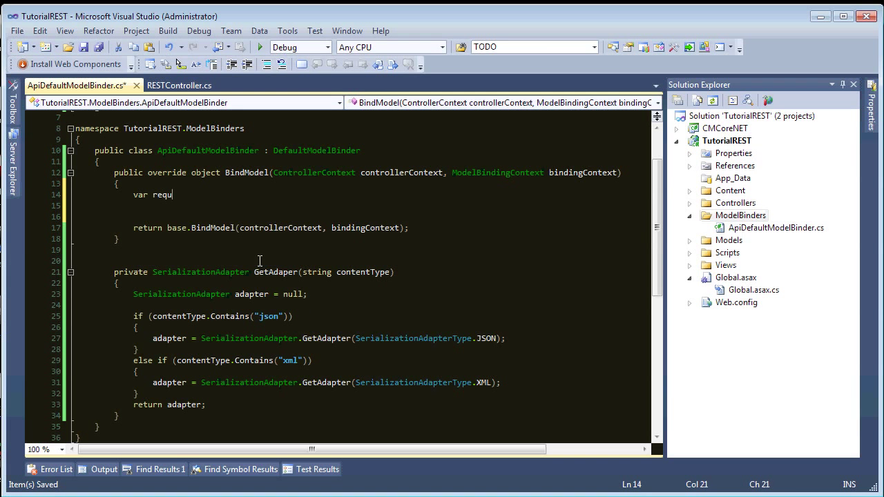
type("est = controllerContext.HttpContext.")
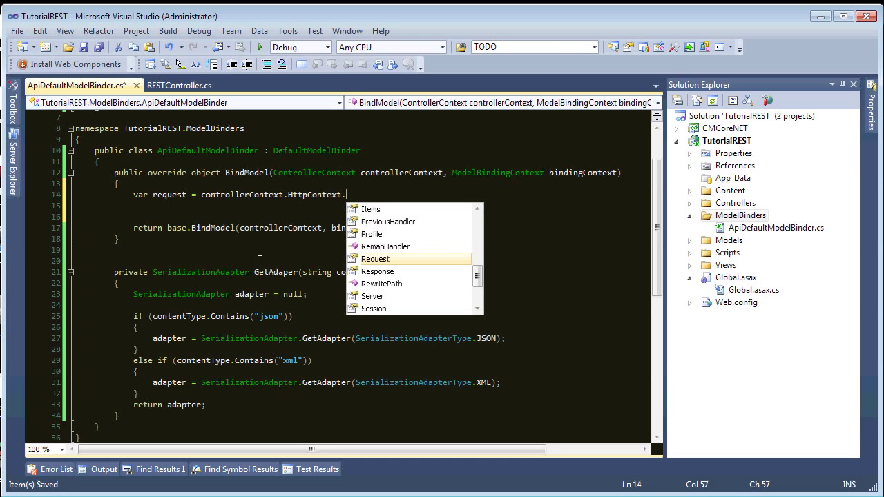
type("Request;")
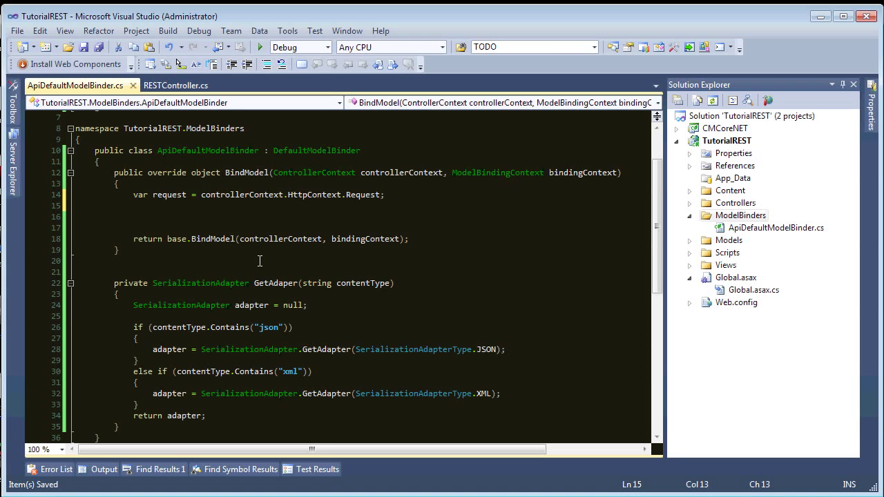
type("var adp")
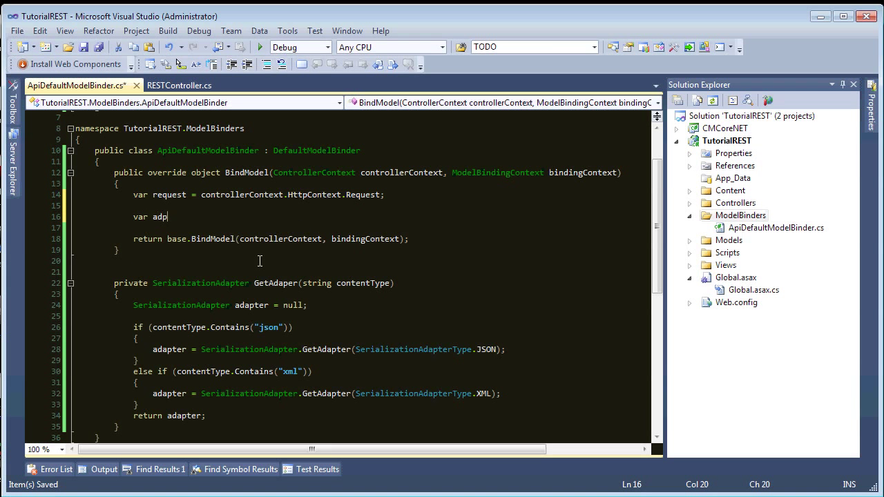
type("ater")
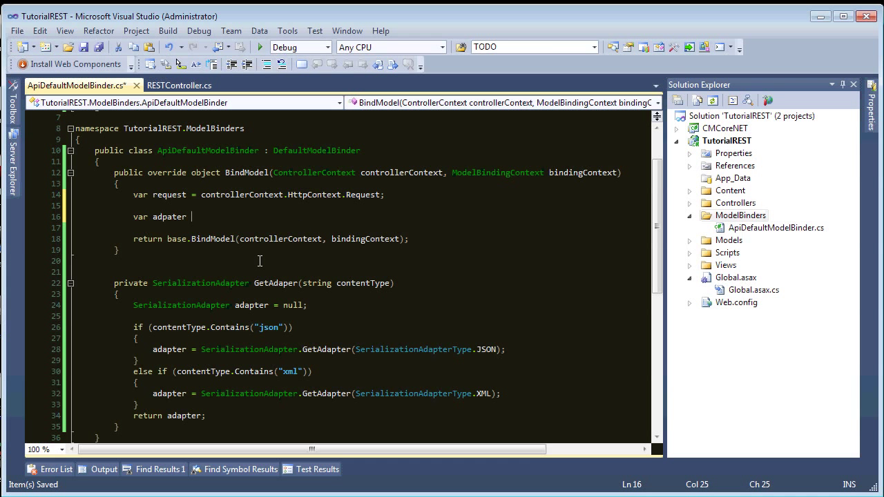
type("Geta")
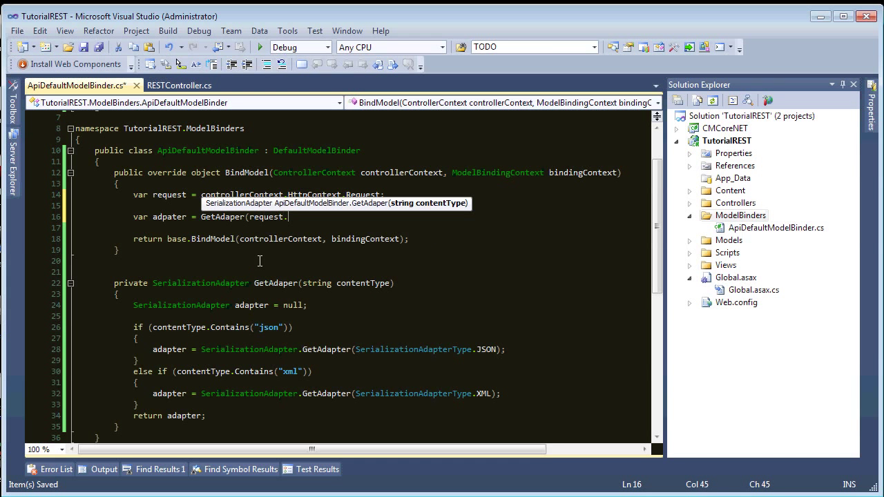
type("ContentType")
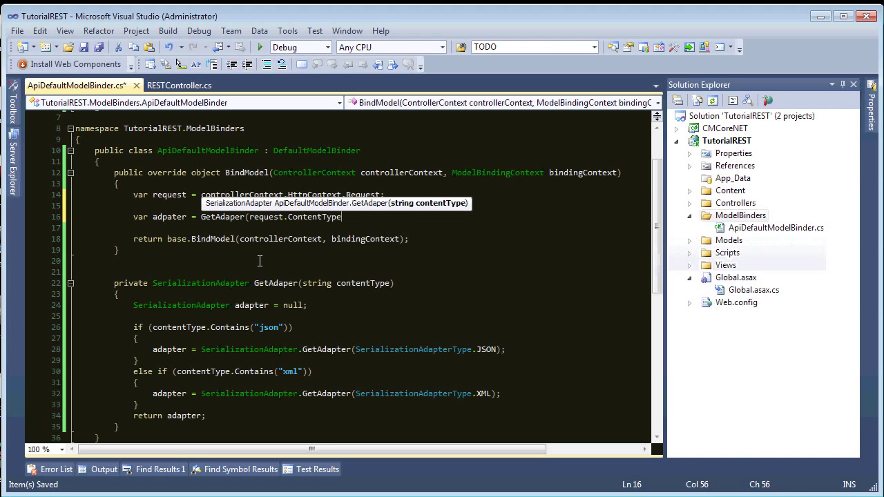
type(");")
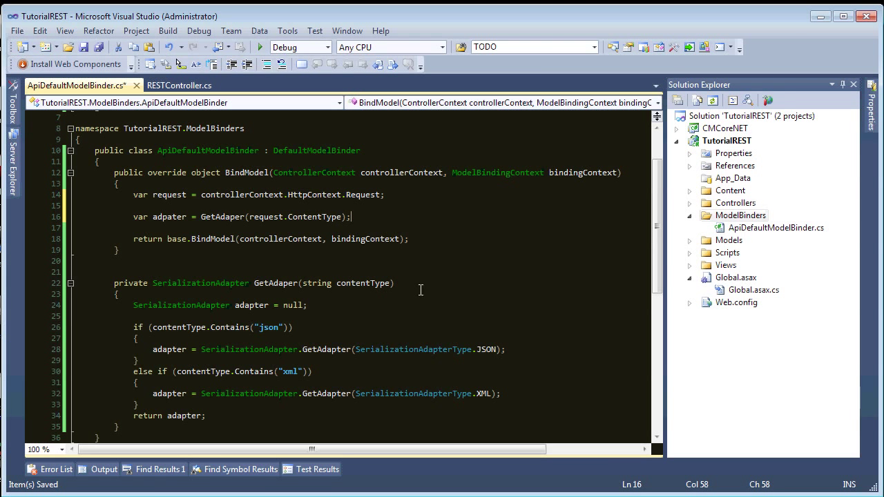
Add a null check on the adapter and declare object data = null.
double_click(168, 216)
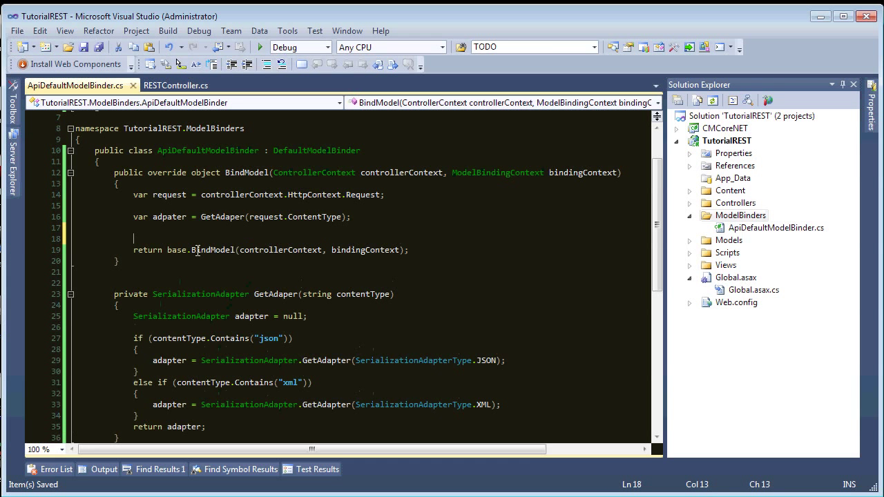
type("if (")
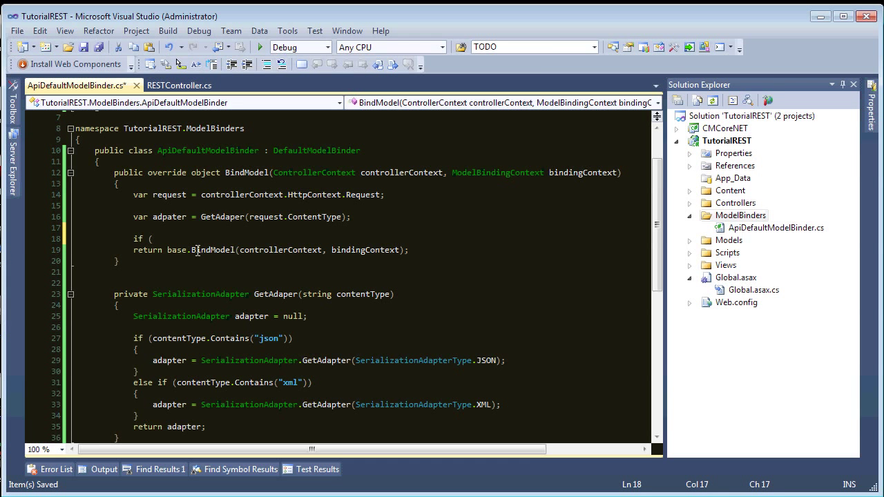
type("adpater")
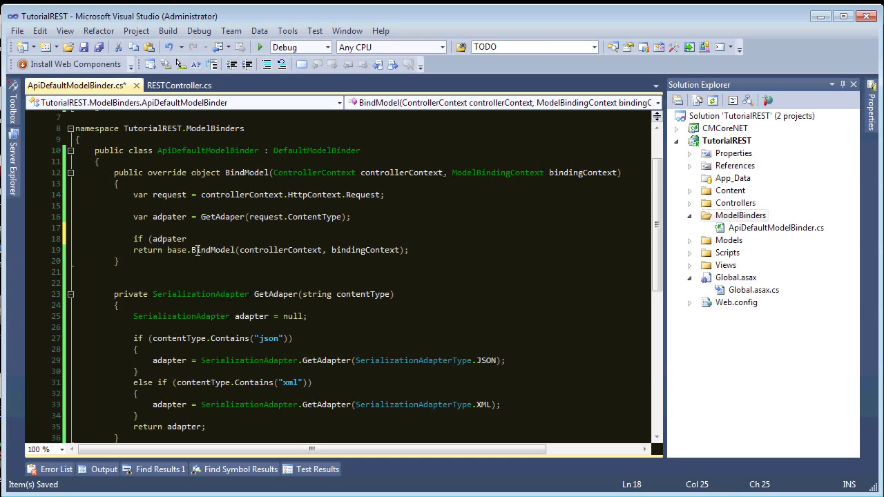
type("== nulol)")
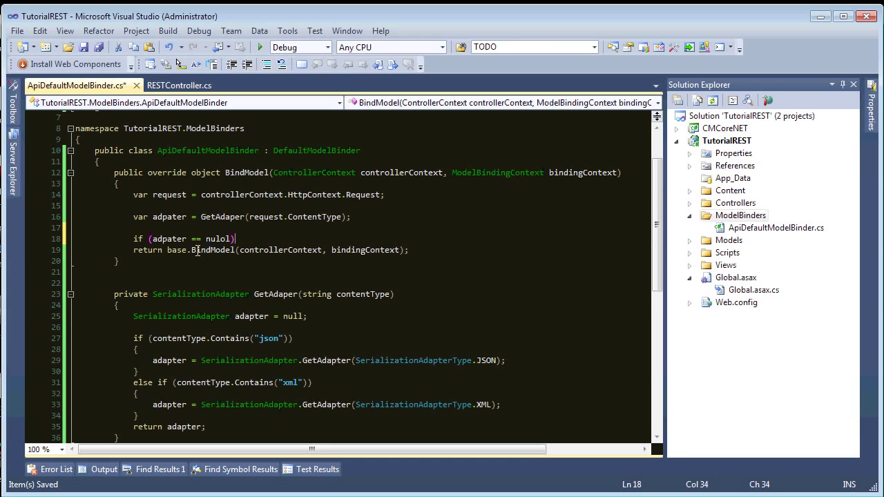
key("Backspace")
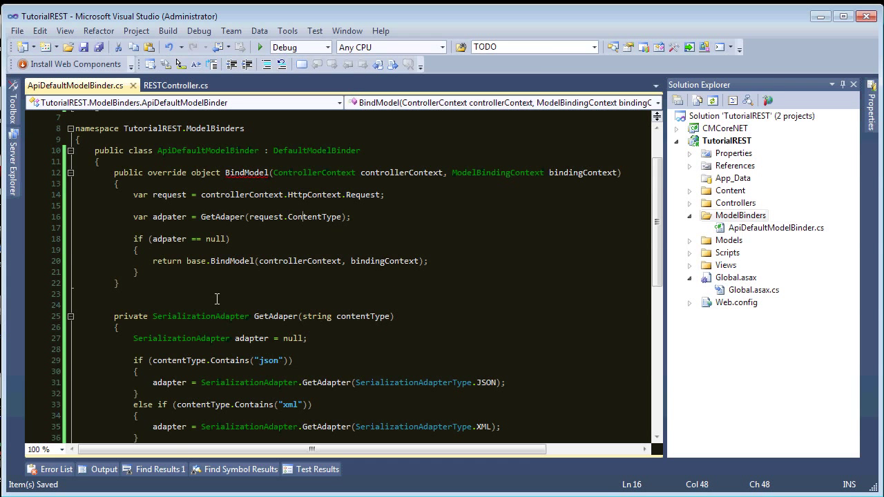
left_click(232, 261)
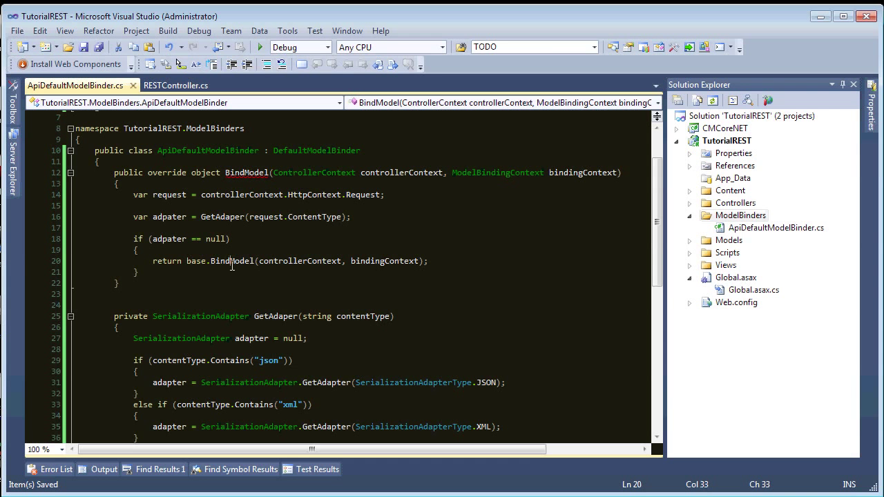
double_click(231, 261)
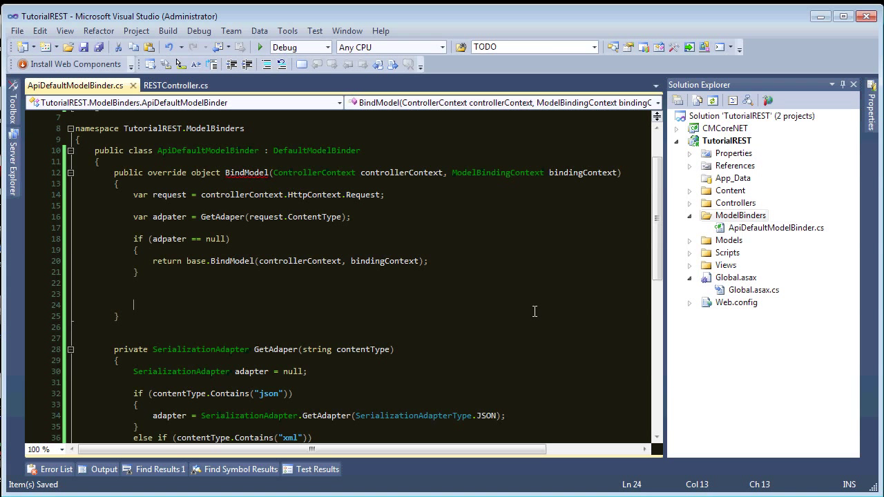
type("object data")
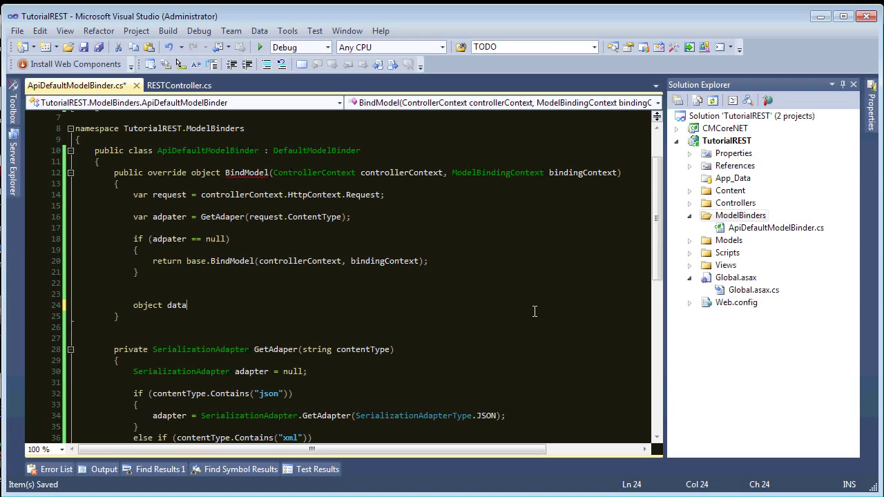
type("= null;")
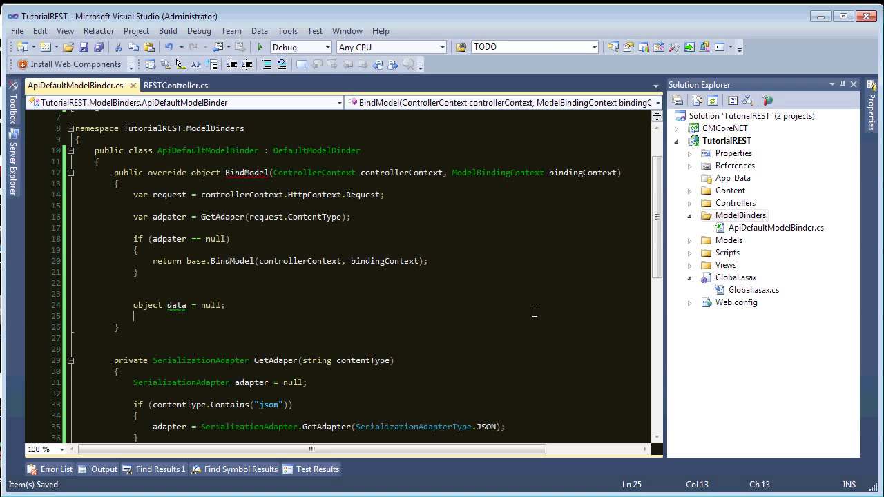
Assign data from adapter.Deserialize of request.InputStream using bindingContext.ModelMetadata's model type.
type("data = adpater.Deserialize(")
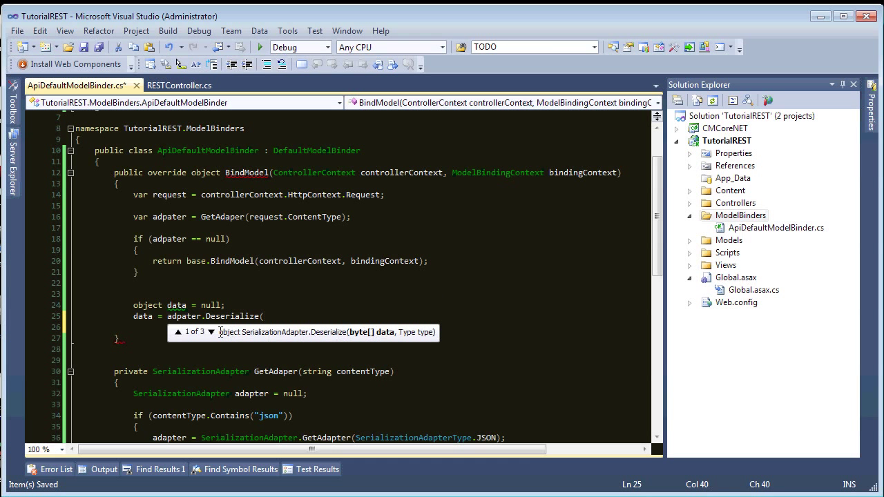
left_click(211, 332)
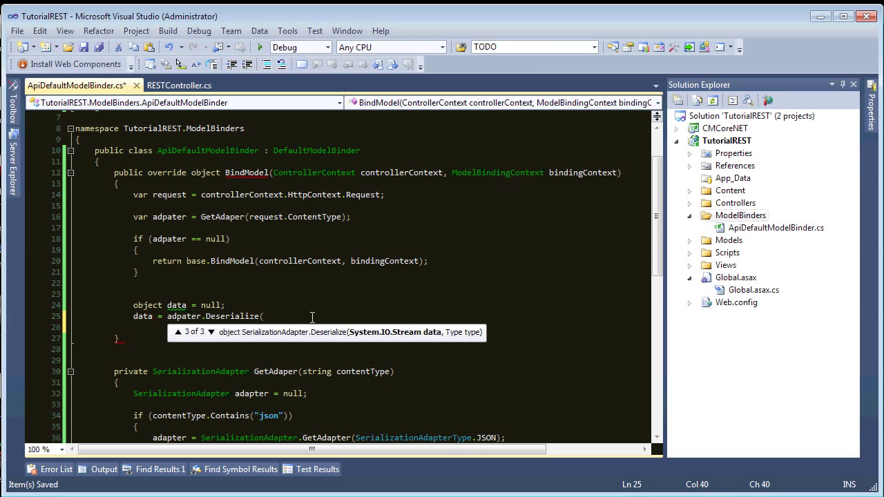
type("request.in")
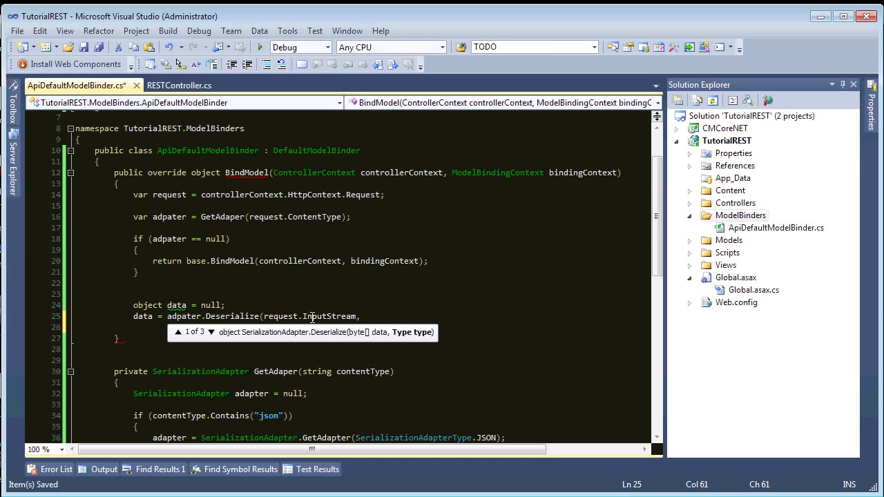
type("bindingContext")
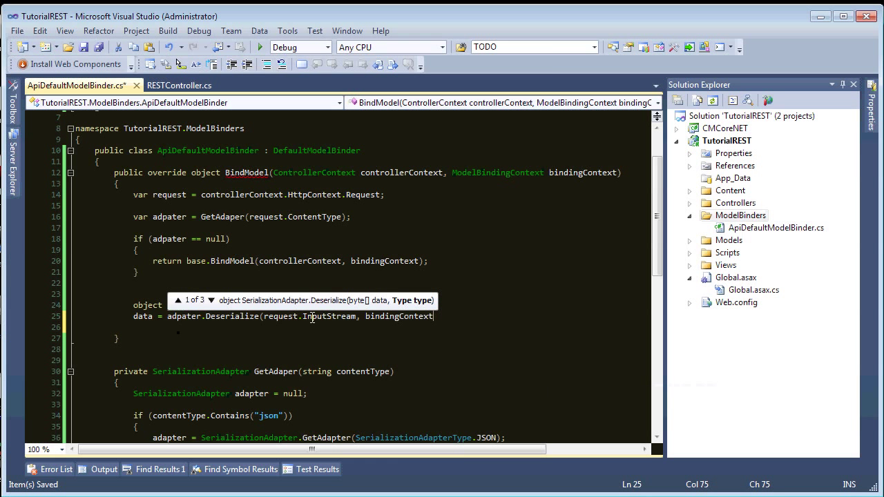
type(".")
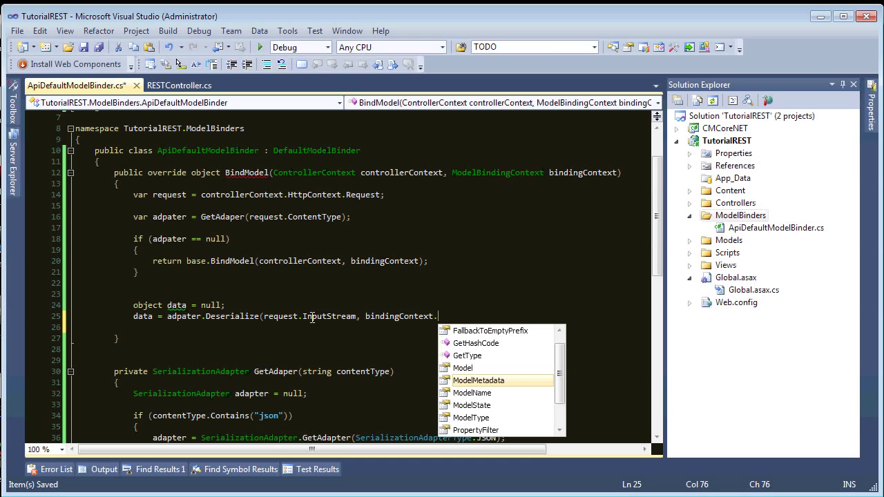
type("ModelMetadata.ModelType);")
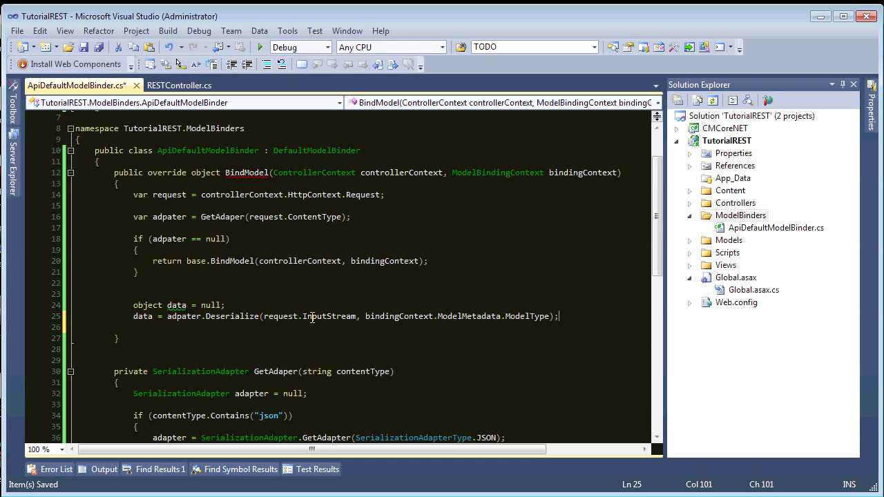
Reset request.InputStream.Position to 0 before deserializing.
double_click(528, 315)
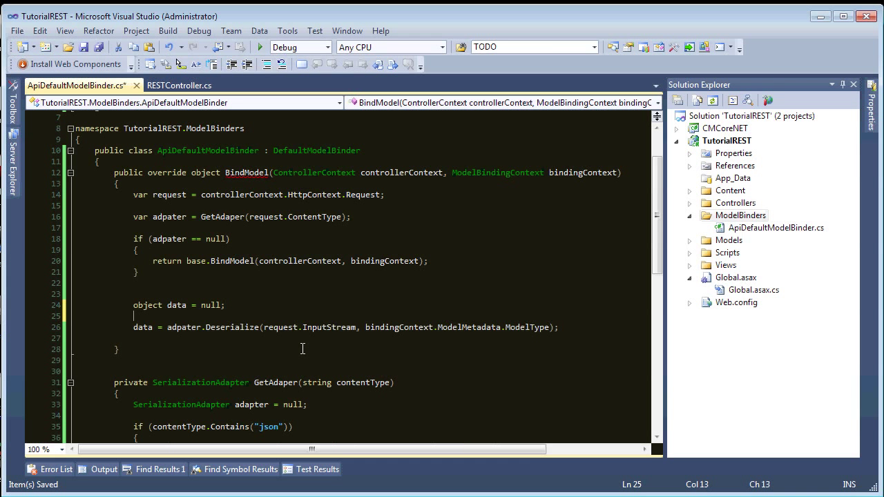
type("request")
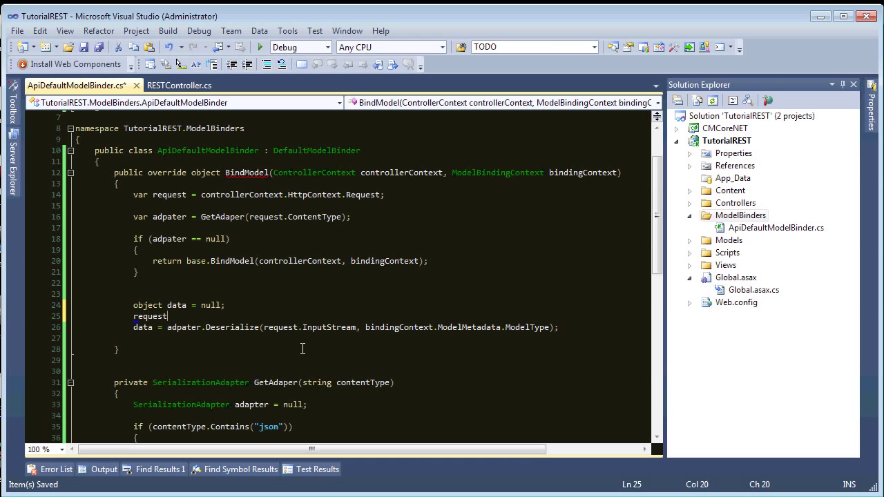
type(".InputStream.Position")
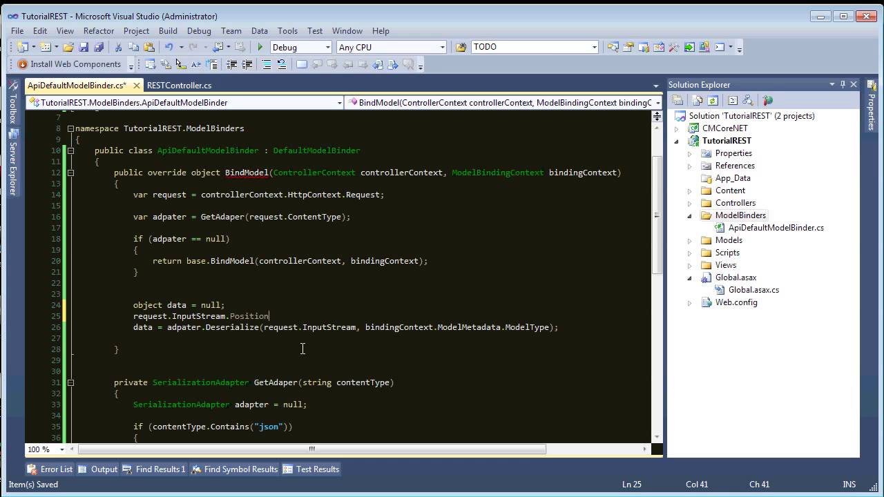
type("= 0;")
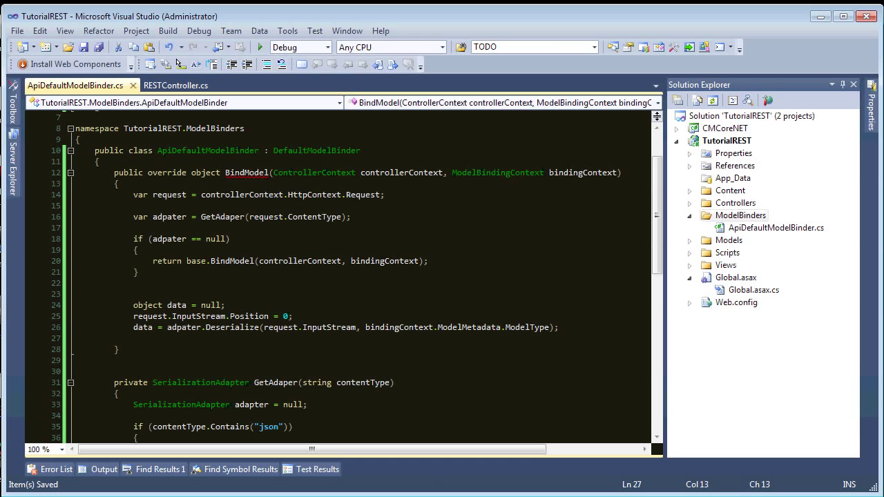
Return adapter.Deserialize directly, dropping the data variable, and review the Deserialize call's InputStream argument.
type("return data;")
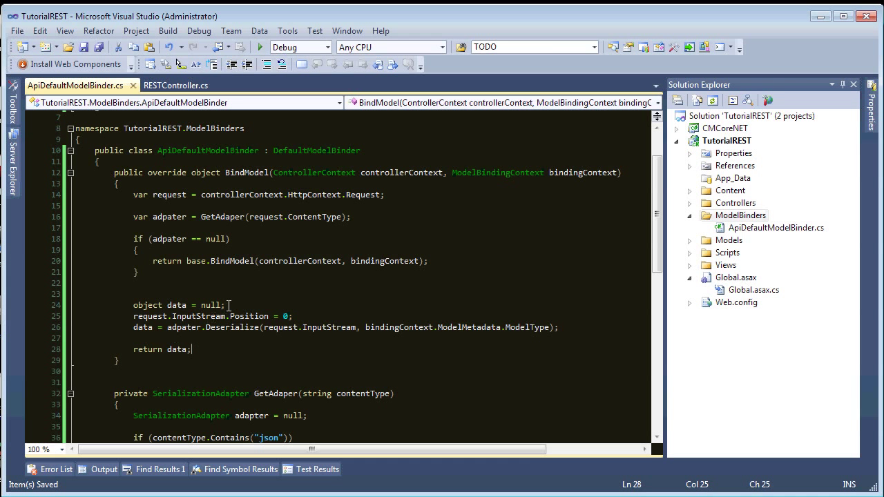
double_click(142, 326)
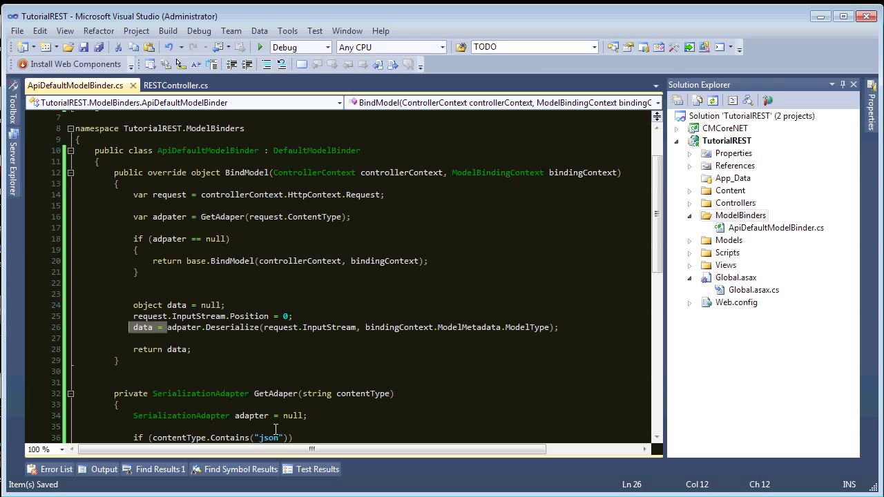
type("return")
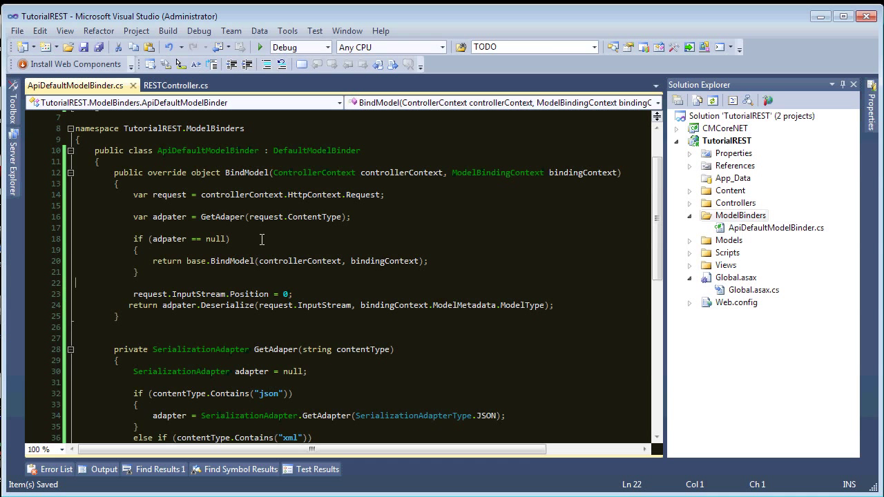
left_click(428, 261)
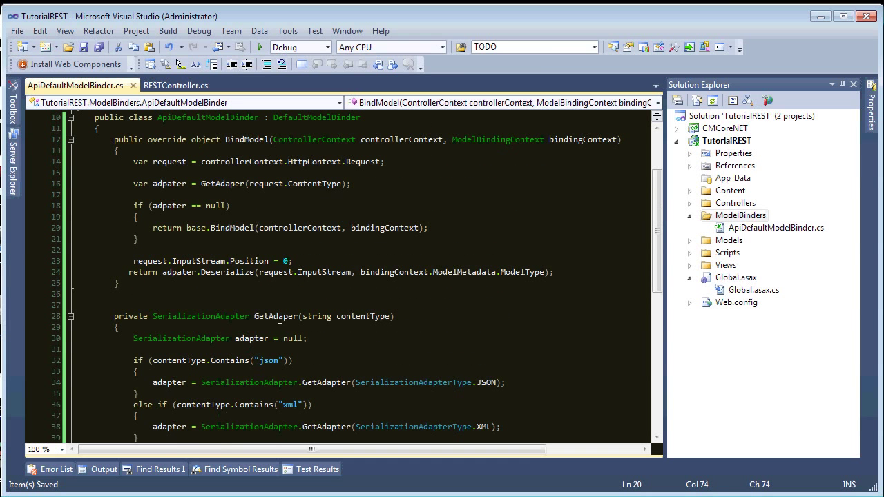
mouse_move(177, 316)
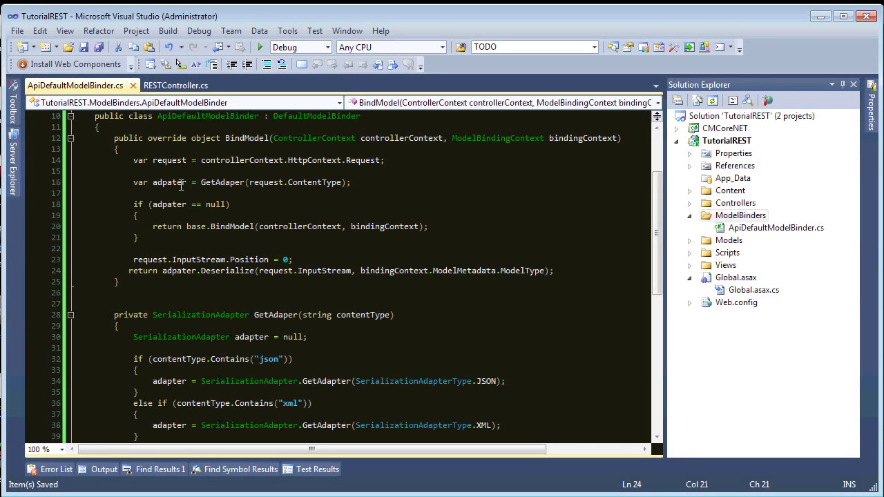
double_click(169, 204)
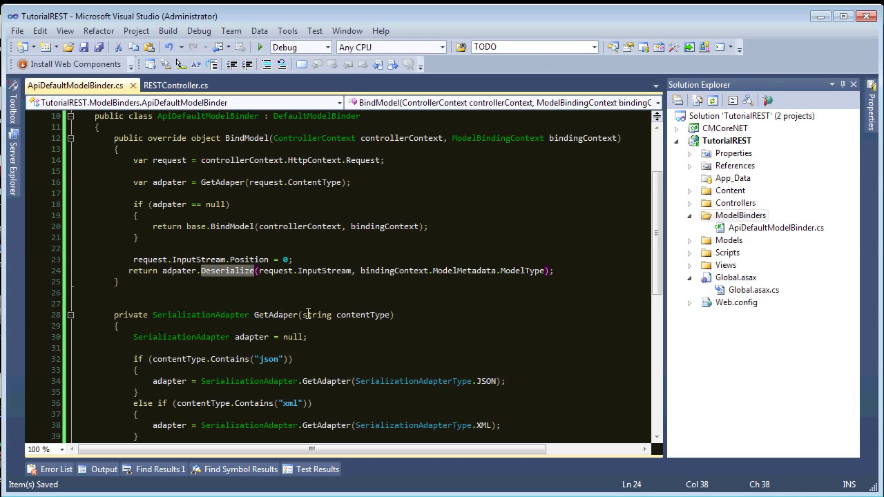
double_click(323, 269)
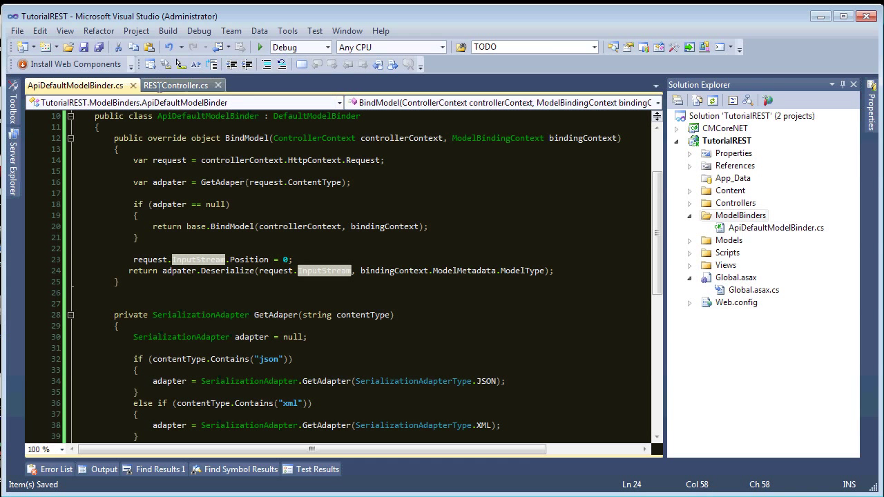
In Global.asax Application_Start, begin setting System.Web.Mvc.ModelBinders.Binders.DefaultBinder to a new binder.
left_click(175, 85)
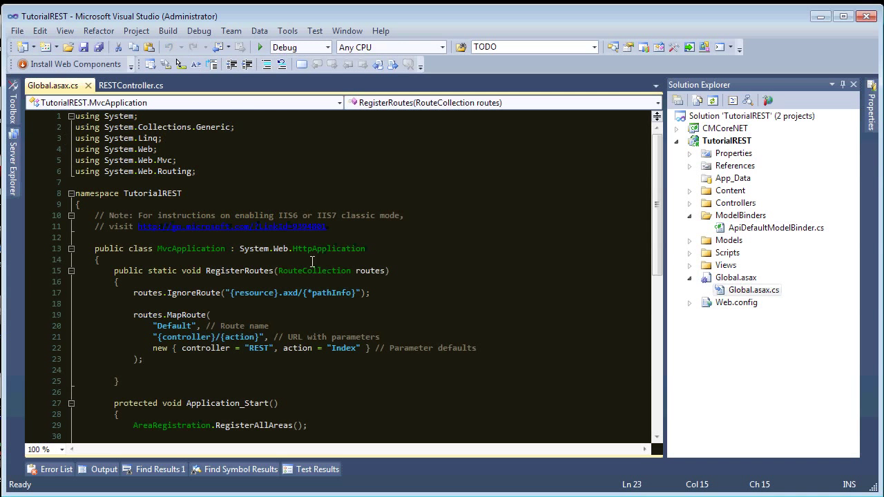
scroll("down", 3)
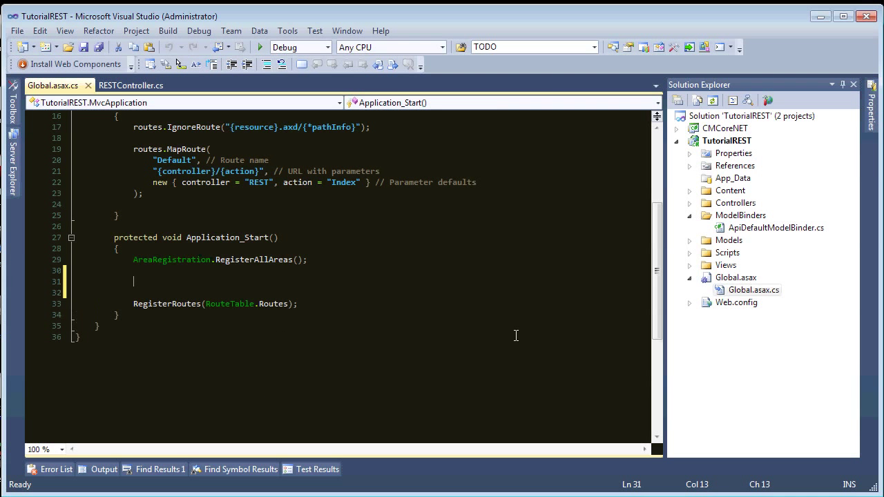
type("System")
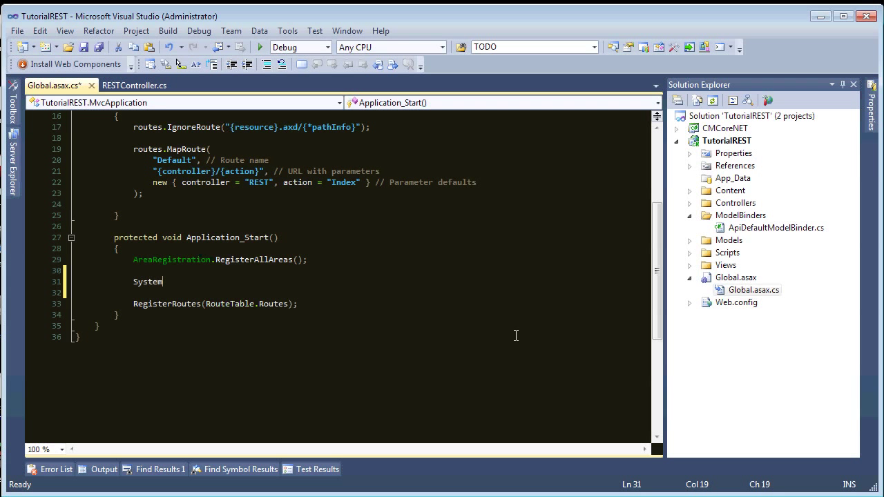
type(".Web.Mvc.")
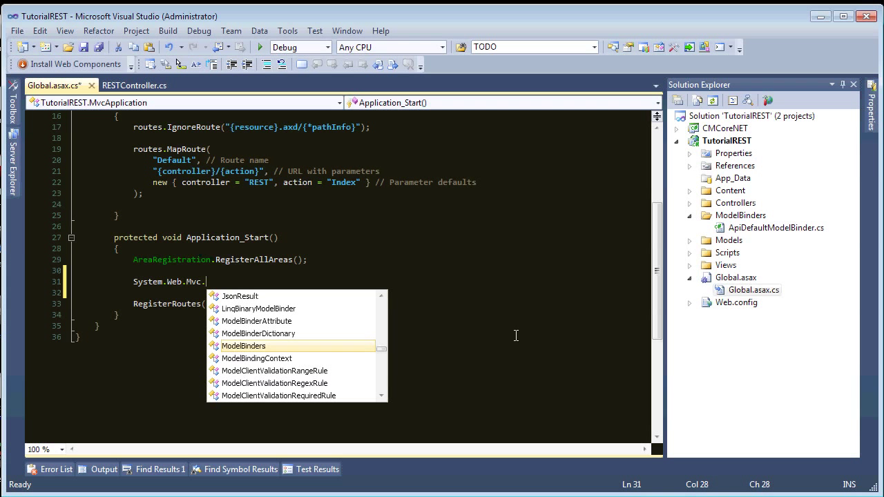
type("ModelBinders.Binders")
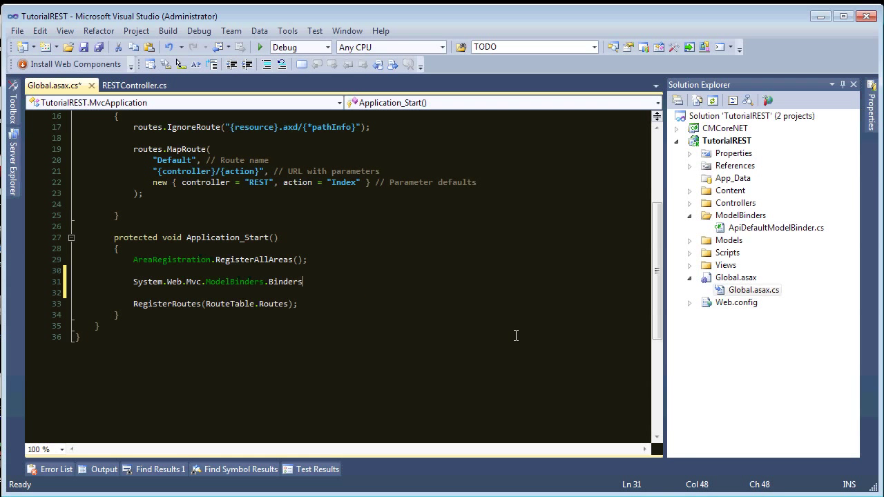
type(".")
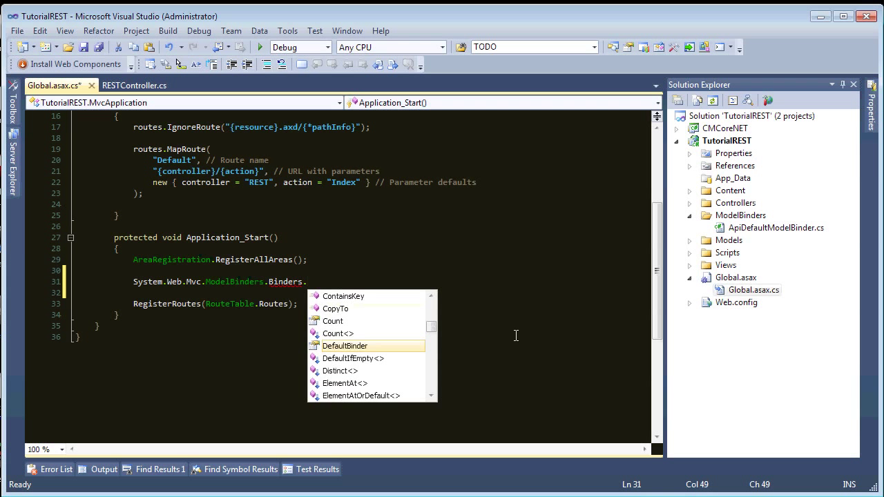
type(".DefaultBinder = new")
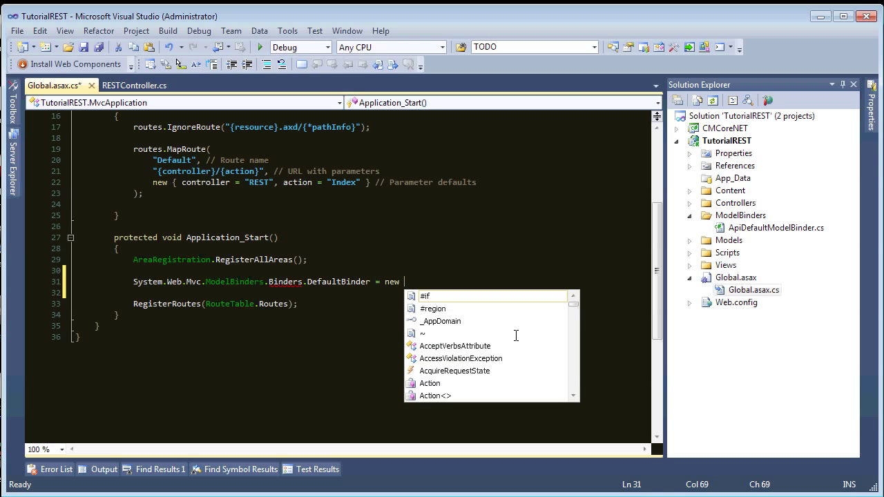
Complete the assignment with TutorialREST.ModelBinders.ApiDefaultModelBinder and run the site in debug.
type("tu")
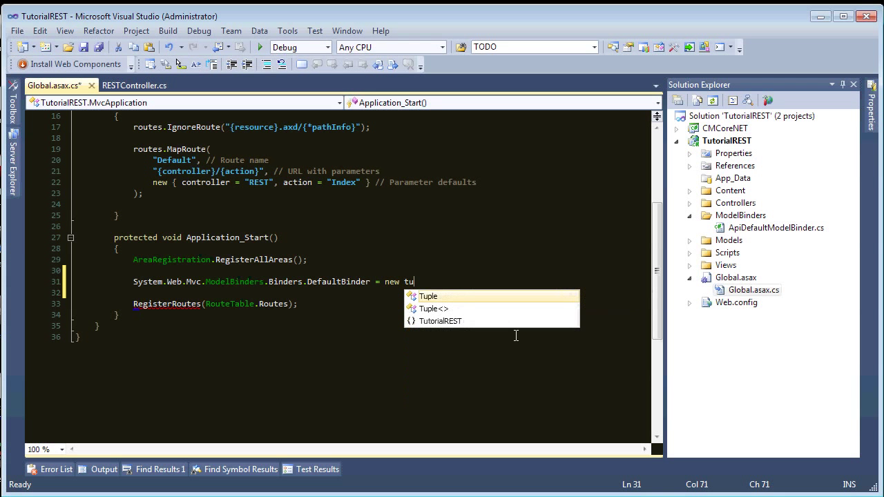
type("TutorialREST.ModelBinders")
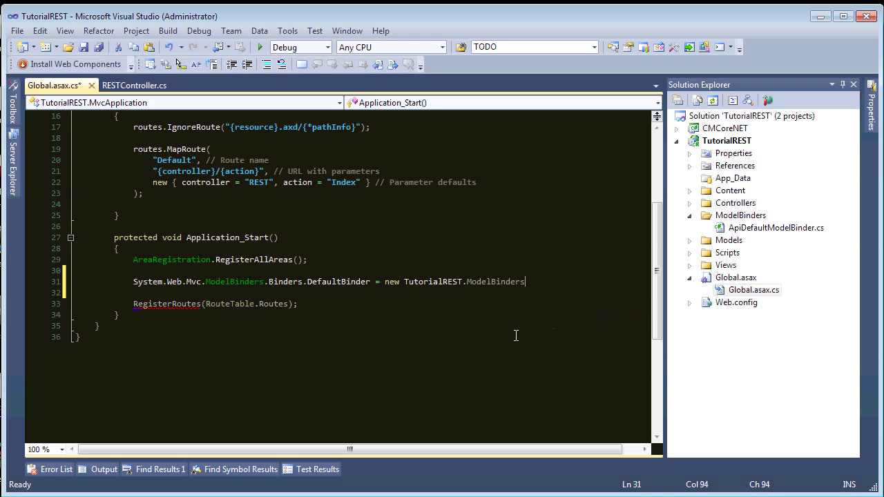
type(".a")
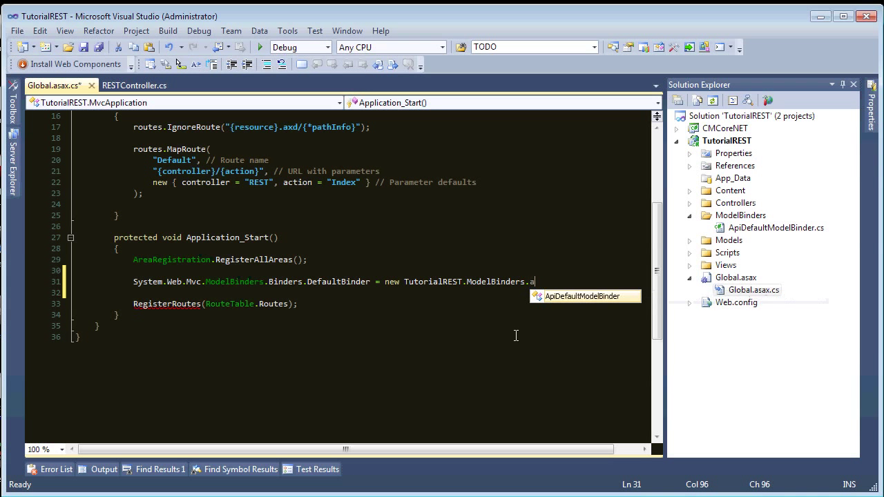
key("Tab")
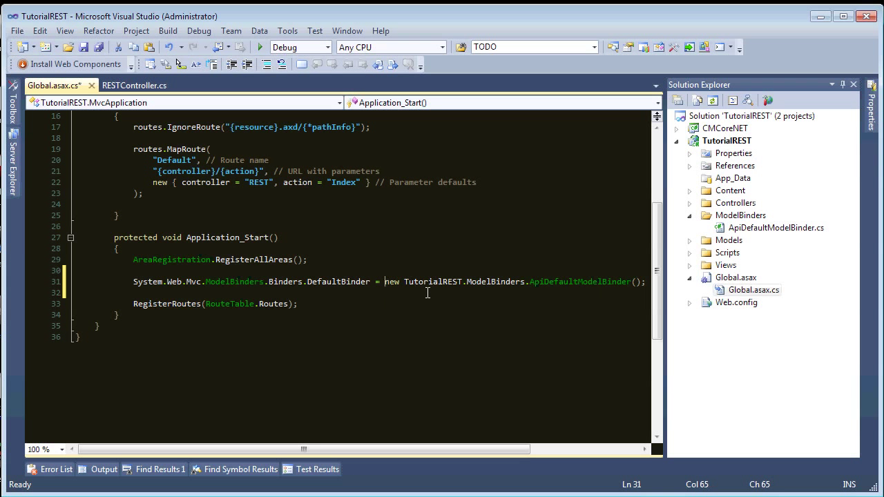
key("Enter")
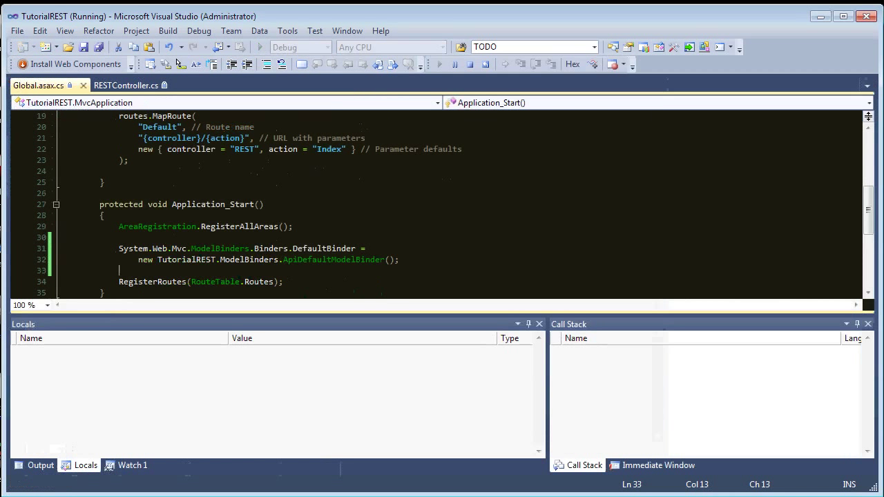
Load the local site in Chrome, then switch to the HTTP Assistant window set to POST.
left_click(11, 495)
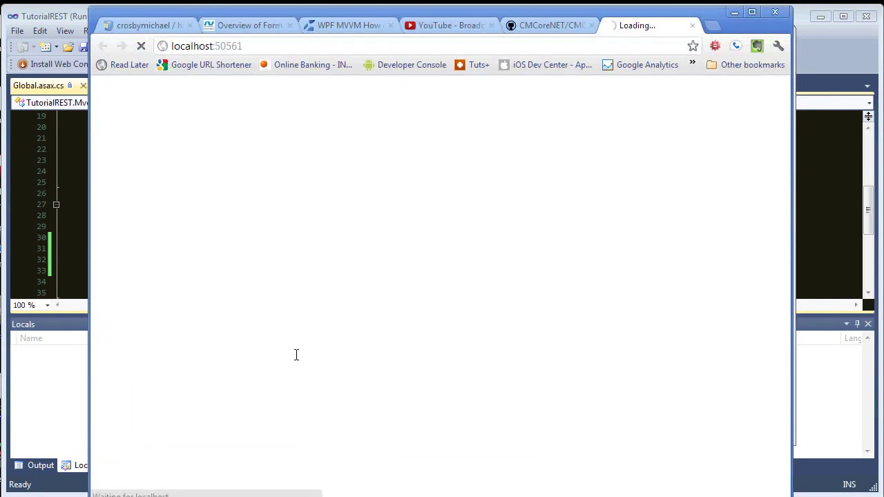
left_click(208, 46)
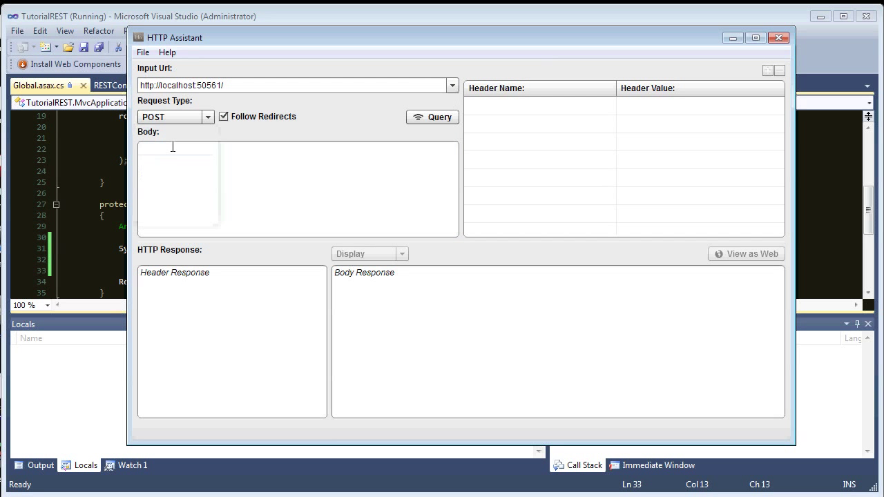
Post an empty {} body to the local site to see its response.
type("{}")
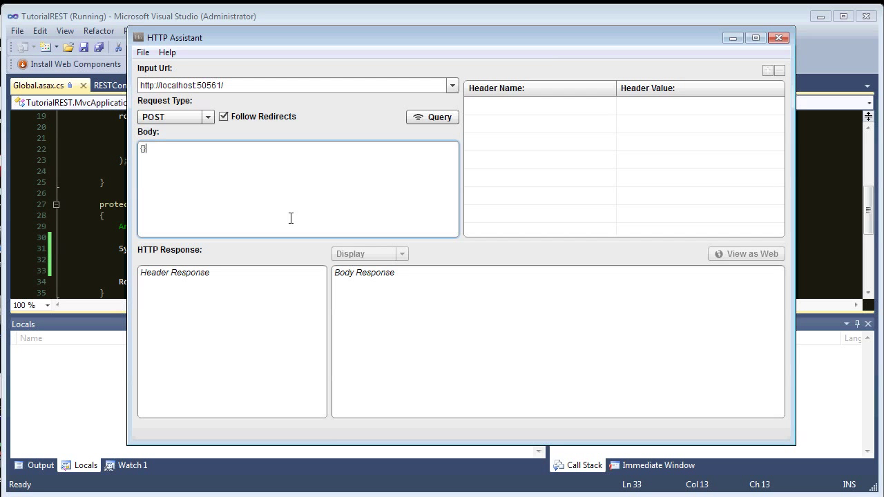
left_click(431, 116)
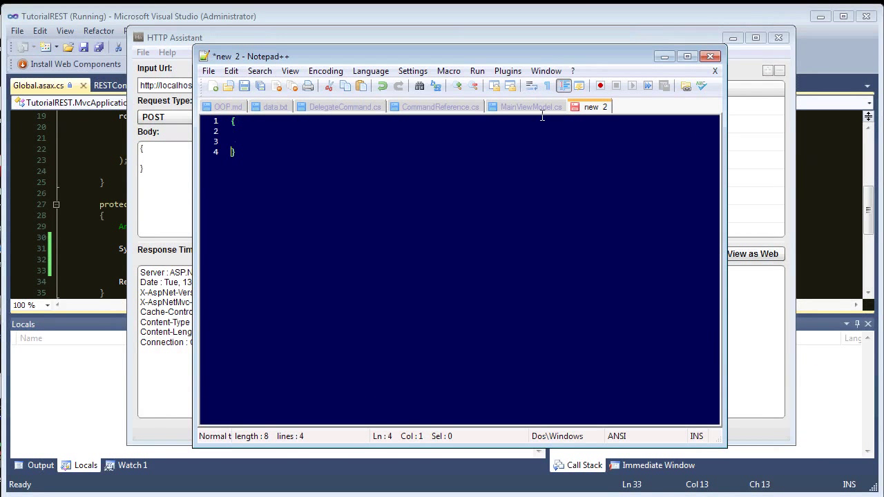
Write JSON with "Name":"Michael...", "Computer":"Desktop", "Phone":"iOS" and select it all for copying.
type("\"  \"")
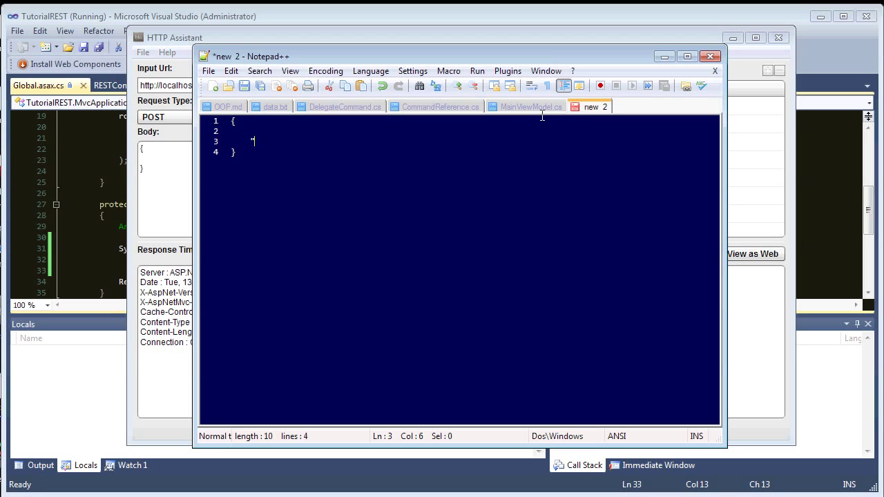
type("\"Name\" :")
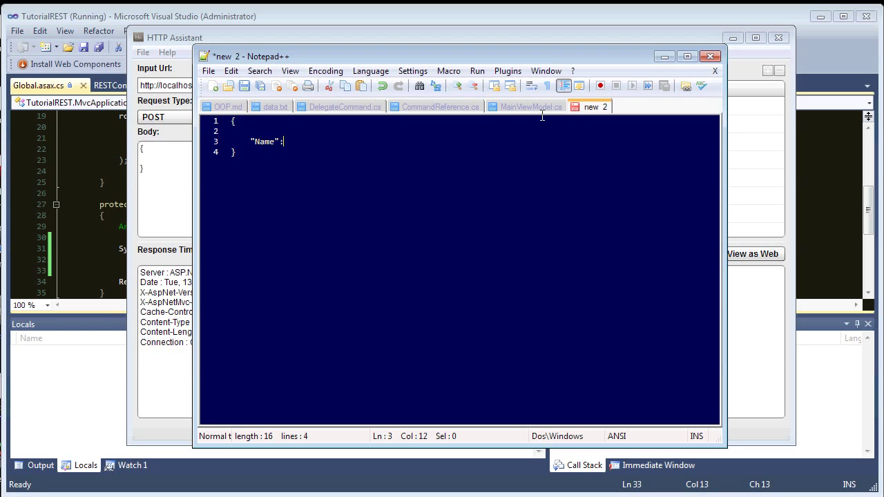
type("\"Michael\",")
type("\"Compu")
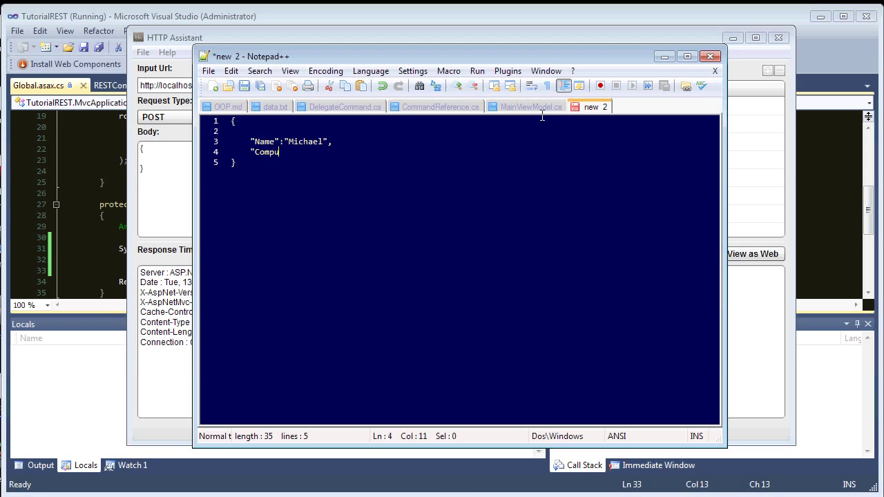
type("ter\":\"")
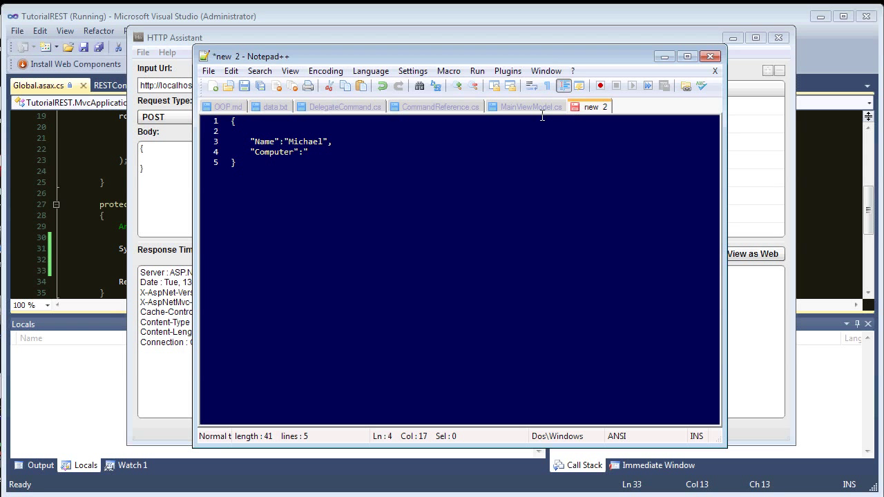
type("Desktop\",")
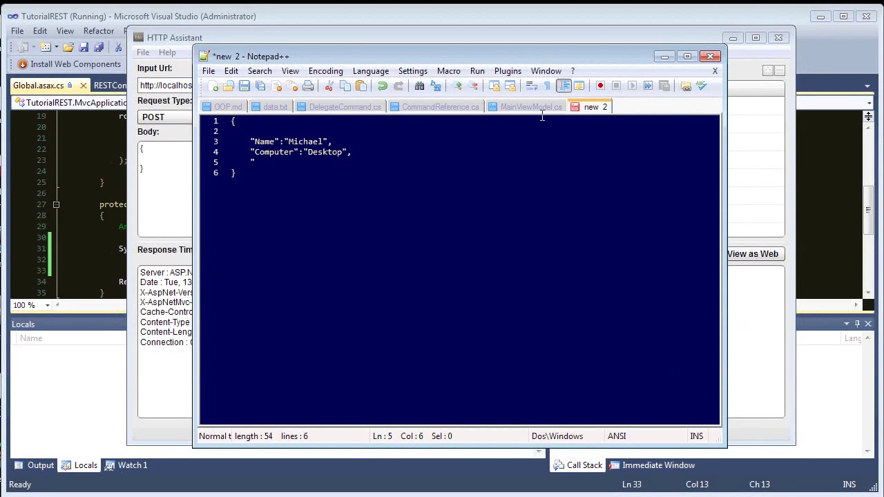
type("Phone\":")
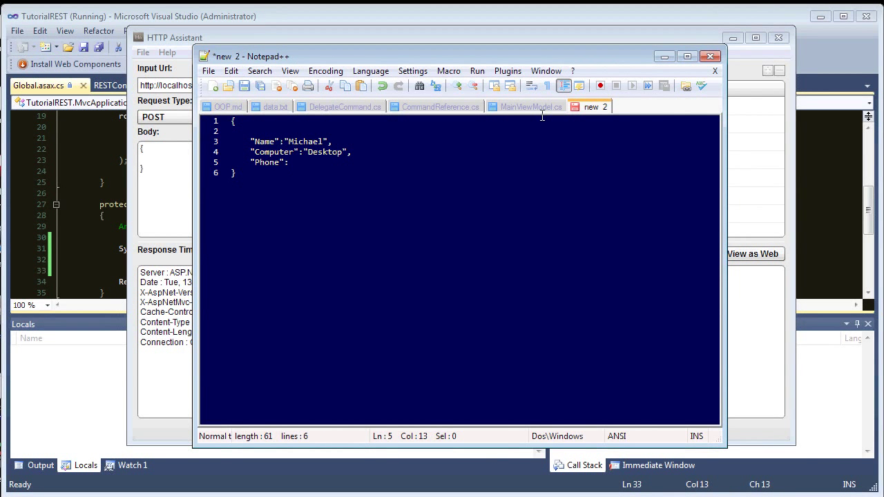
type("\"")
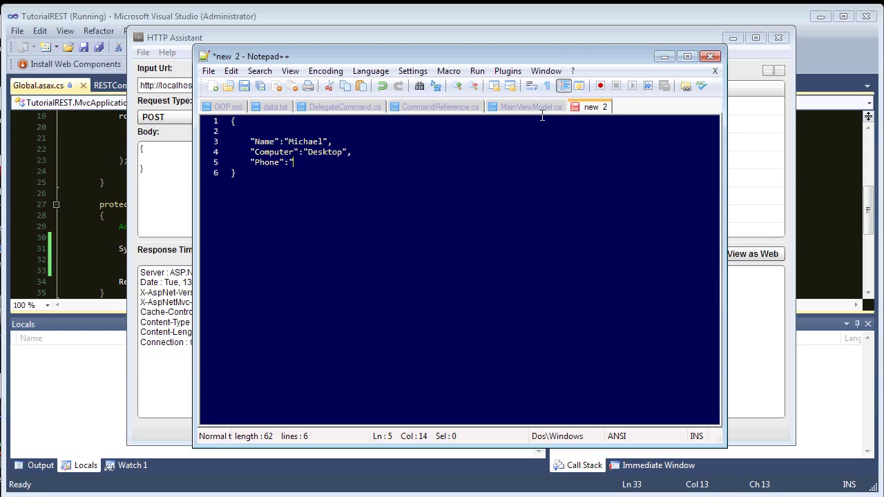
type("iOS")
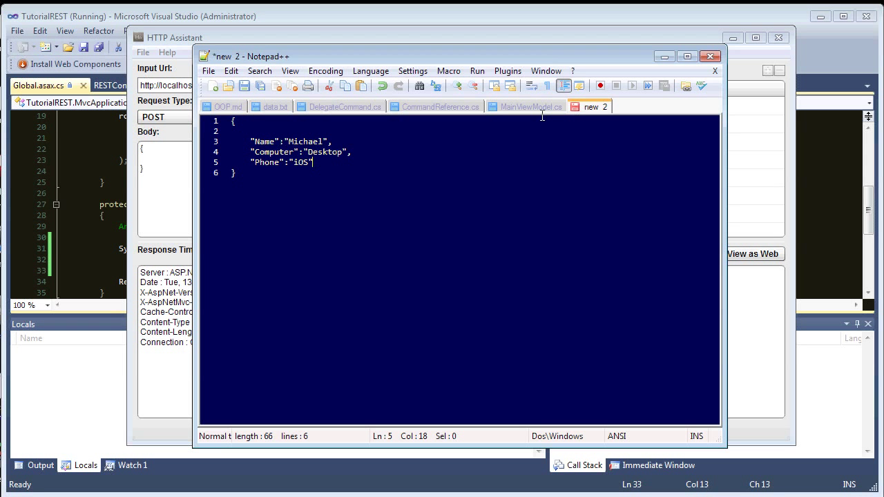
key("ctrl+a")
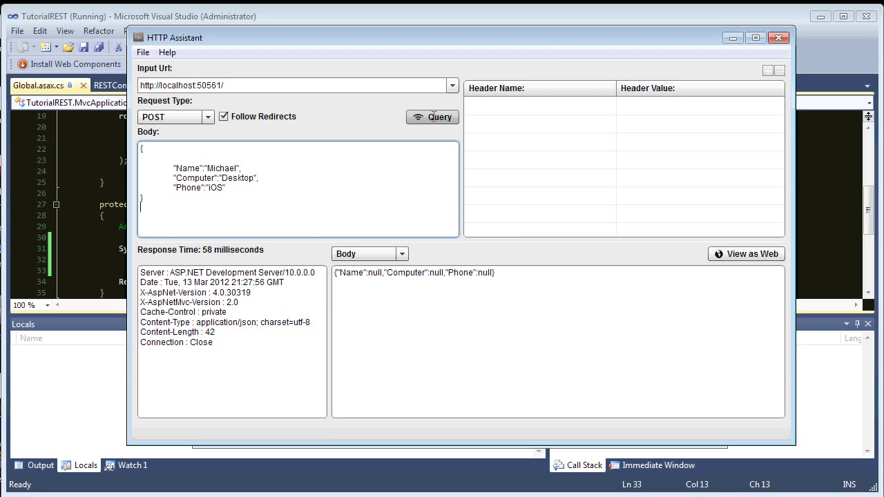
Post the JSON body, add a Content-Type of application/json, and post again so the values echo back.
left_click(433, 116)
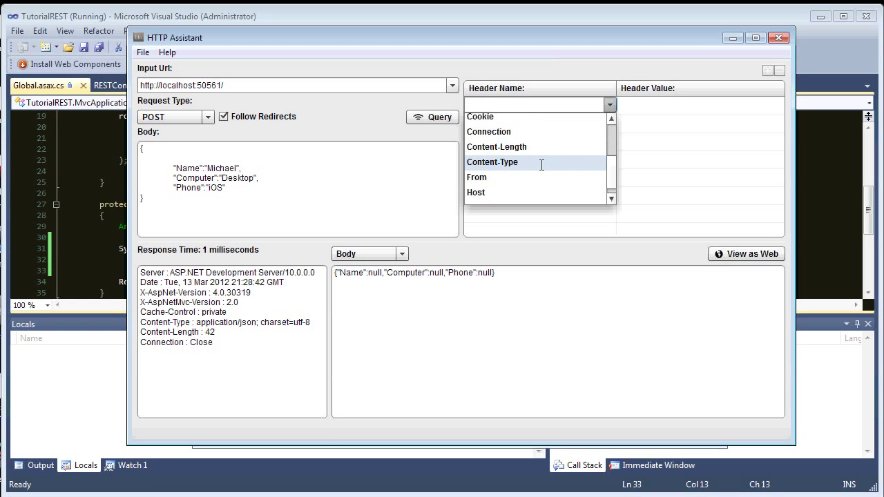
left_click(492, 161)
type("application/json")
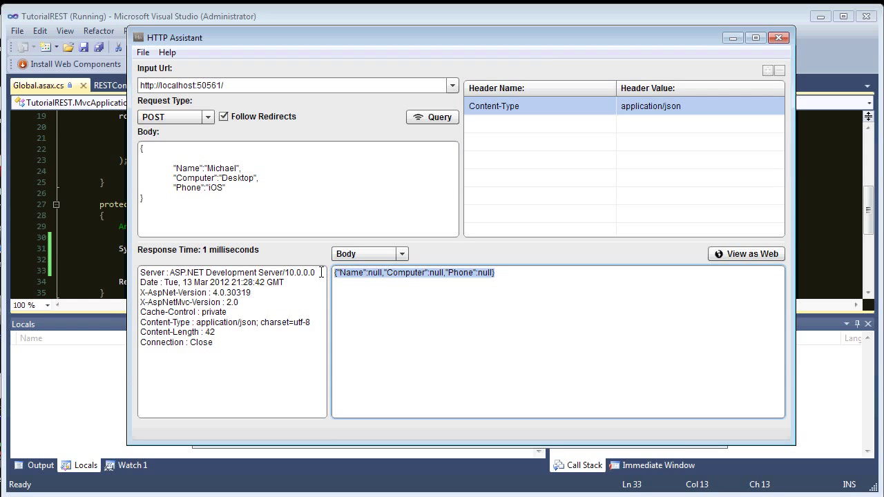
left_click(431, 116)
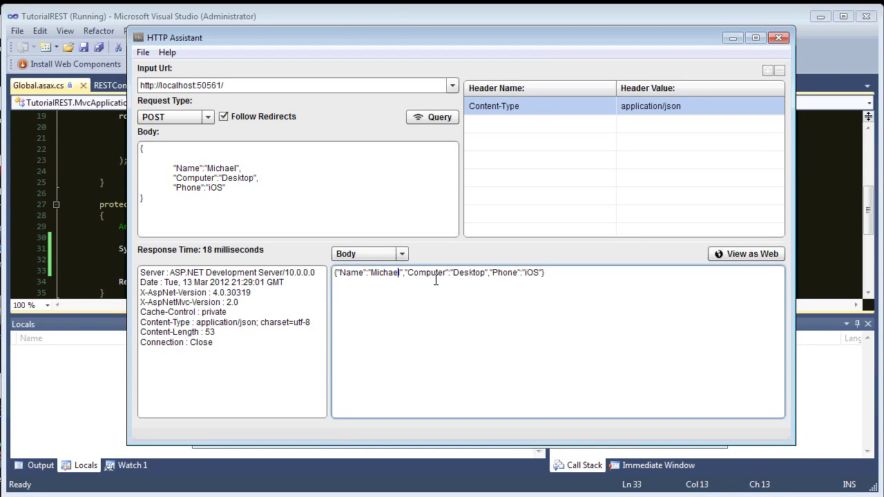
mouse_move(243, 145)
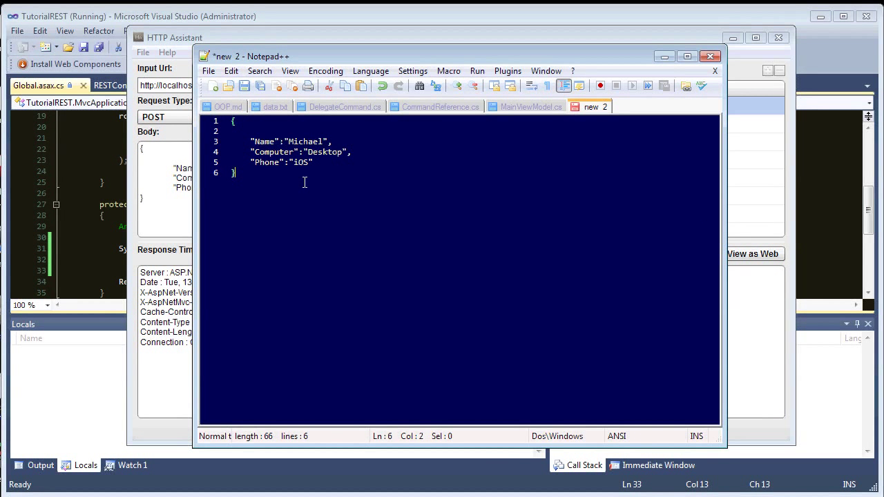
Below the JSON, add opening and closing <Developer> tags with a blank line between.
key("Enter")
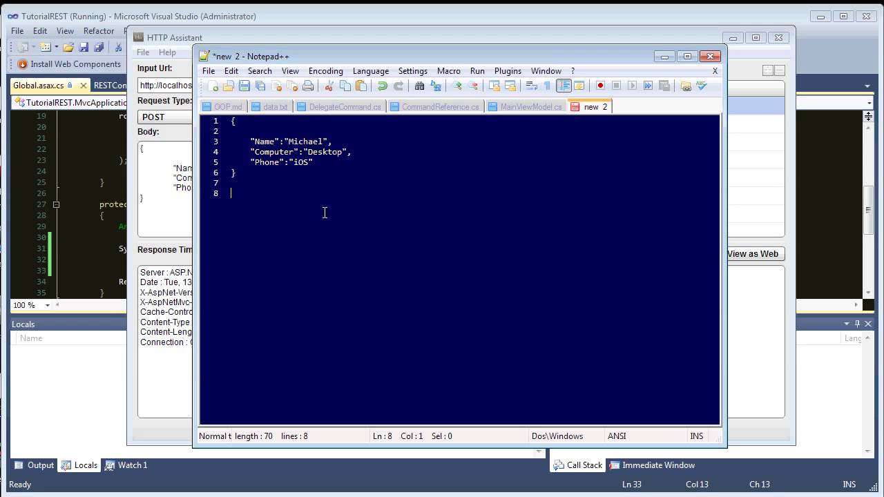
type("<")
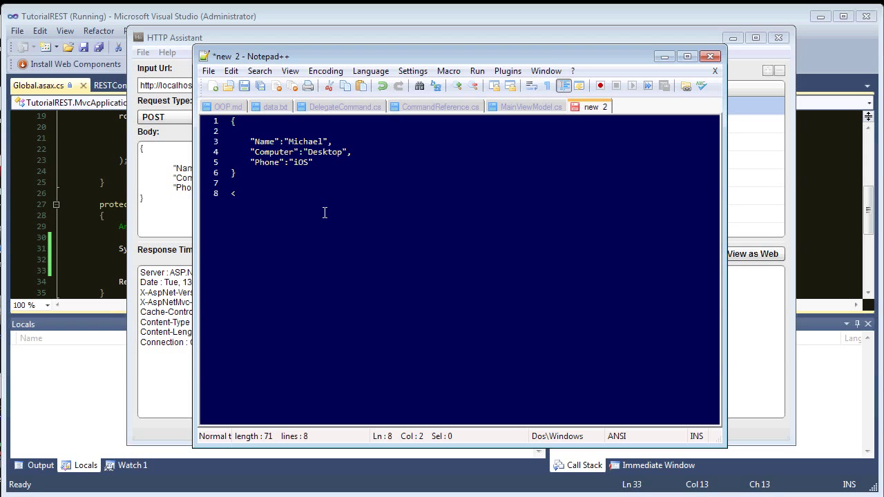
type("Developer>")
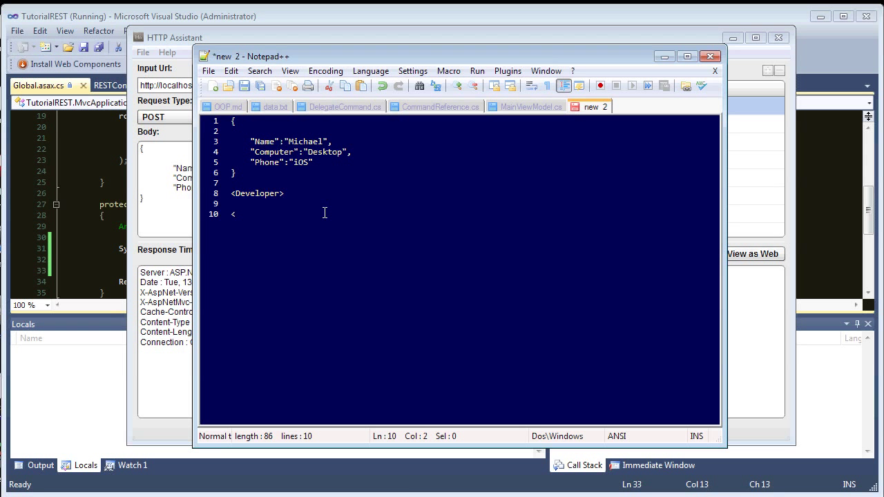
type("/Dev")
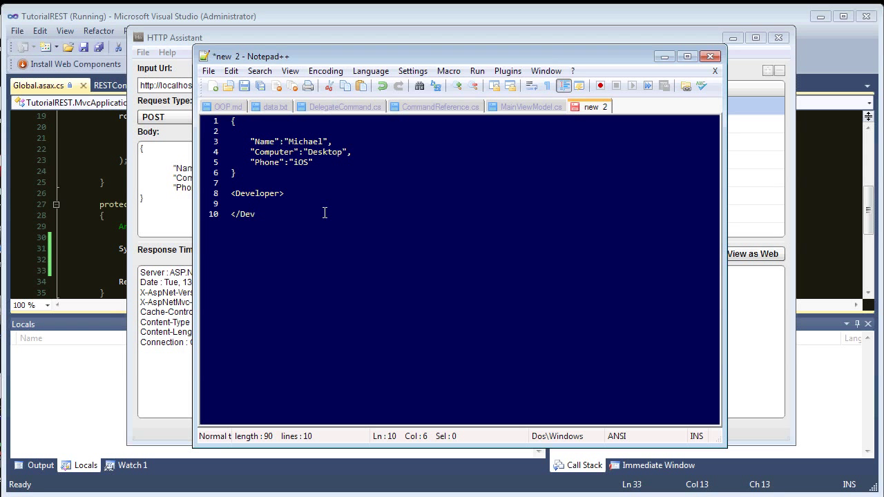
type("elper")
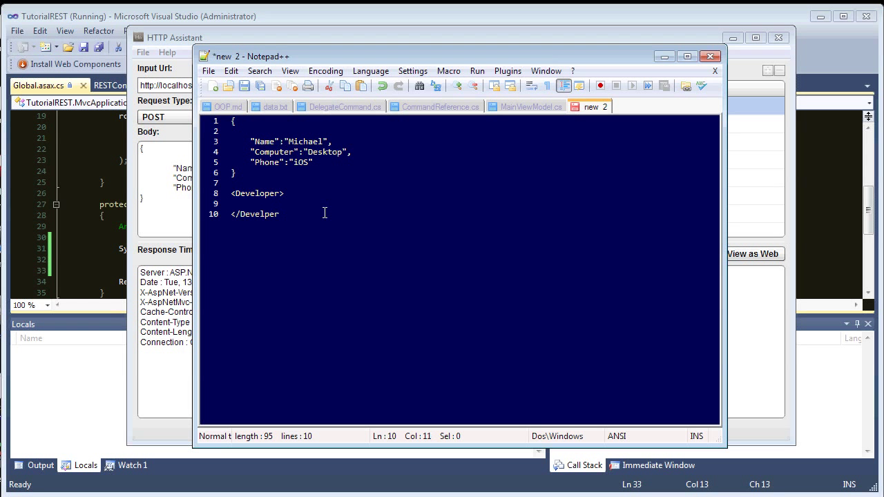
key("BackSpace")
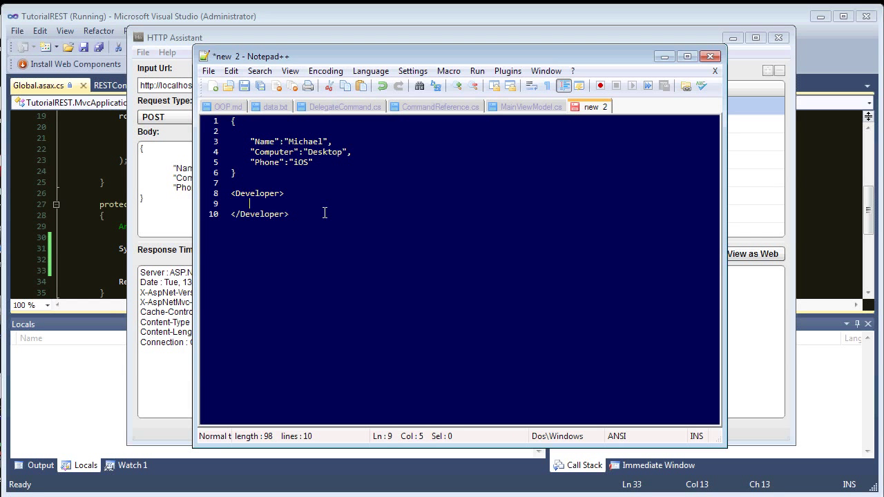
Add <Name>Michael...</Name>, <Computer>Laptop</Computer> and <Phone>Android</Phone> child elements.
type("<name>")
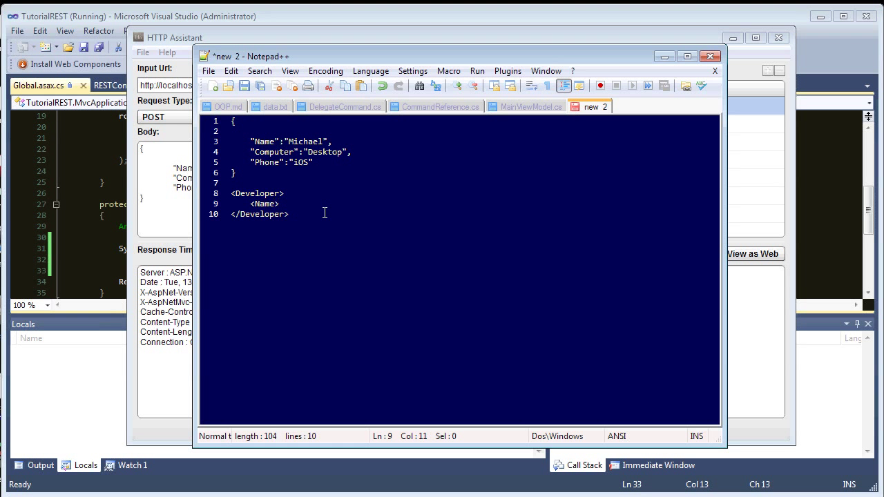
type("Michael")
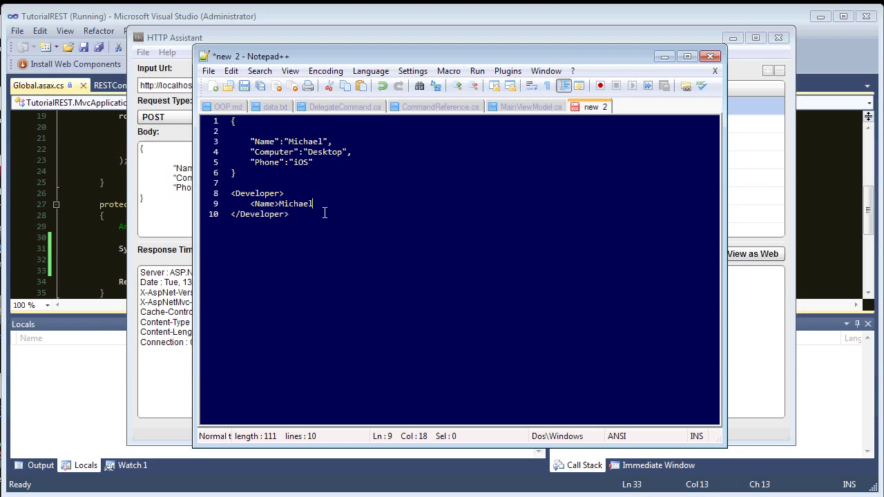
type("</N")
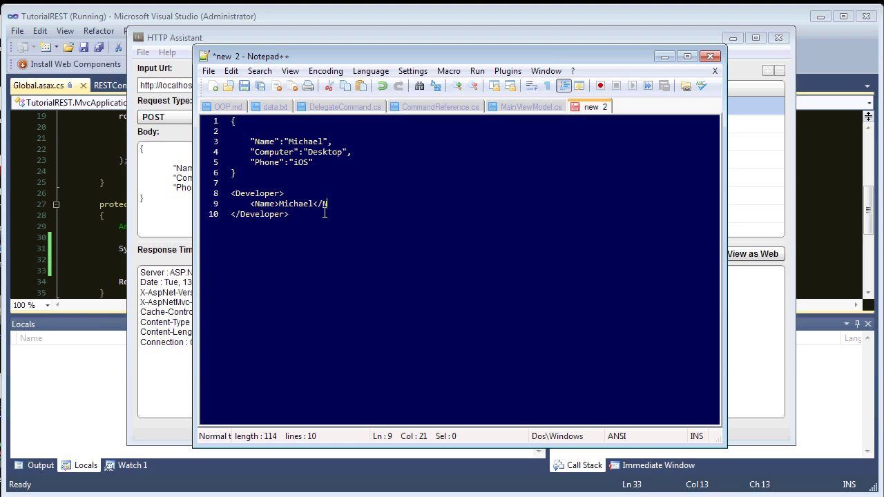
key("enter")
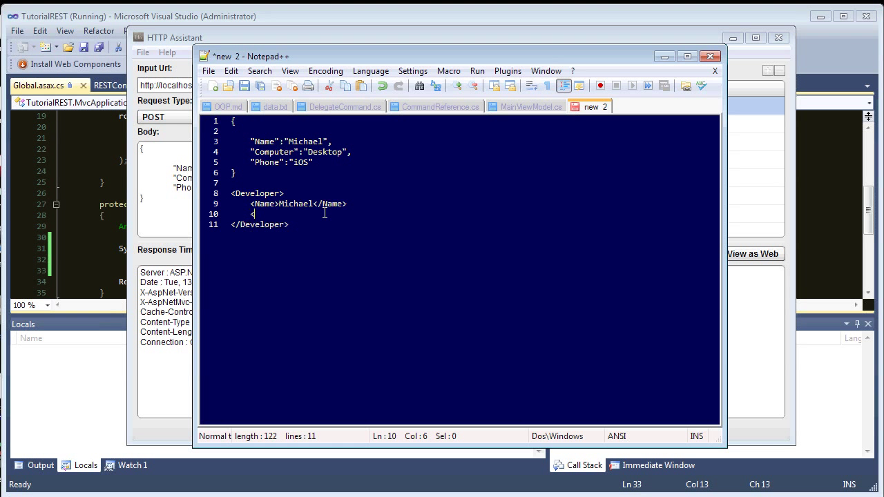
type("c")
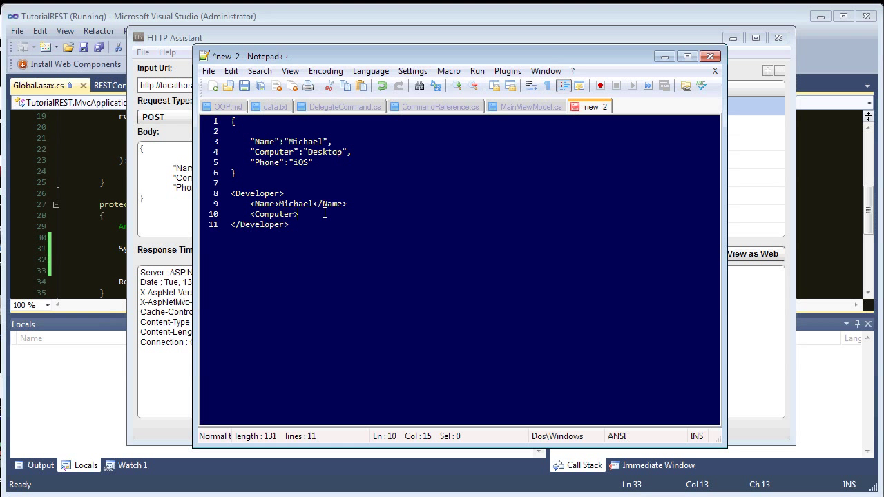
type("</Computer>")
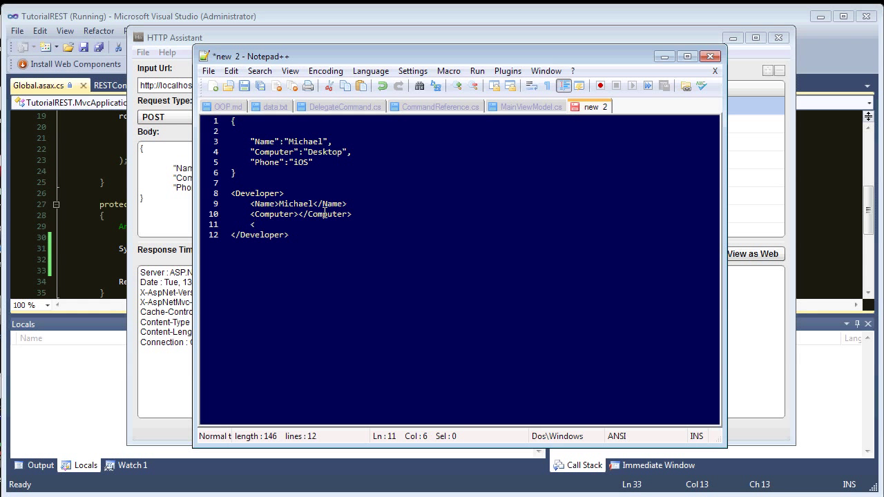
type("Phone>")
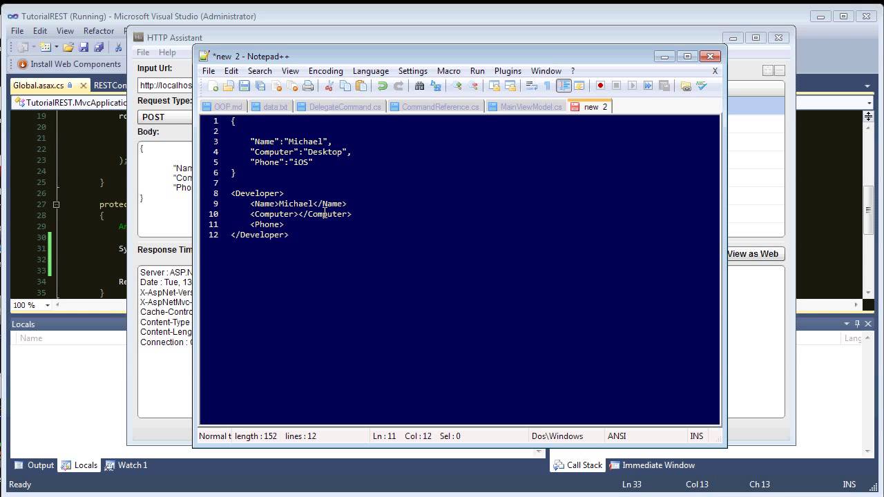
type("</")
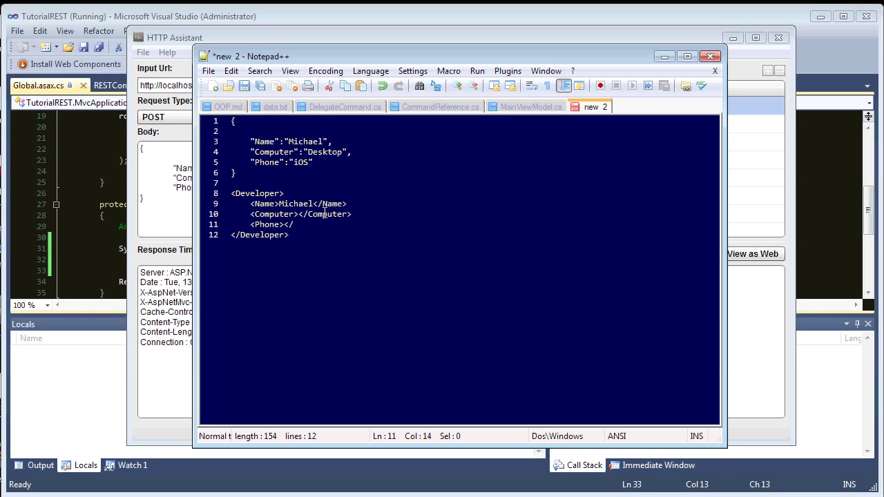
type("/Phone>")
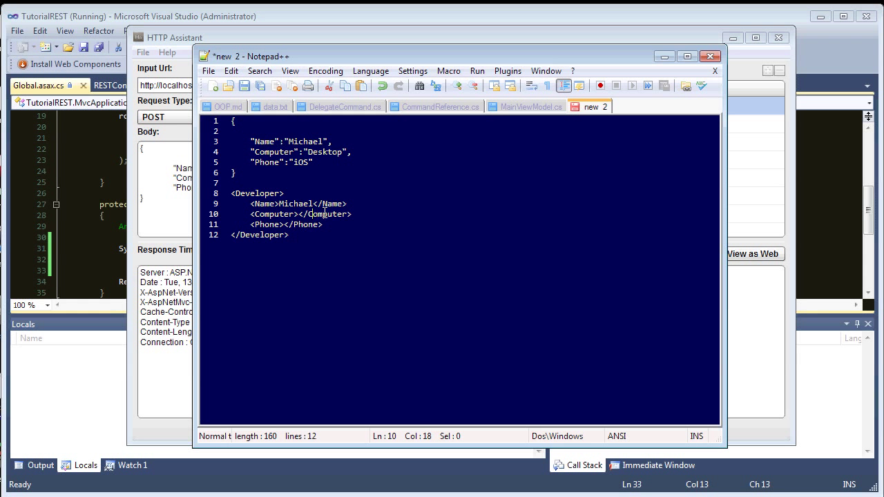
type("Laptop")
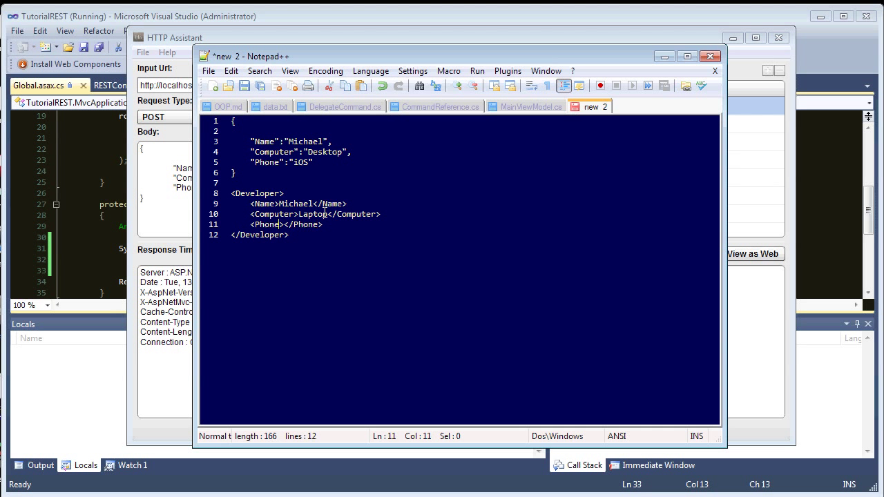
type("Android")
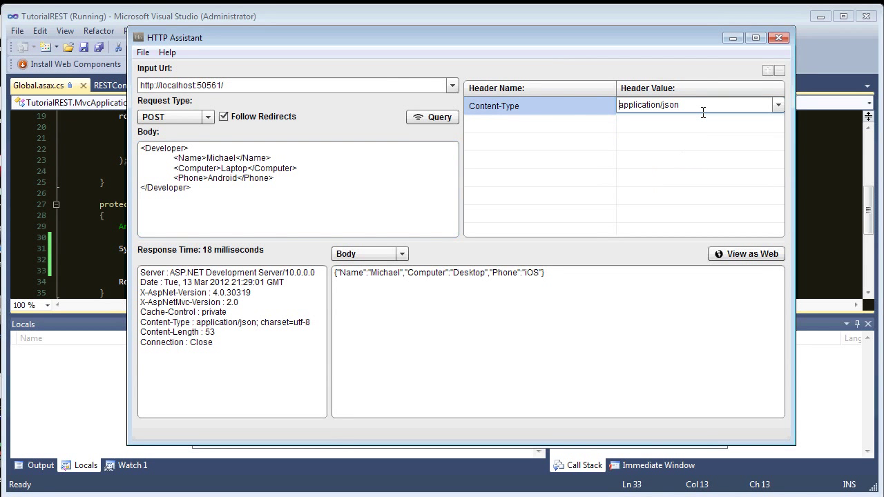
Post the XML as application/xml to echo Laptop and Android, then switch Content-Type to x-www-form-urlencoded.
left_click(779, 105)
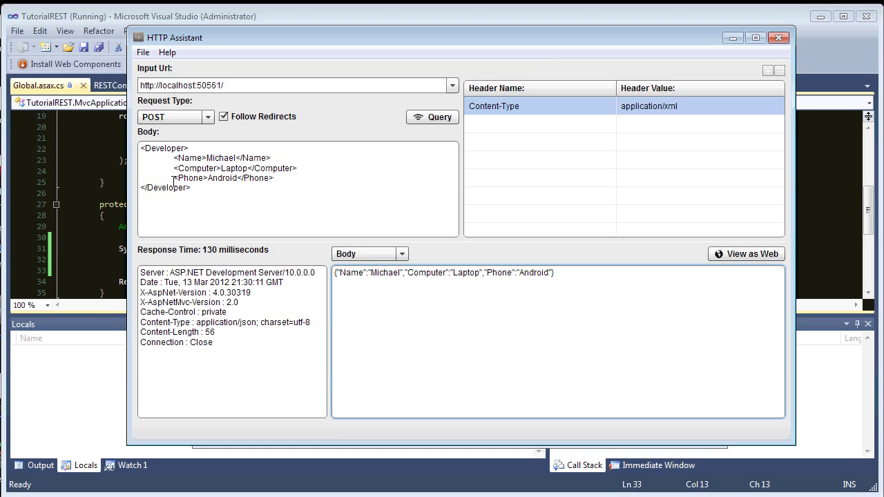
left_click(700, 105)
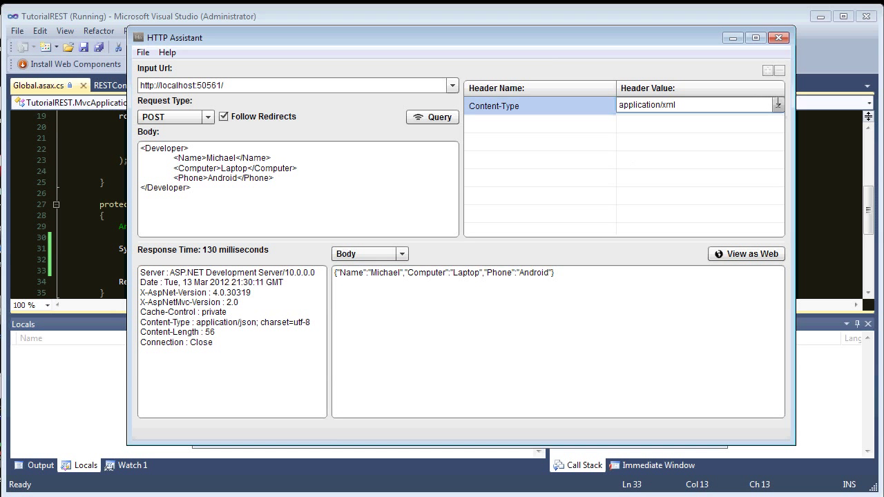
left_click(779, 105)
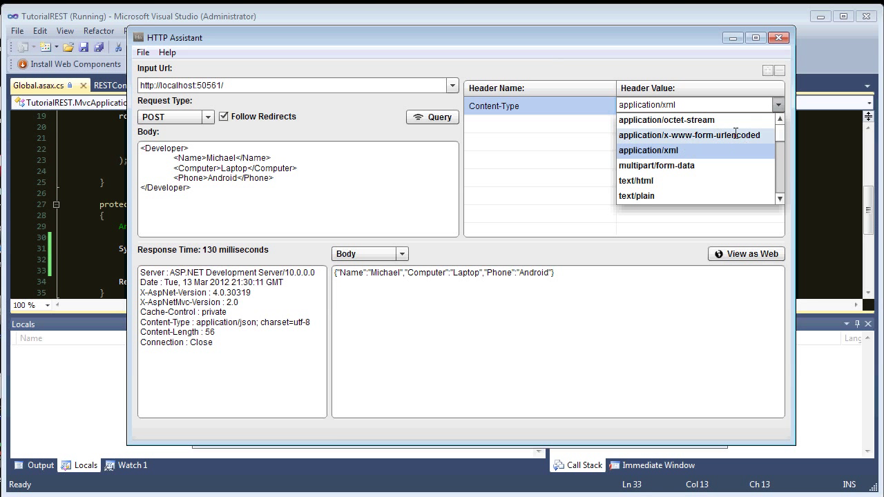
left_click(689, 135)
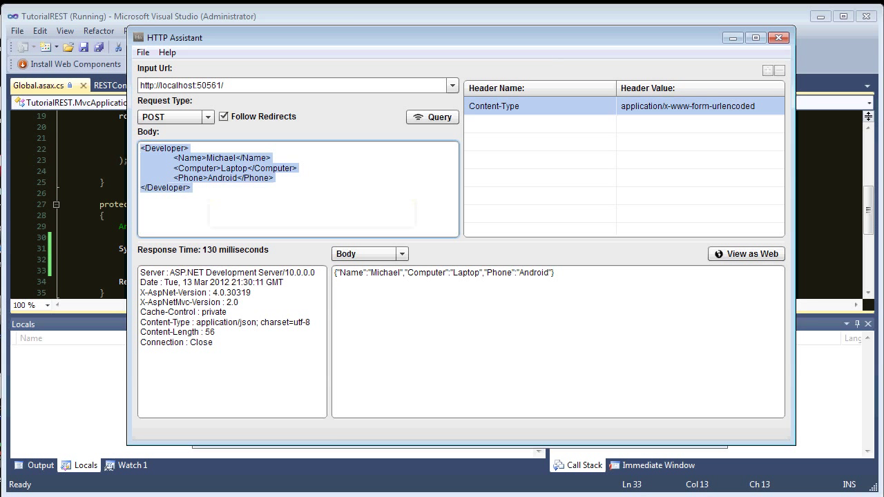
mouse_move(207, 222)
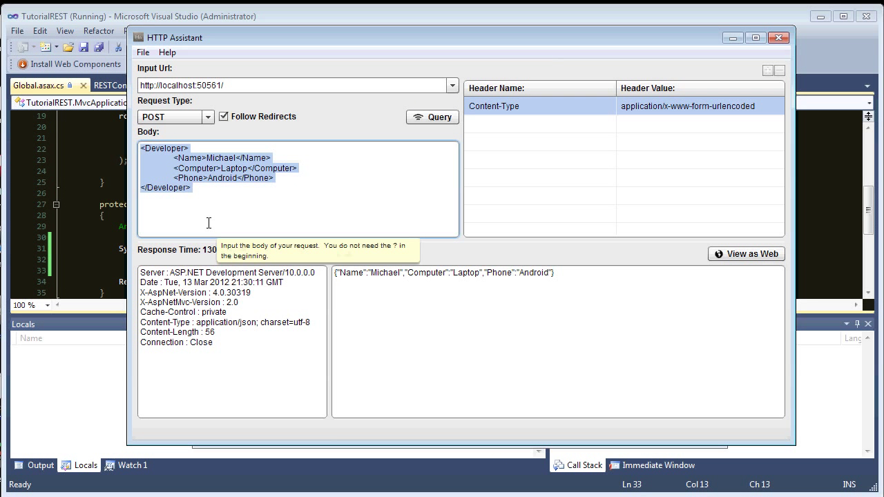
Enter the form-encoded body Name=Mike&Computer=Macbook&Phone=Atrix.
type("Name=\"")
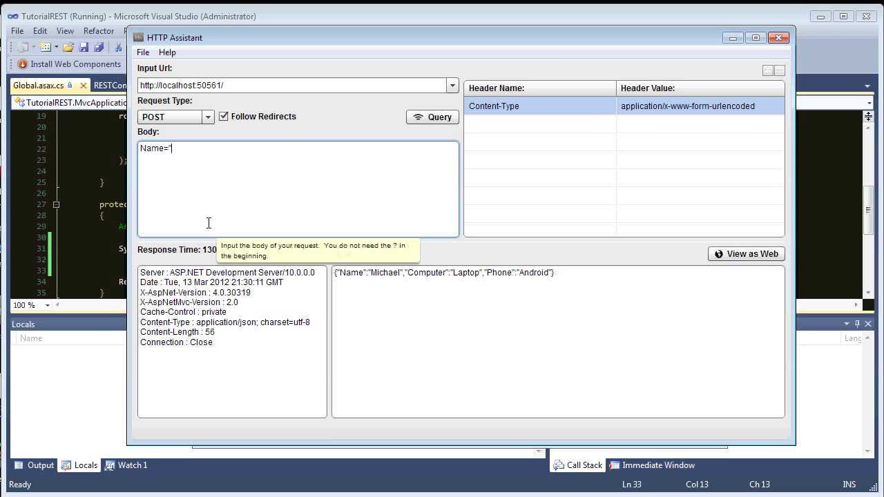
type("Mike&")
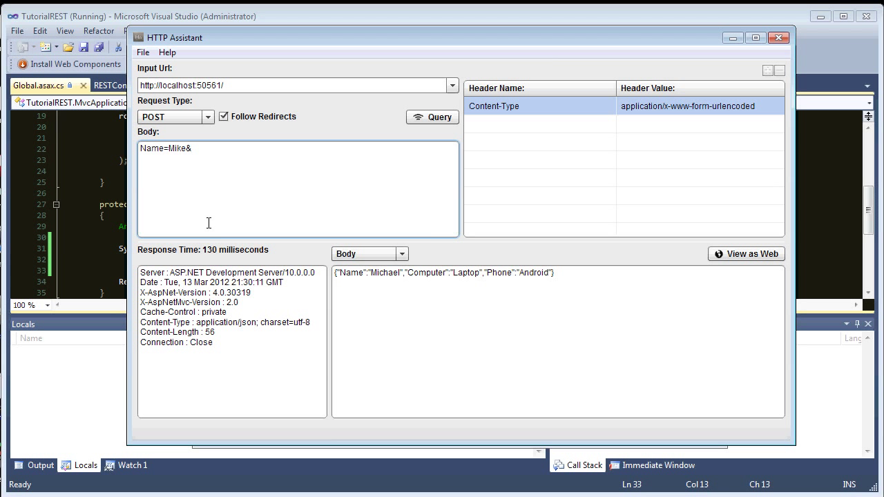
type("Computer=")
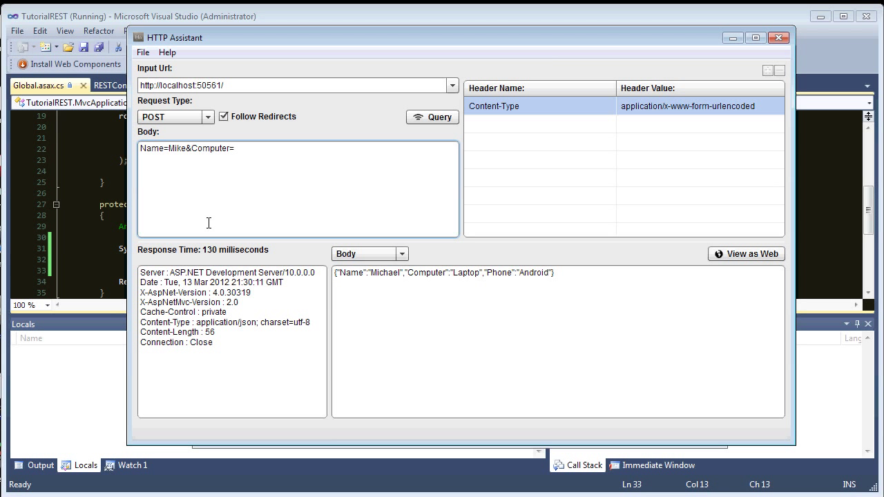
type("Ma")
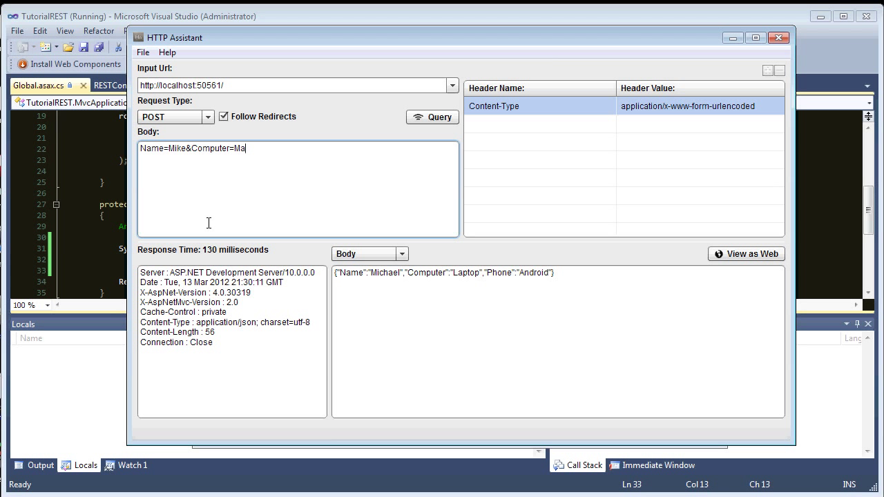
type("cbook")
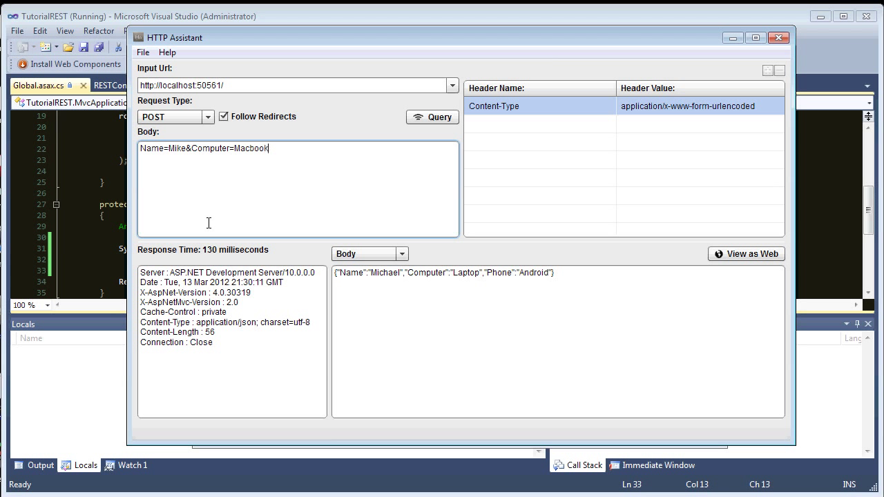
type("&Phone=")
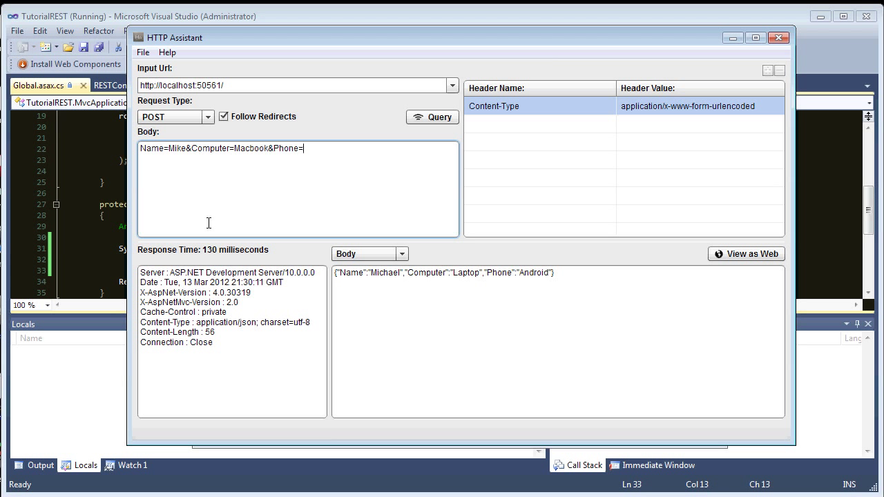
type("Atr")
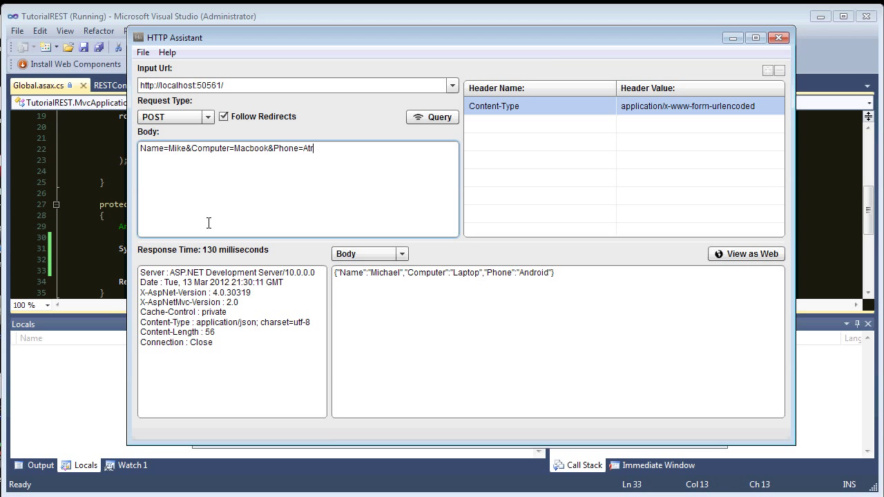
Send the form-encoded POST with Query and get Mike, Macbook and Atrix echoed back as JSON.
left_click(432, 116)
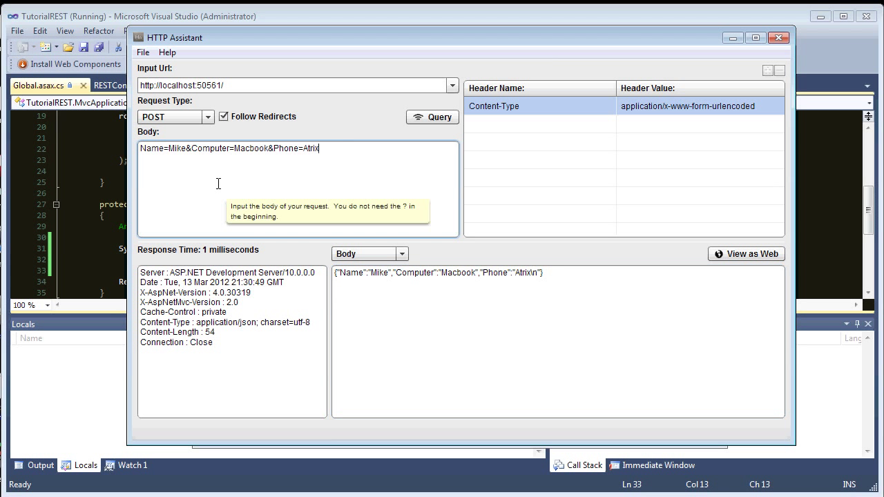
left_click(431, 116)
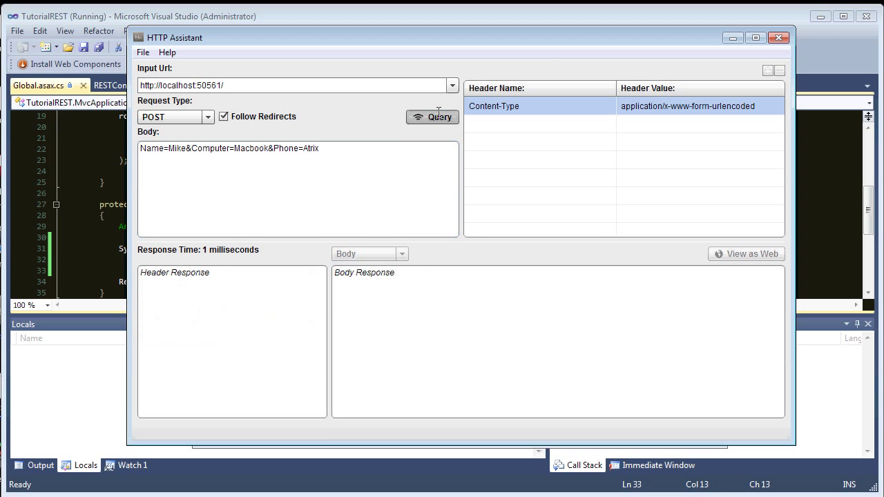
left_click(432, 116)
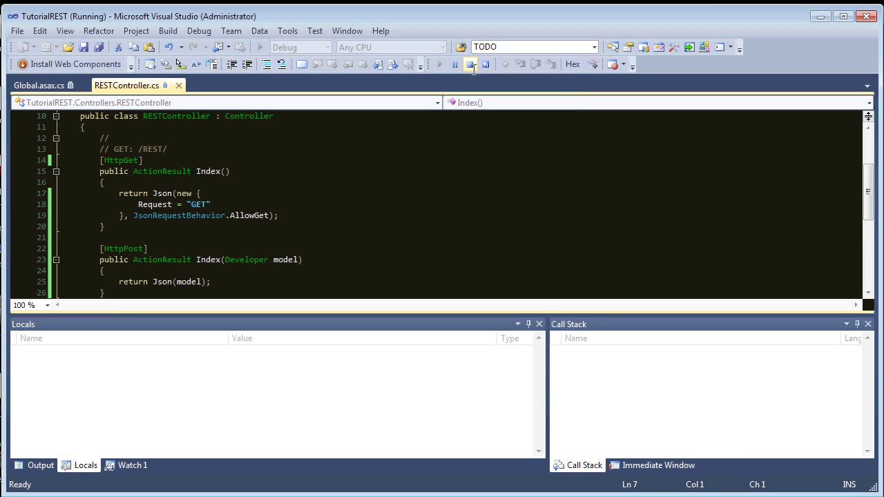
Stop the running debug session, returning to RESTController.cs in the editor.
left_click(486, 65)
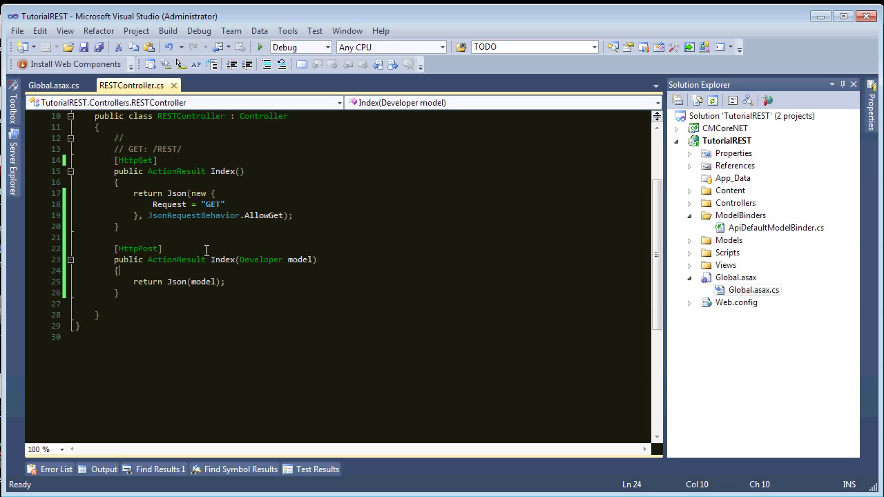
mouse_move(202, 250)
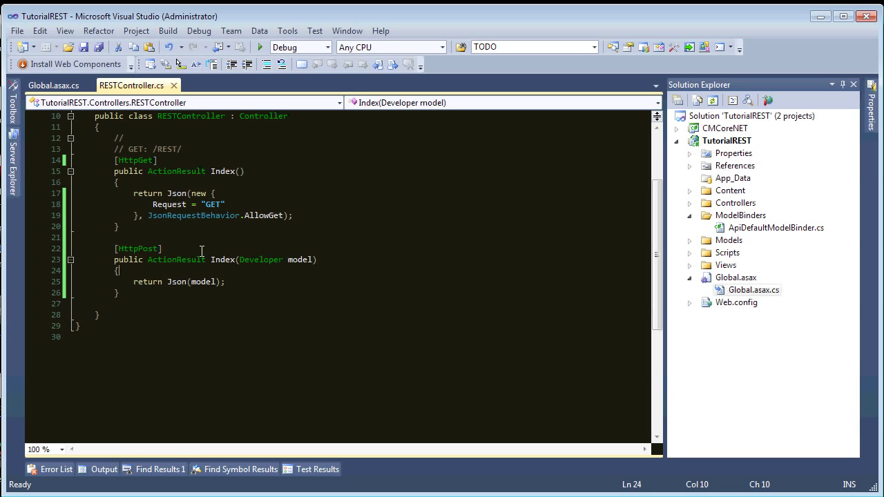